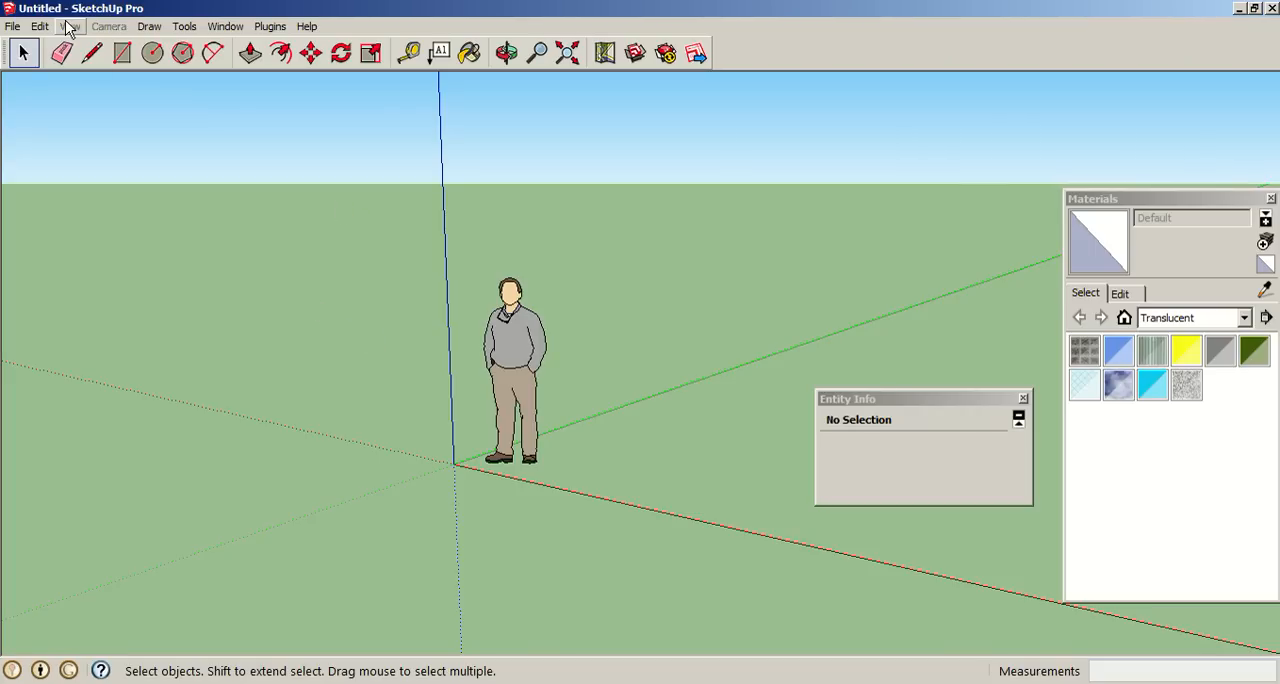
mouse_move(452, 292)
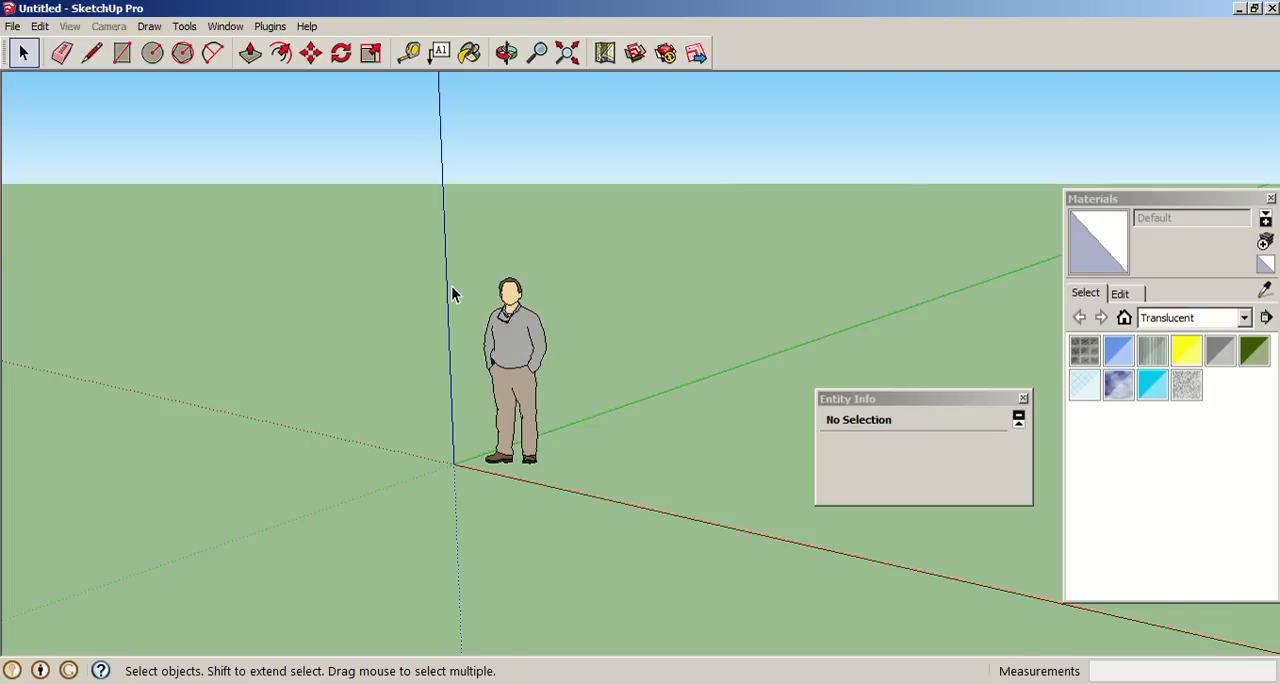
mouse_move(444, 242)
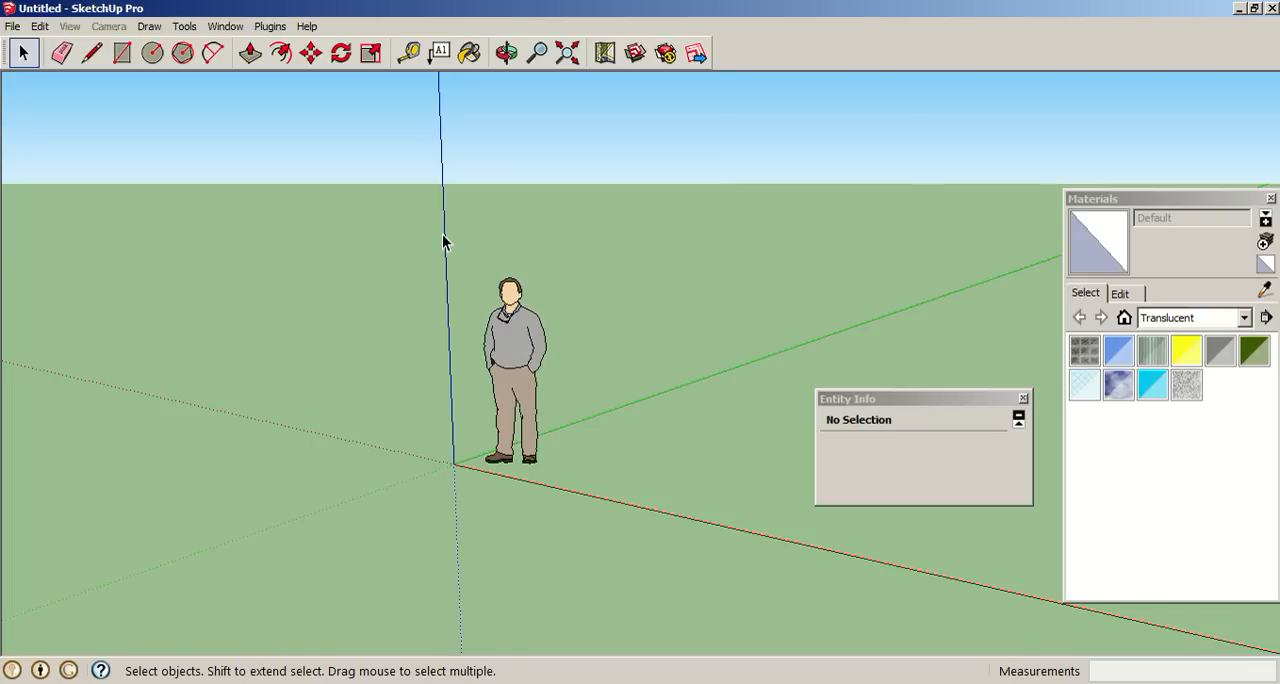
Step: Select the default standing human figure and delete it, leaving only the axes
left_click(508, 52)
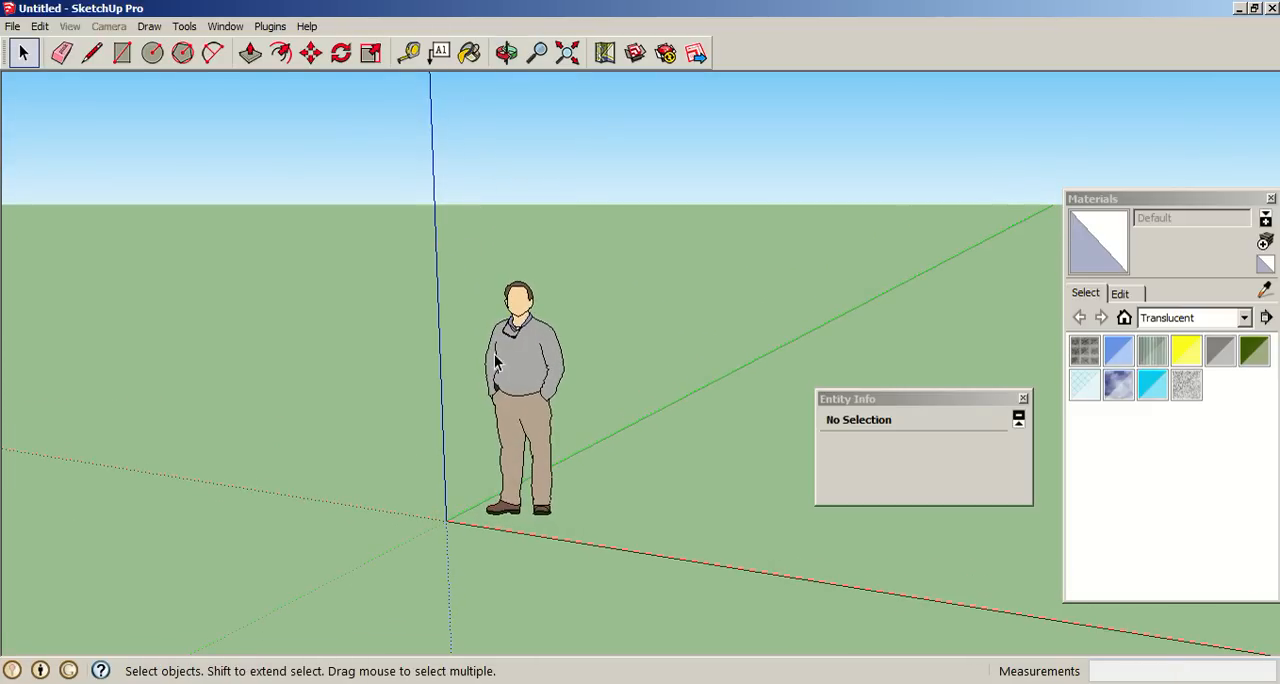
left_click(520, 390)
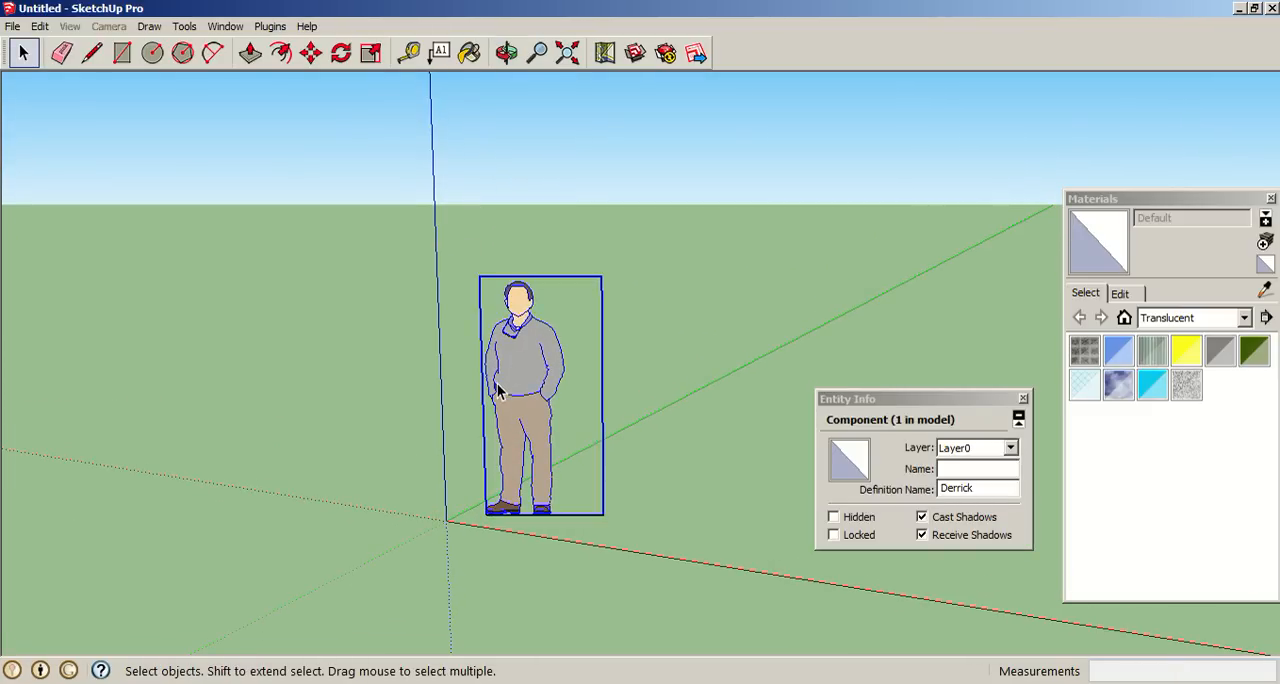
left_click(506, 52)
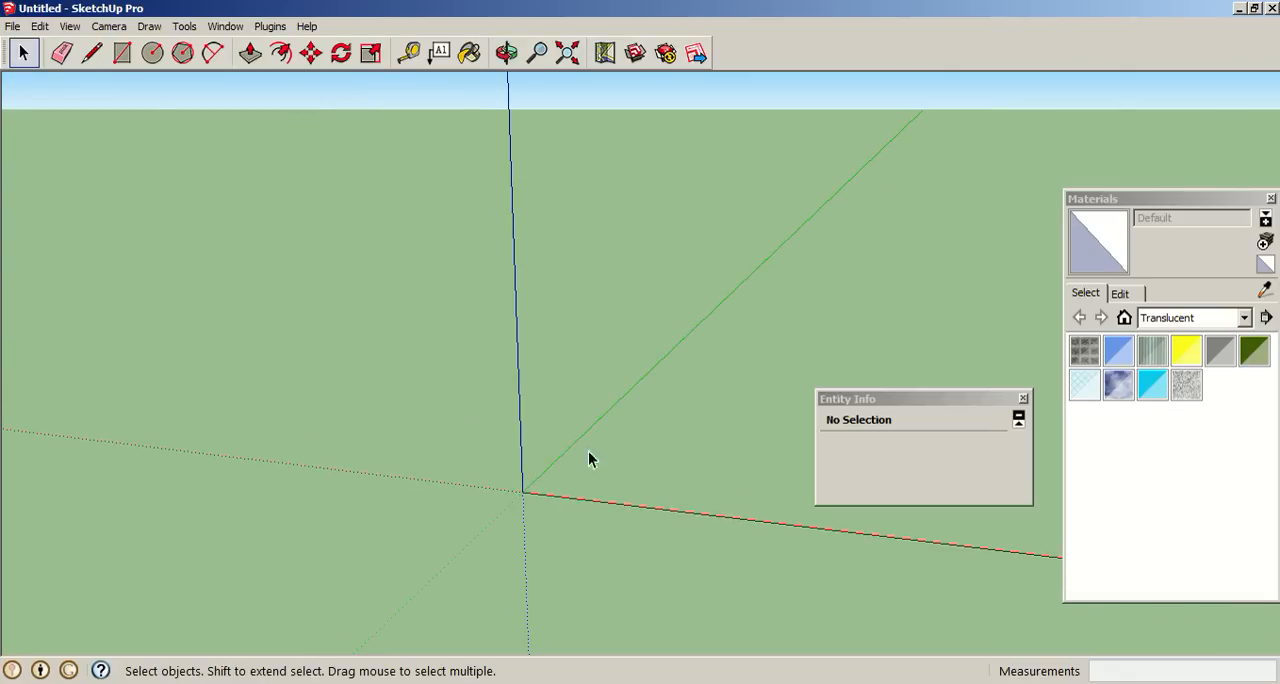
Step: Draw a large flat rectangle on the ground plane spanning the origin
left_click(120, 52)
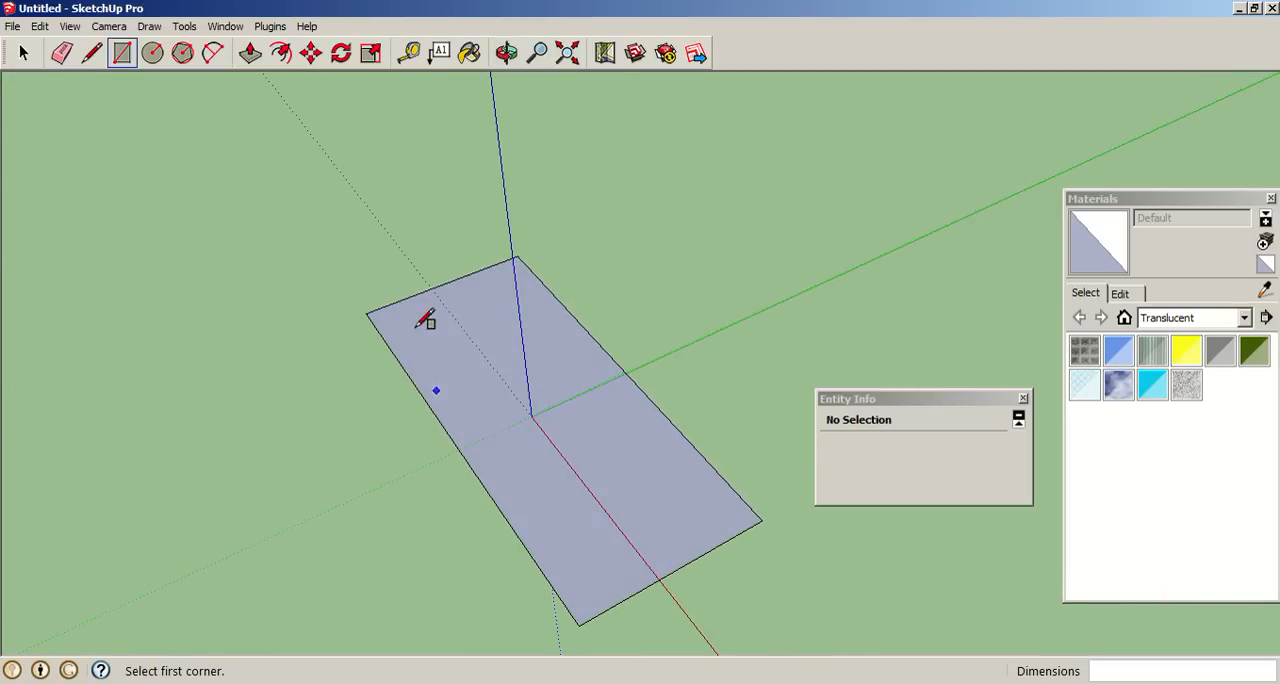
mouse_move(122, 52)
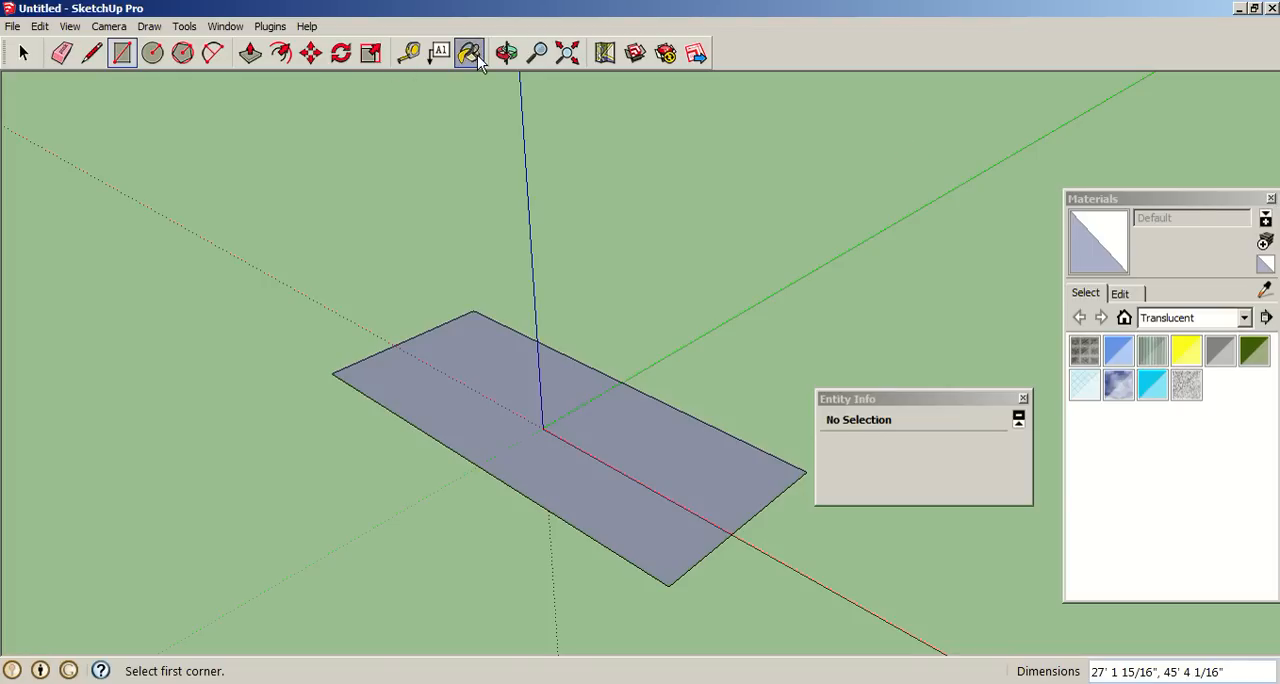
Step: Paint the ground rectangle with the 0003_DeepPink material from the Colors-Named collection
left_click(468, 52)
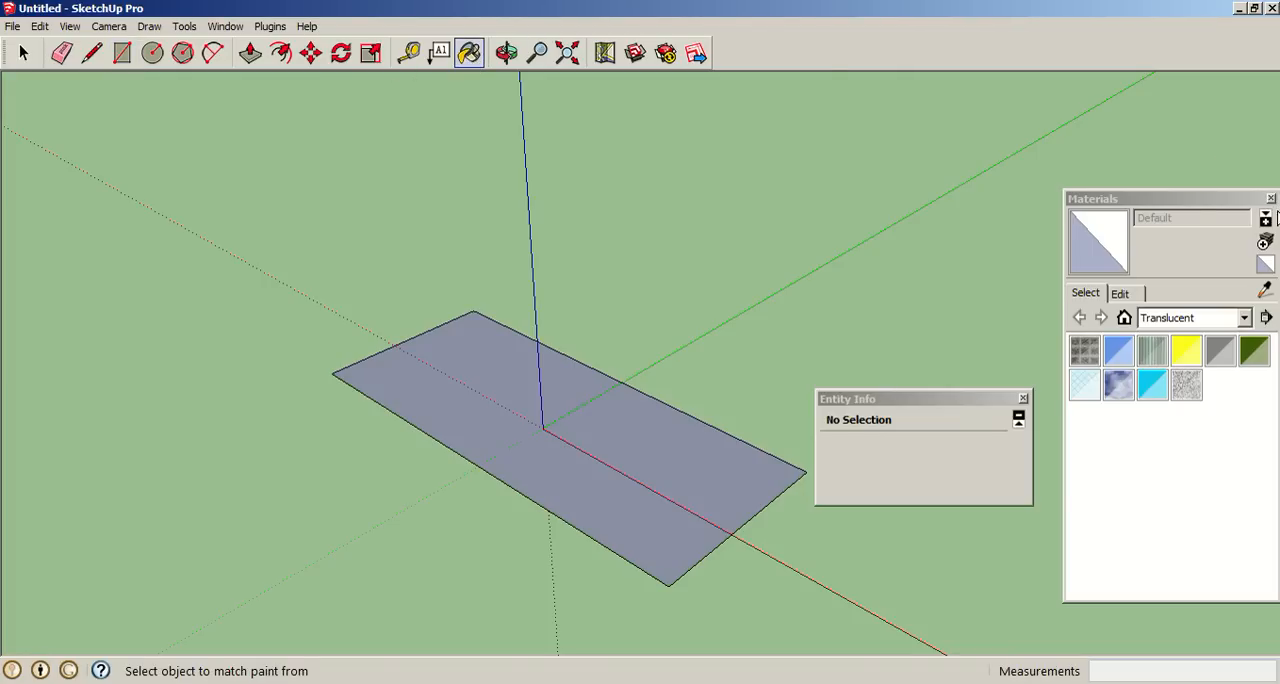
mouse_move(1156, 348)
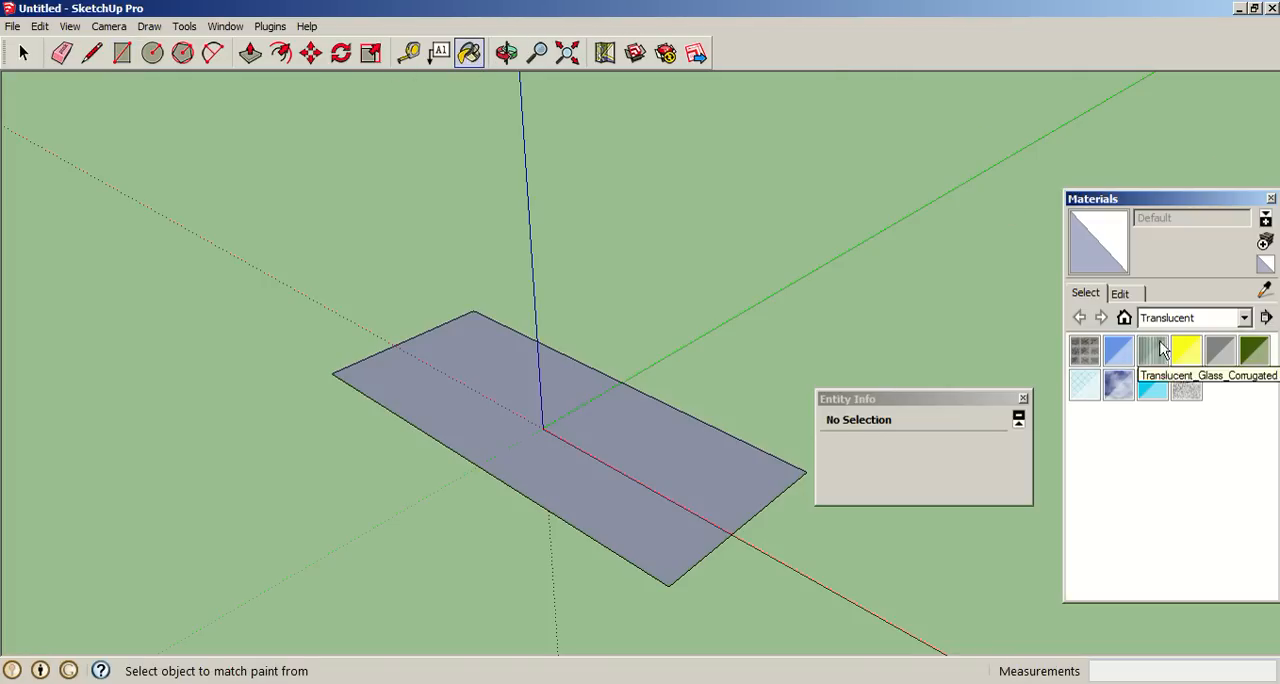
left_click(1244, 316)
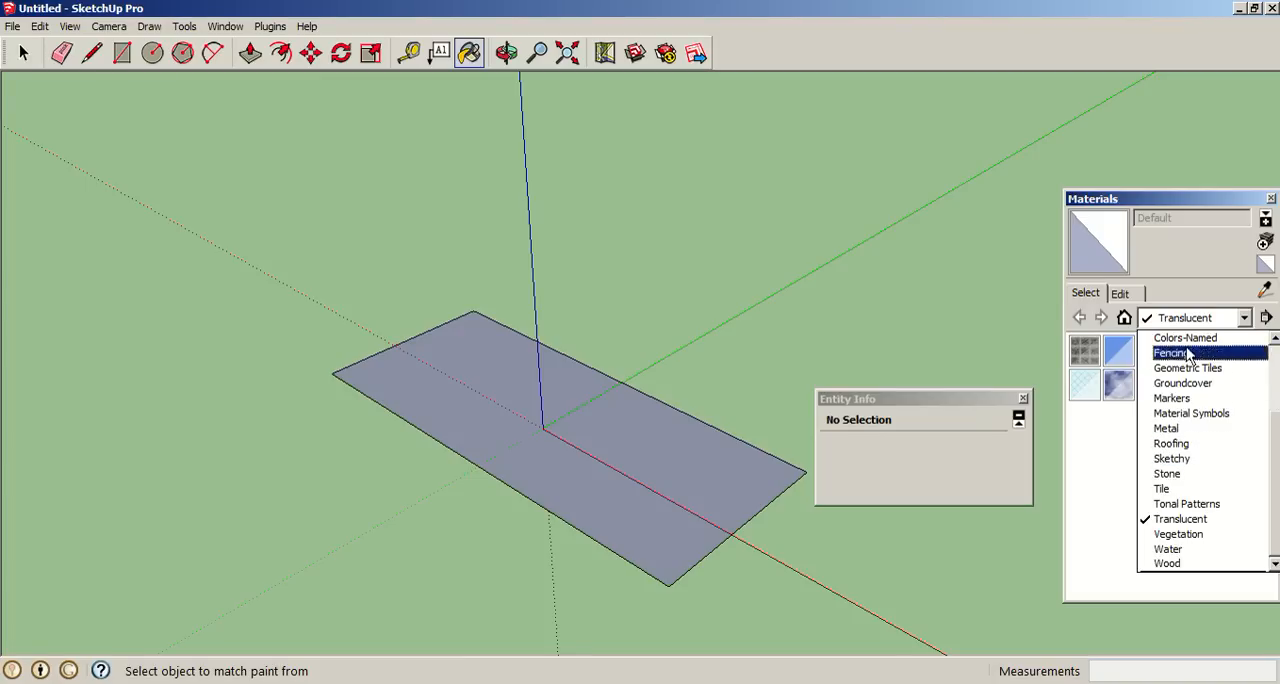
left_click(1184, 336)
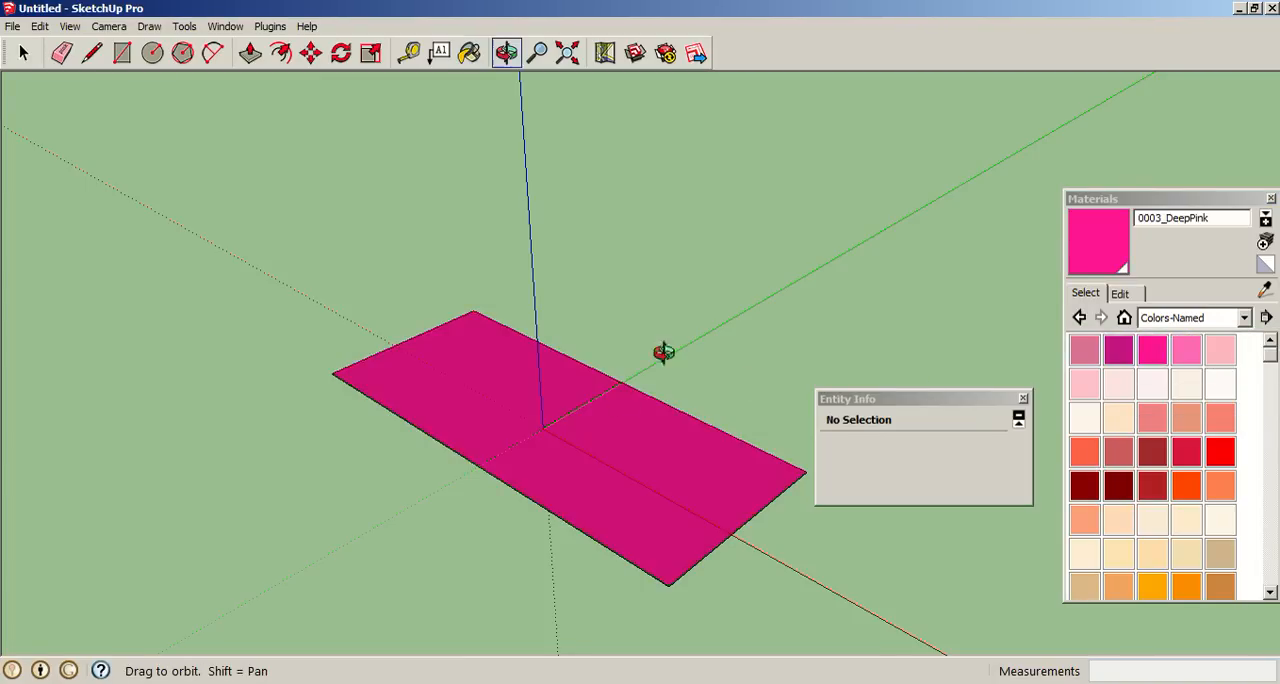
right_click(500, 400)
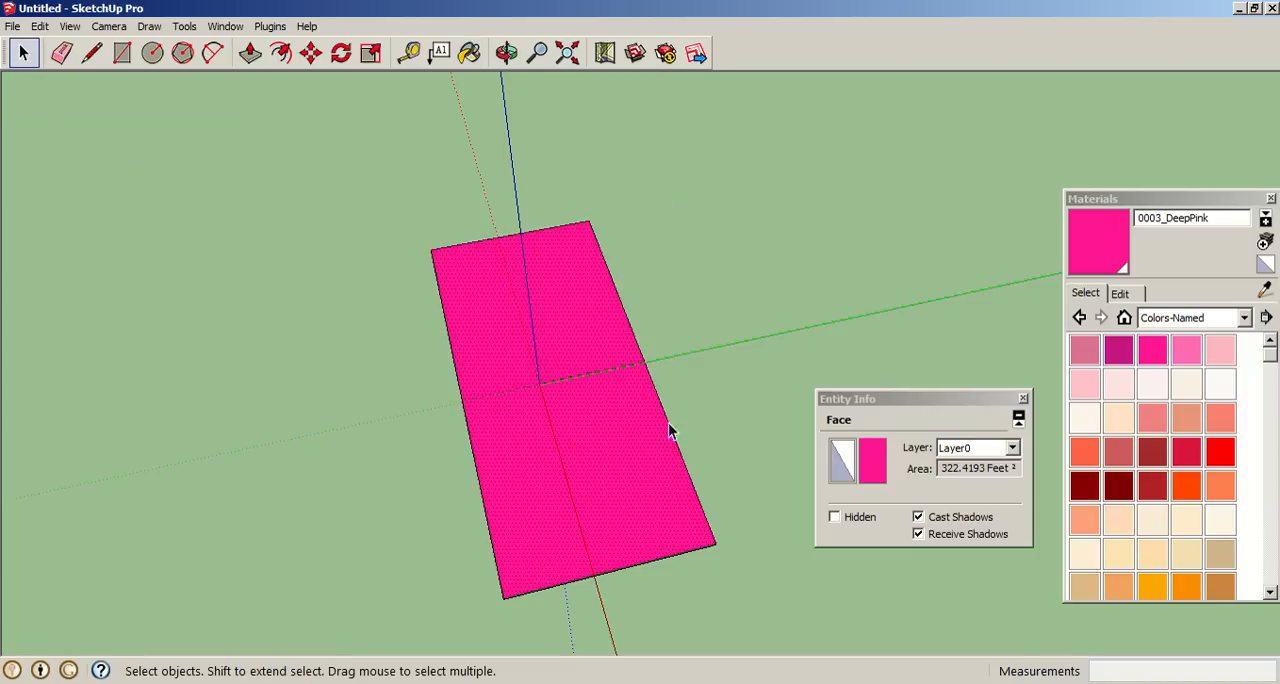
left_click(1120, 292)
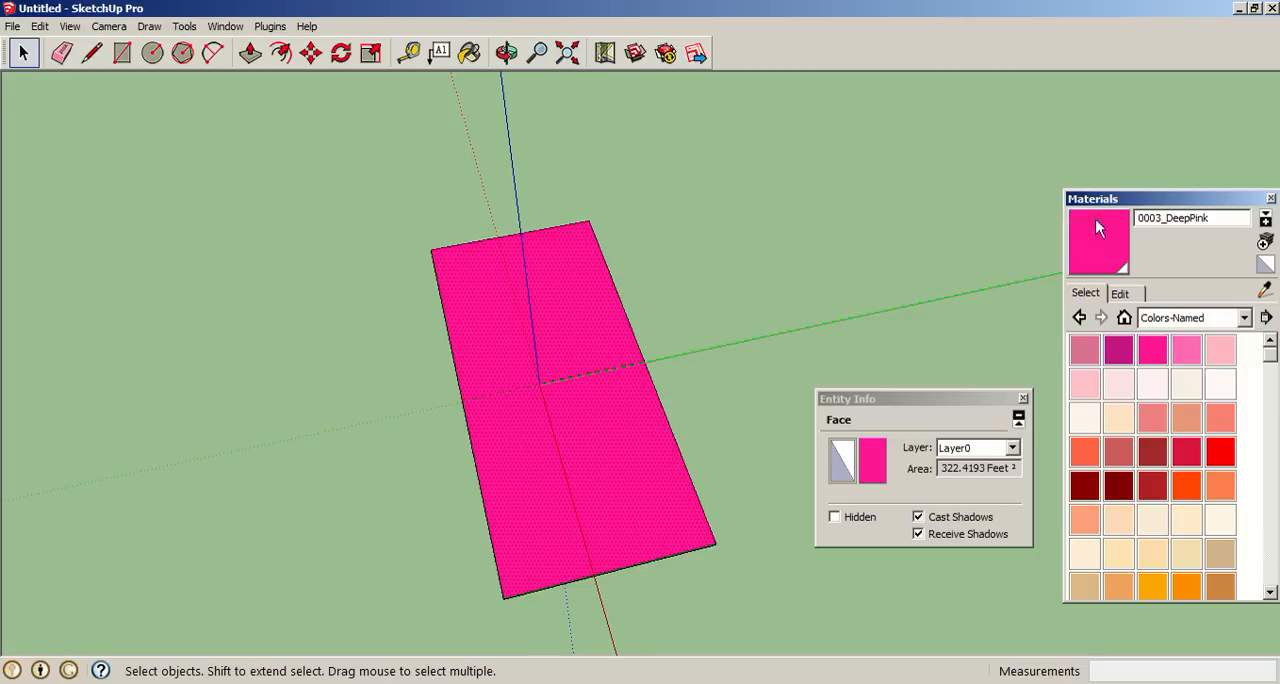
Step: Apply Rapiere-Morges-kitsch.jpg from the bkgrnd folder as the rectangle's texture image
left_click(1120, 292)
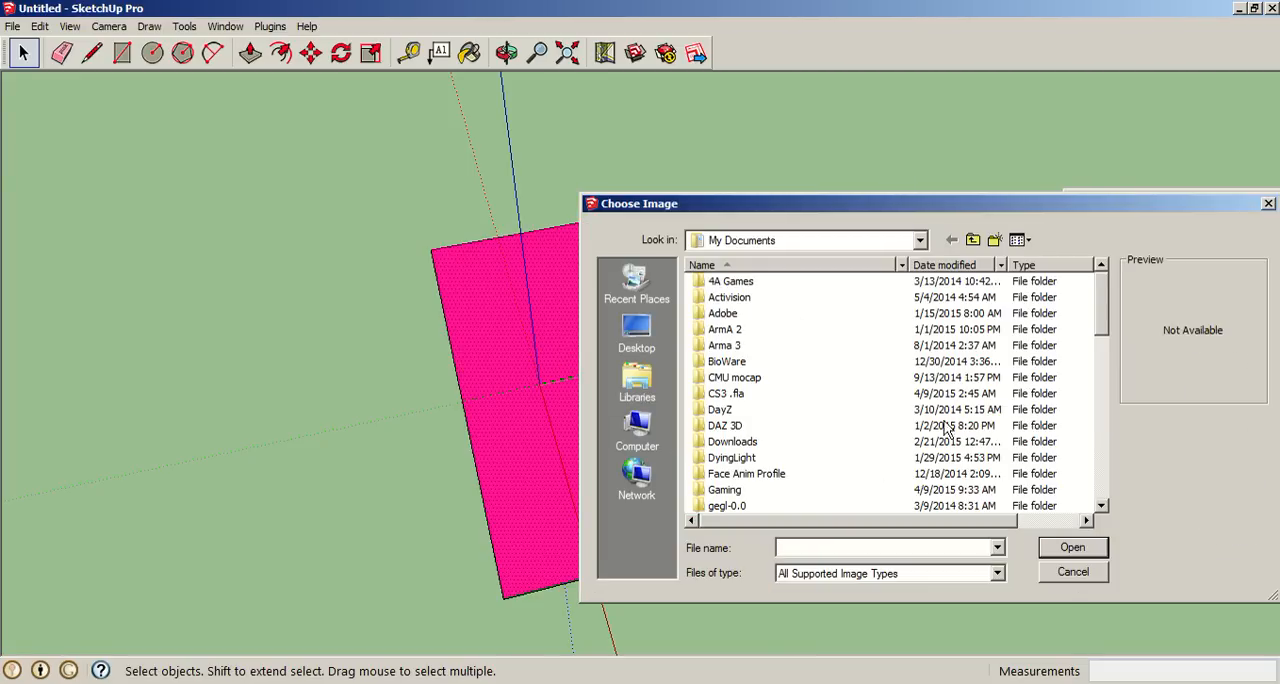
mouse_move(660, 330)
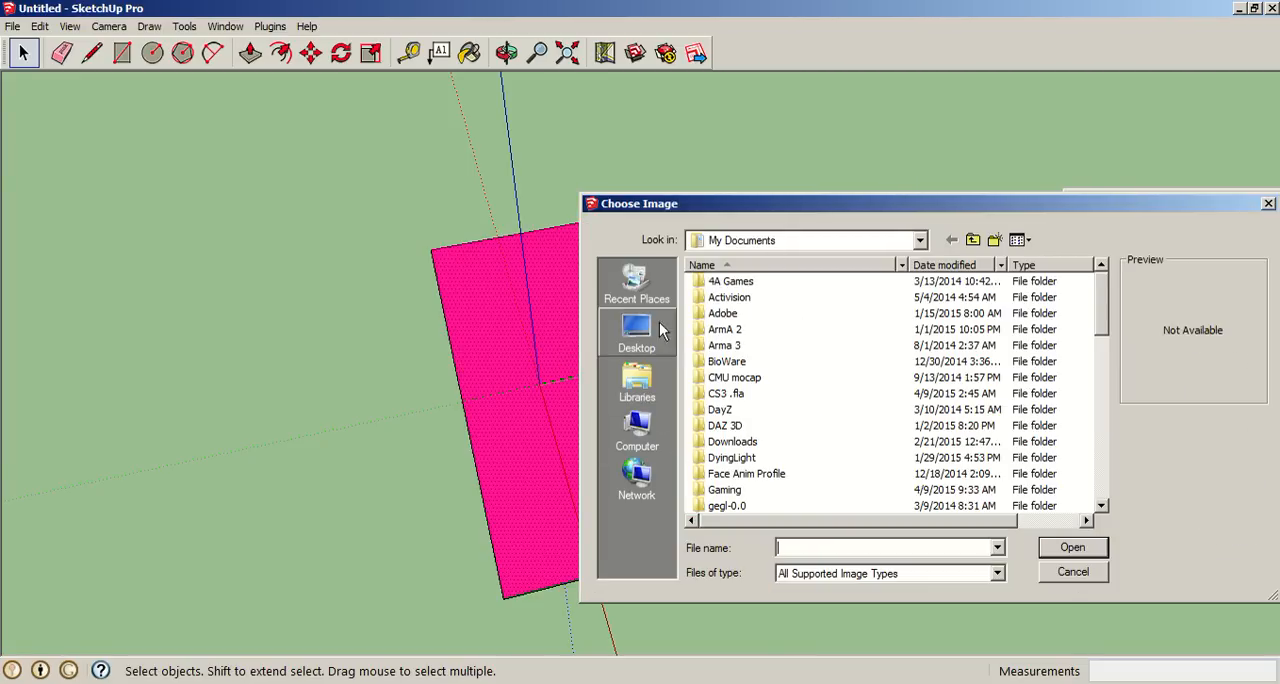
left_click(636, 284)
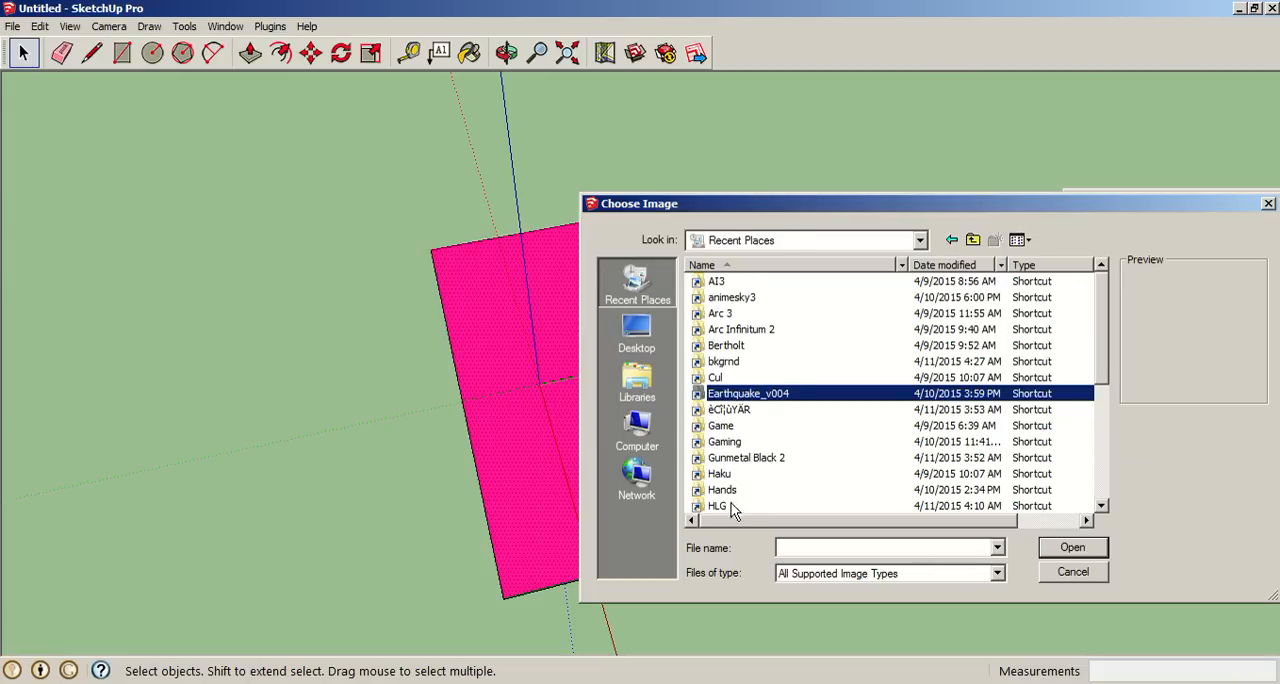
double_click(718, 504)
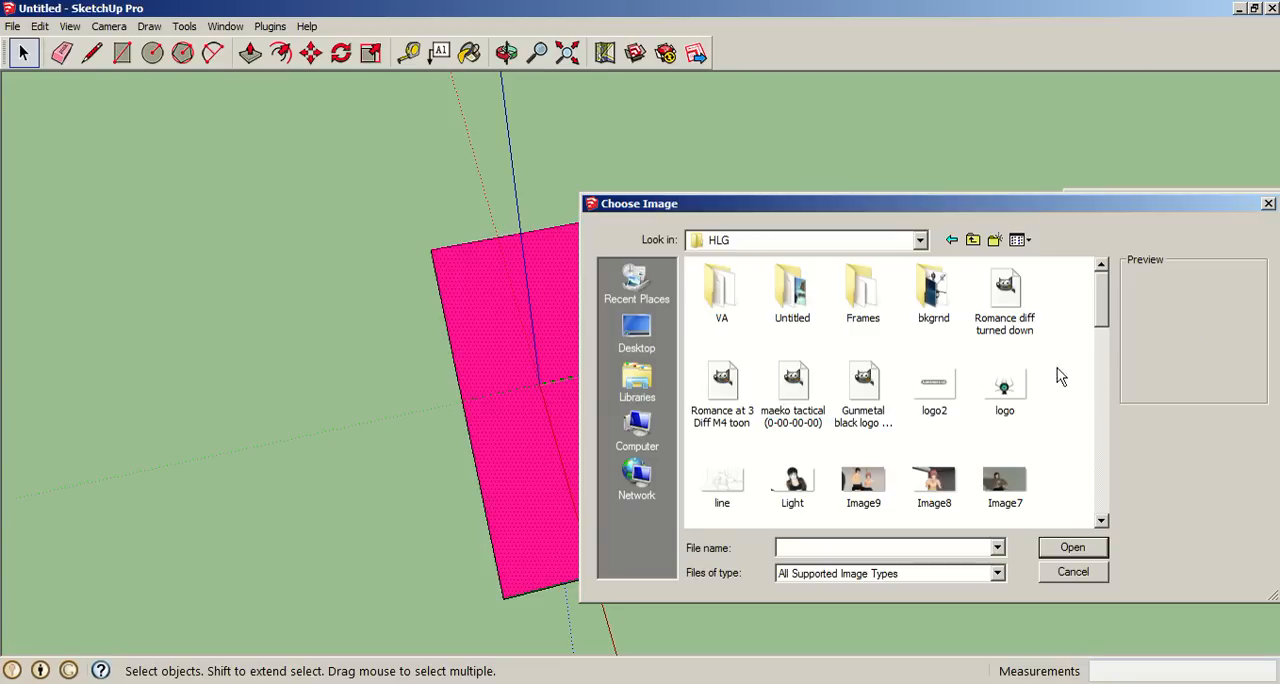
left_click(932, 290)
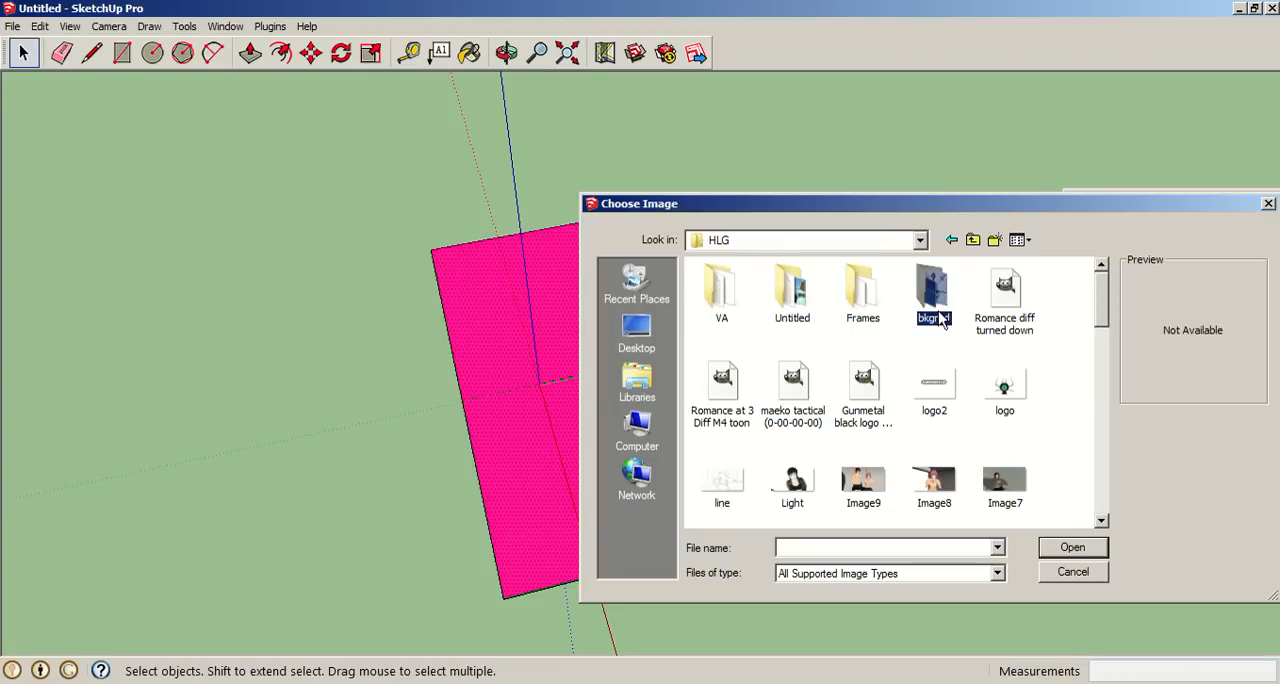
double_click(932, 290)
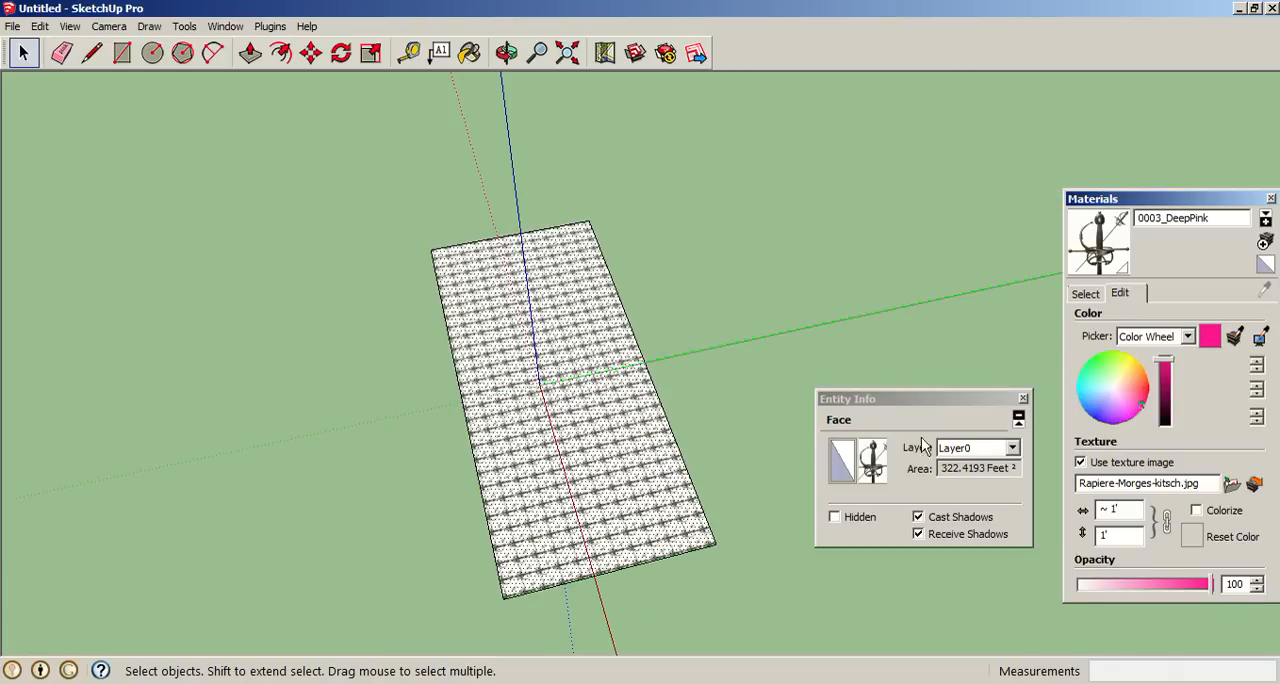
mouse_move(672, 260)
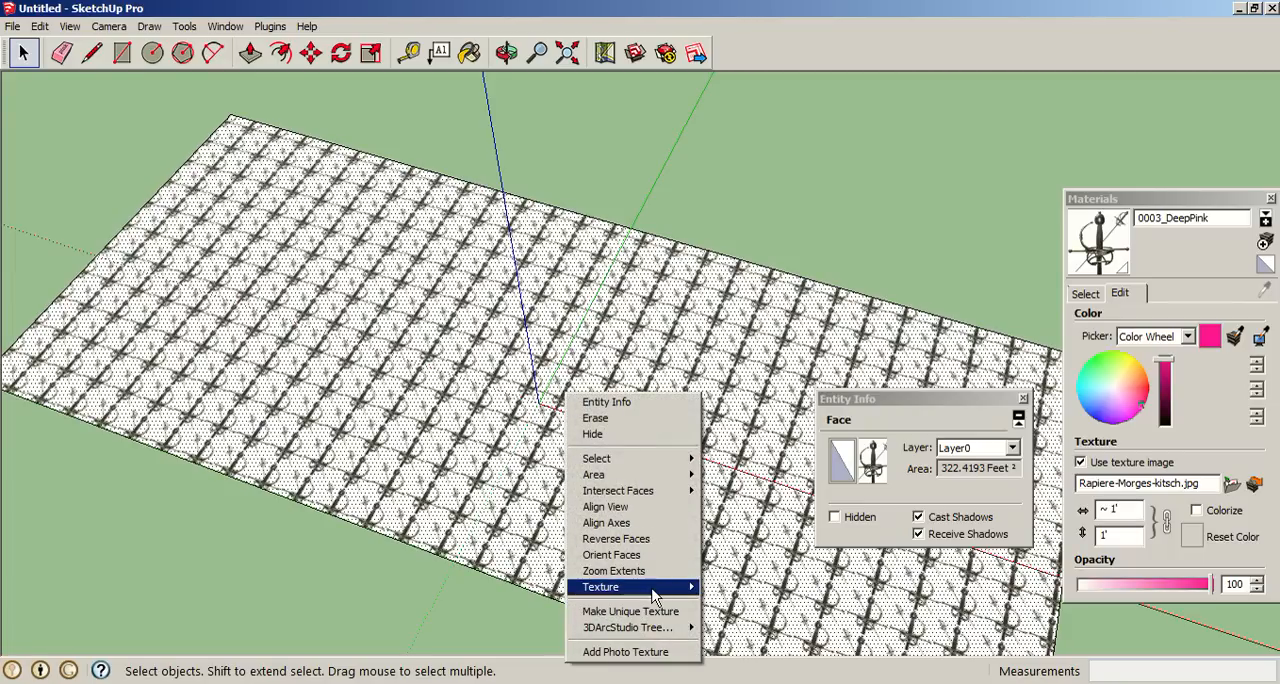
mouse_move(600, 588)
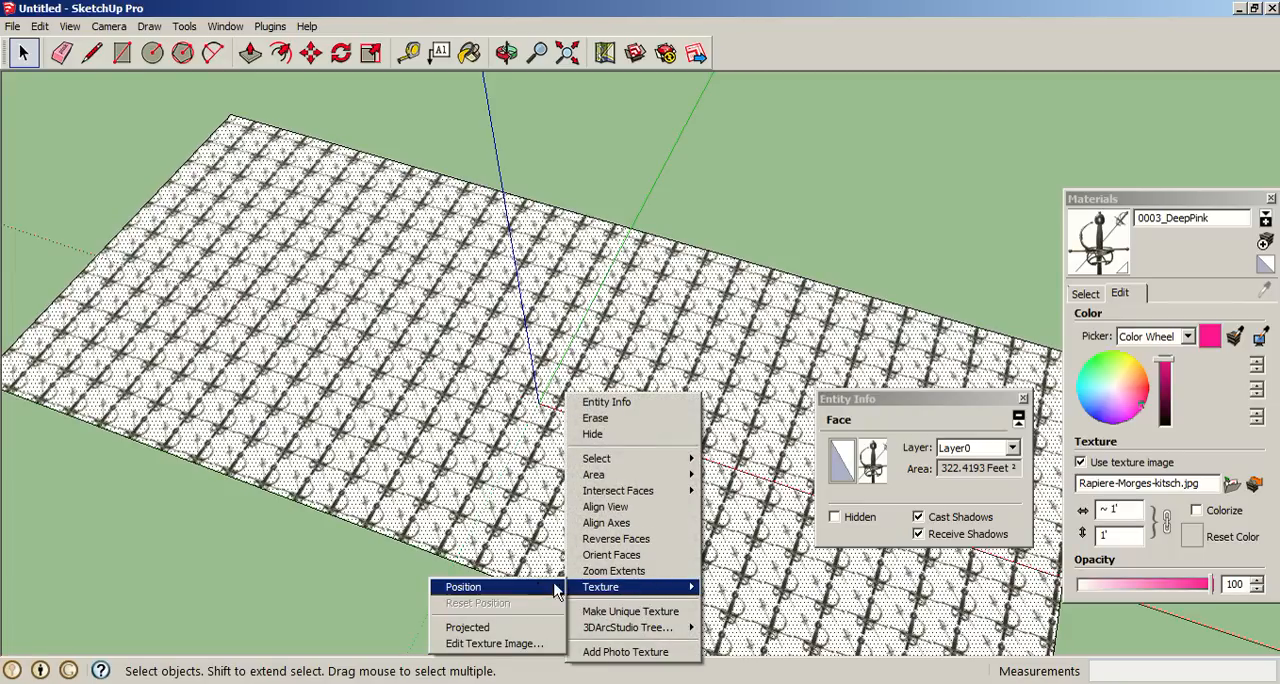
Step: Reposition and scale up the rapier texture so a few large tiles cover the rectangle
left_click(462, 588)
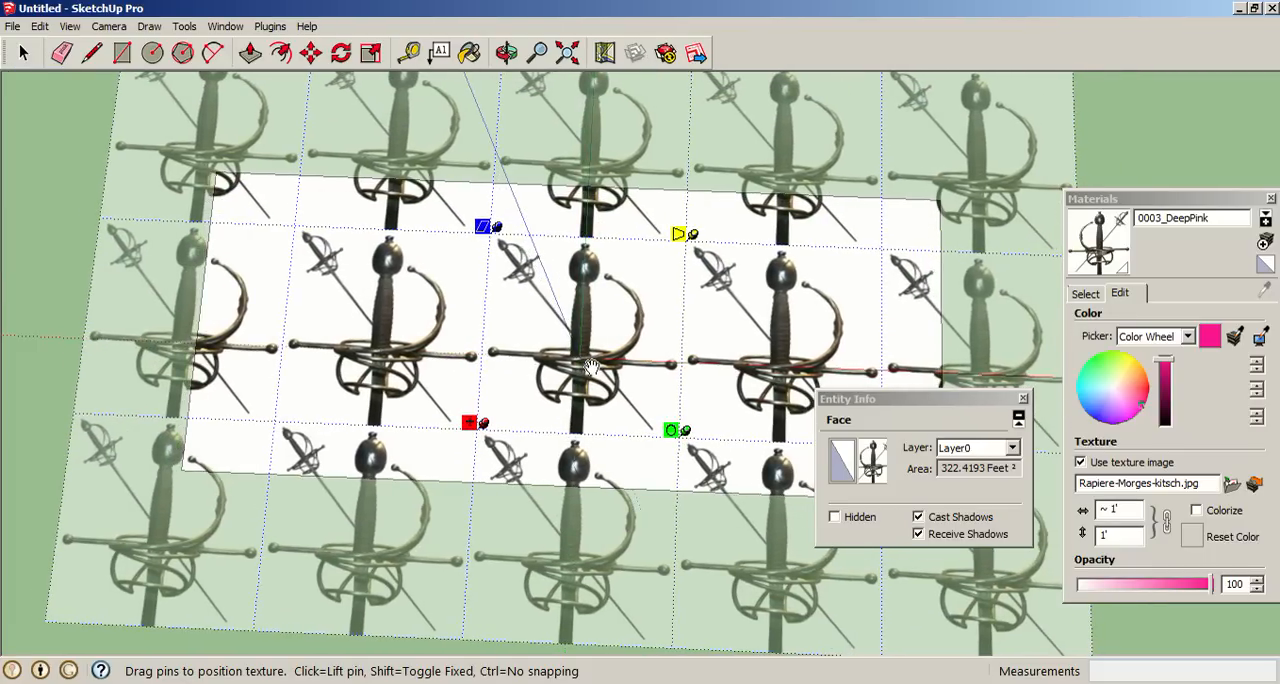
Step: Move the rectangle's left edge inward so one large rapier image fills the face
left_click(506, 52)
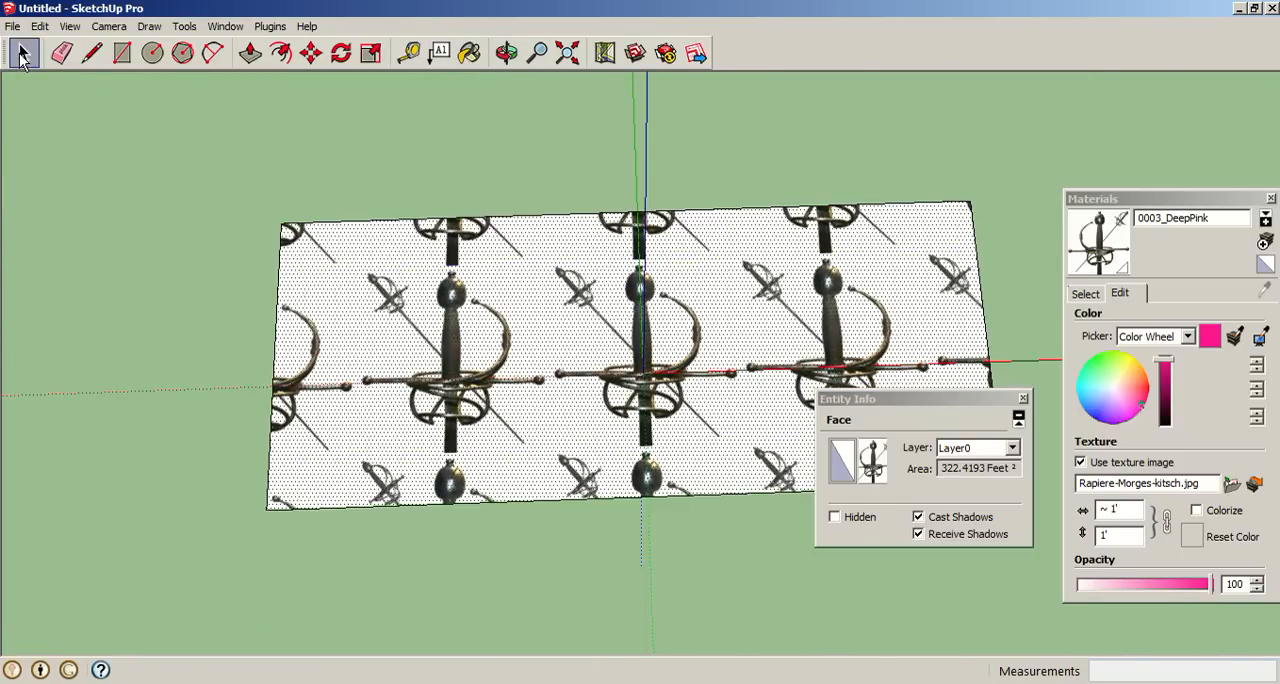
left_click(276, 364)
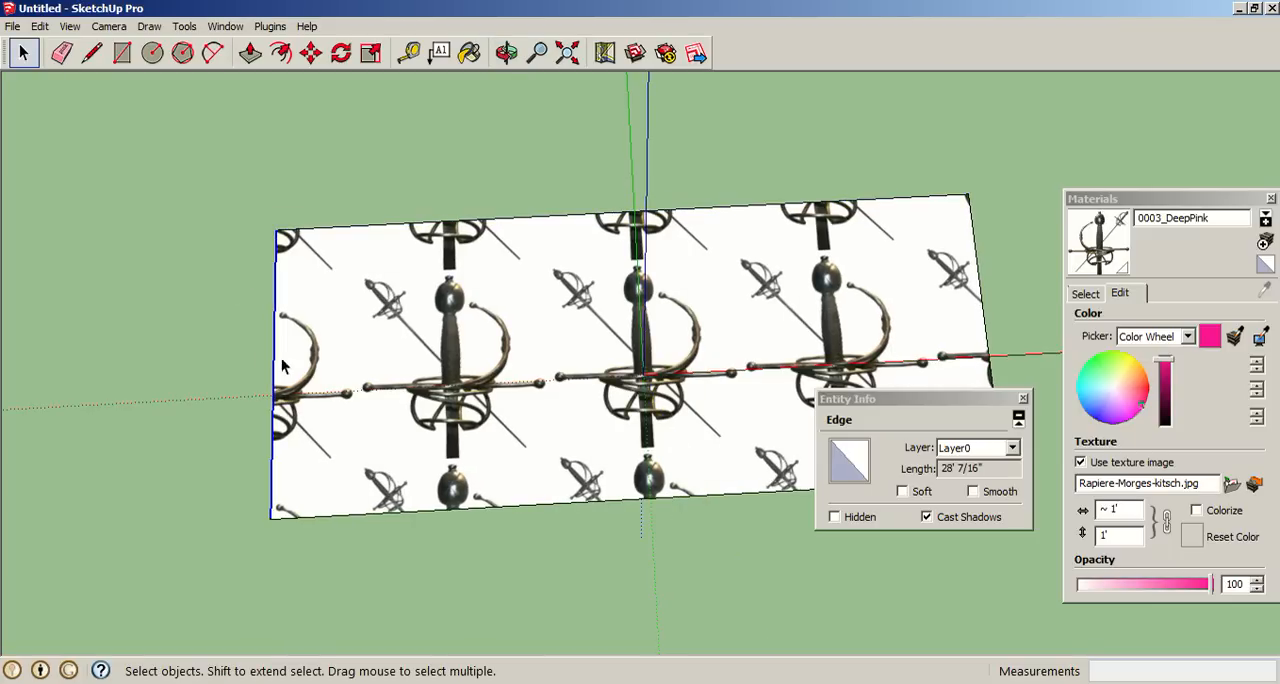
left_click(310, 52)
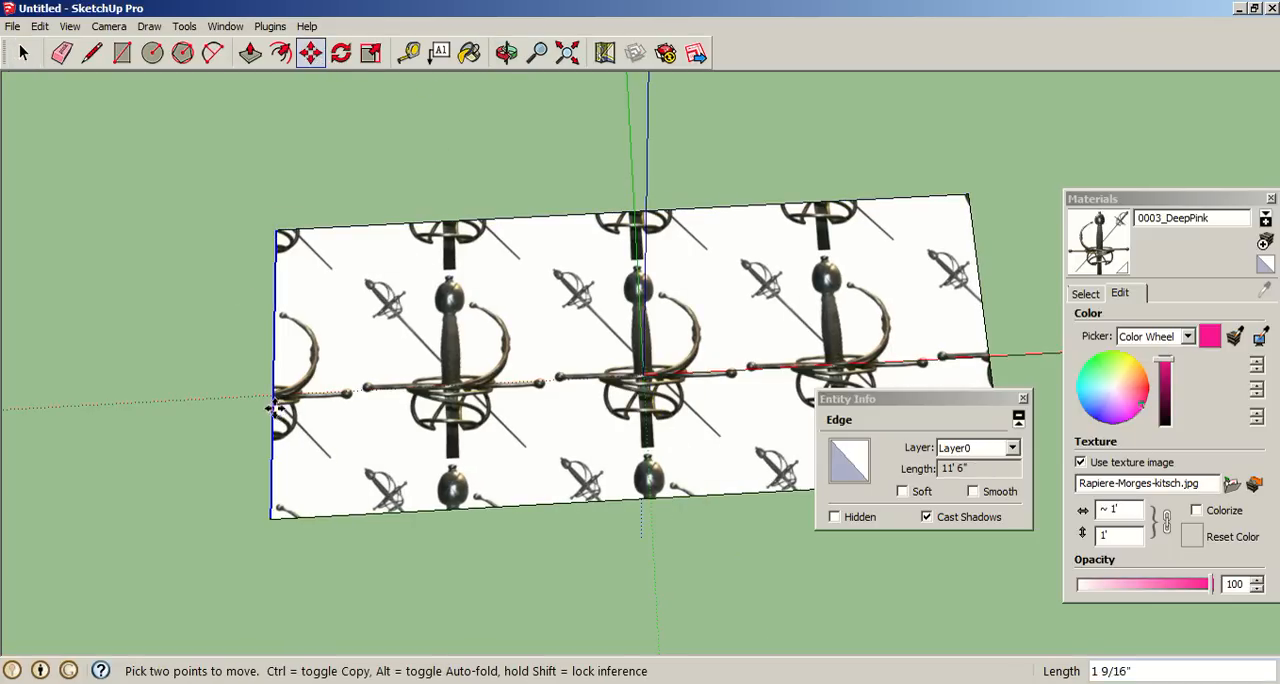
left_click_drag(272, 404, 544, 378)
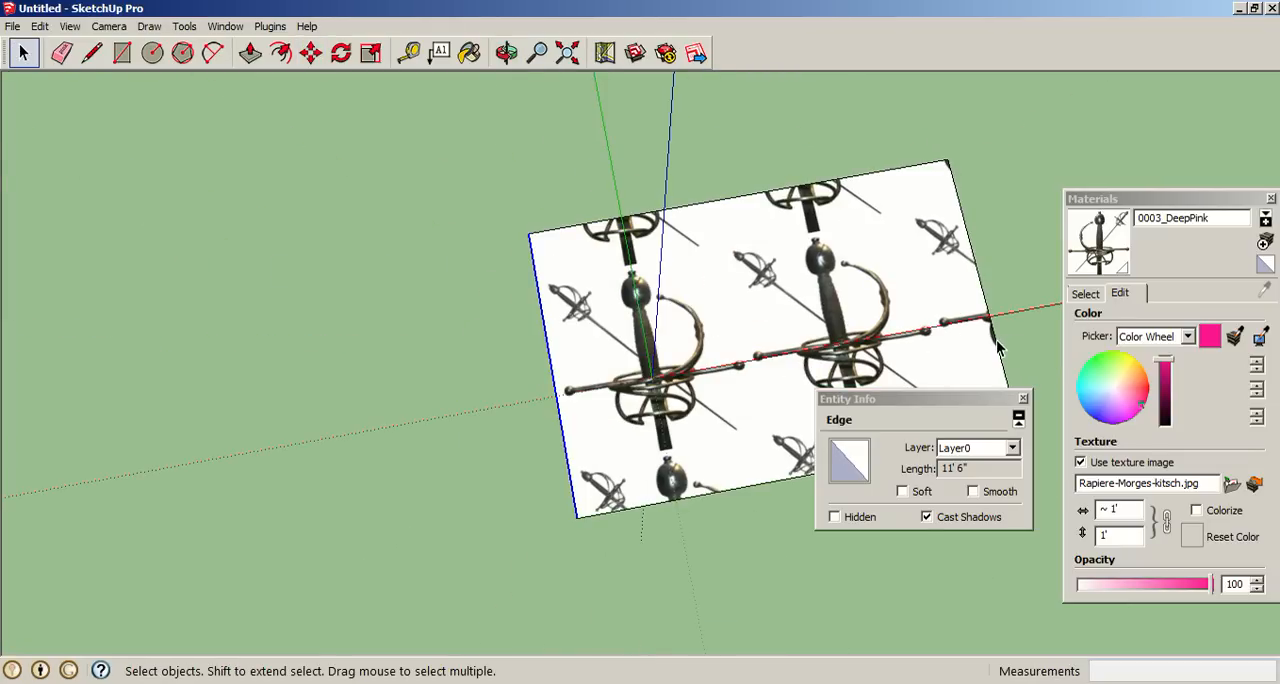
left_click(310, 52)
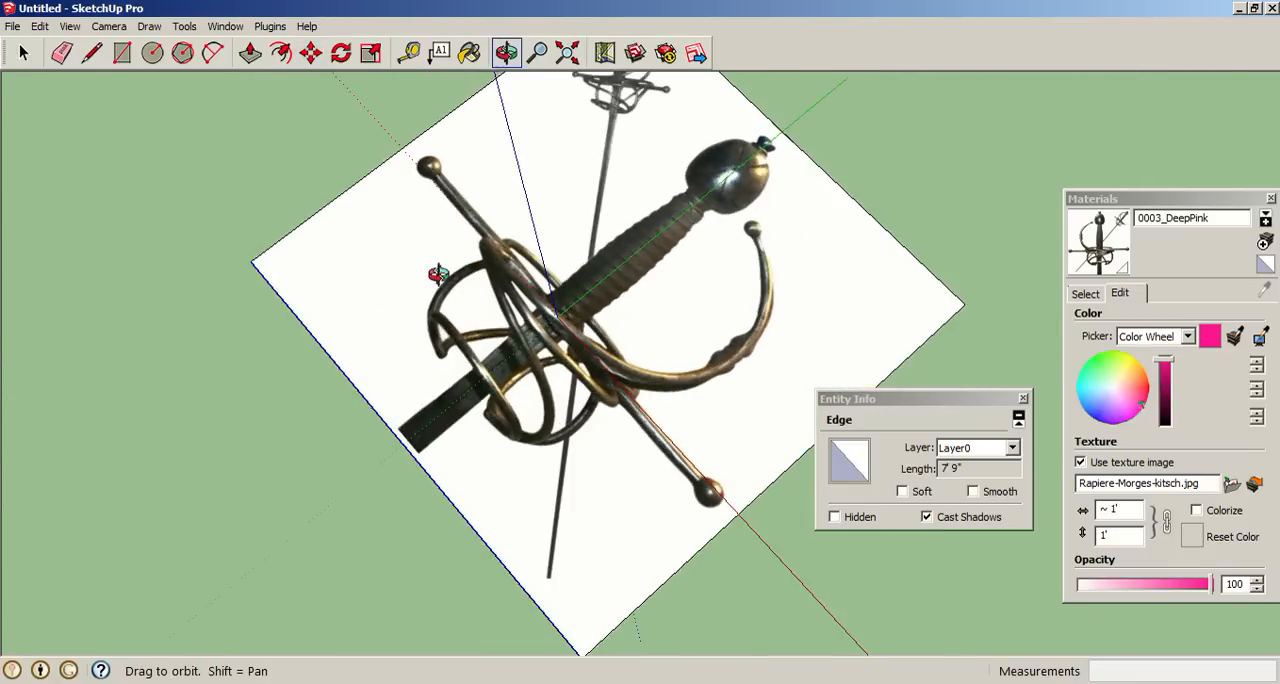
Step: Draw a flat circle on the ground centred on the red axis beyond the guard tip
left_click_drag(436, 276, 984, 332)
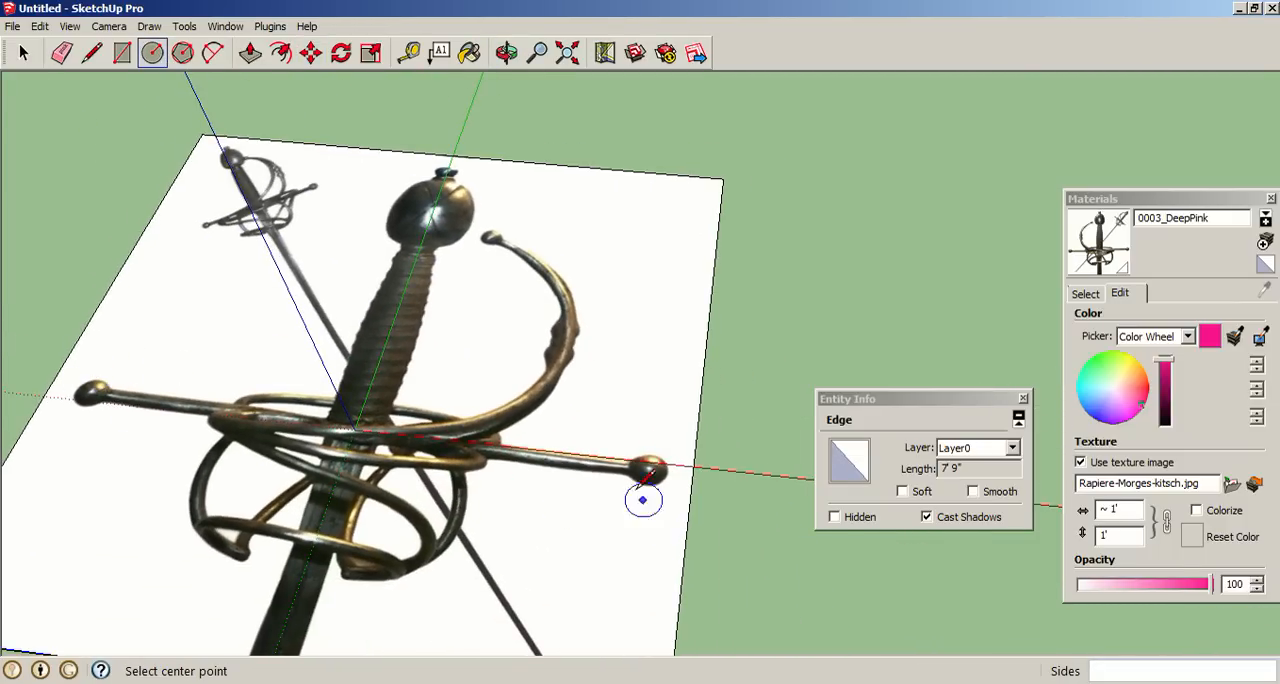
left_click(508, 52)
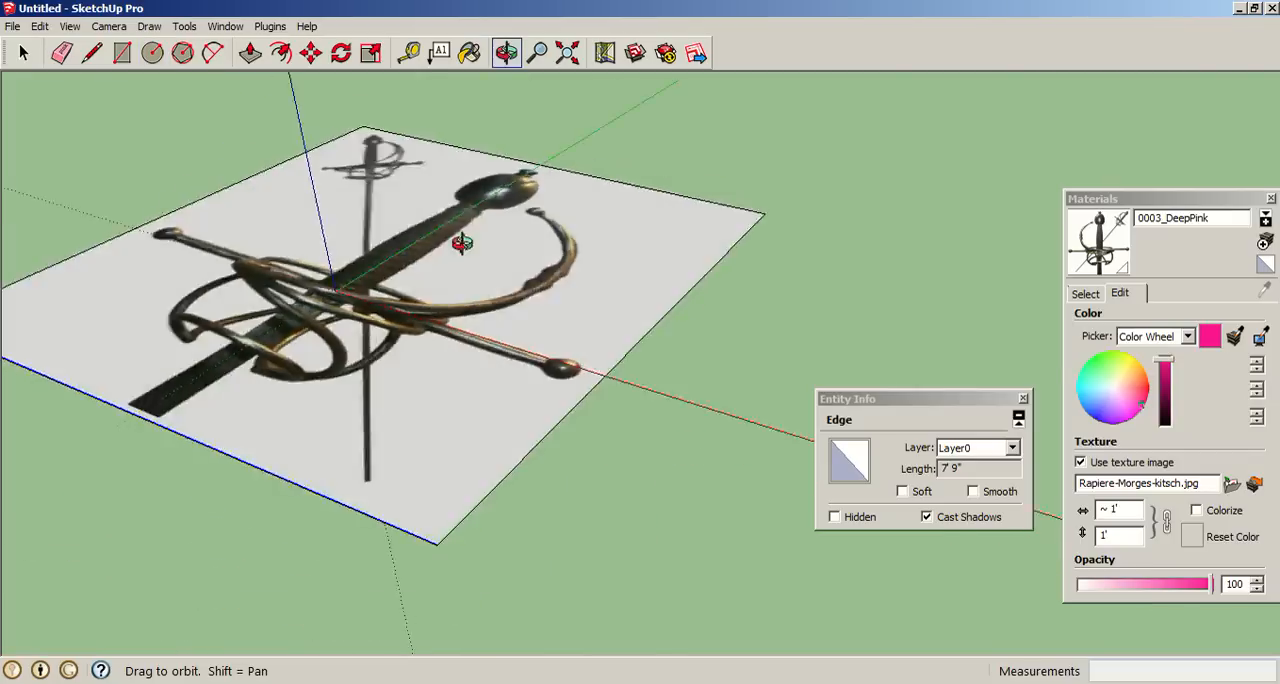
left_click(152, 52)
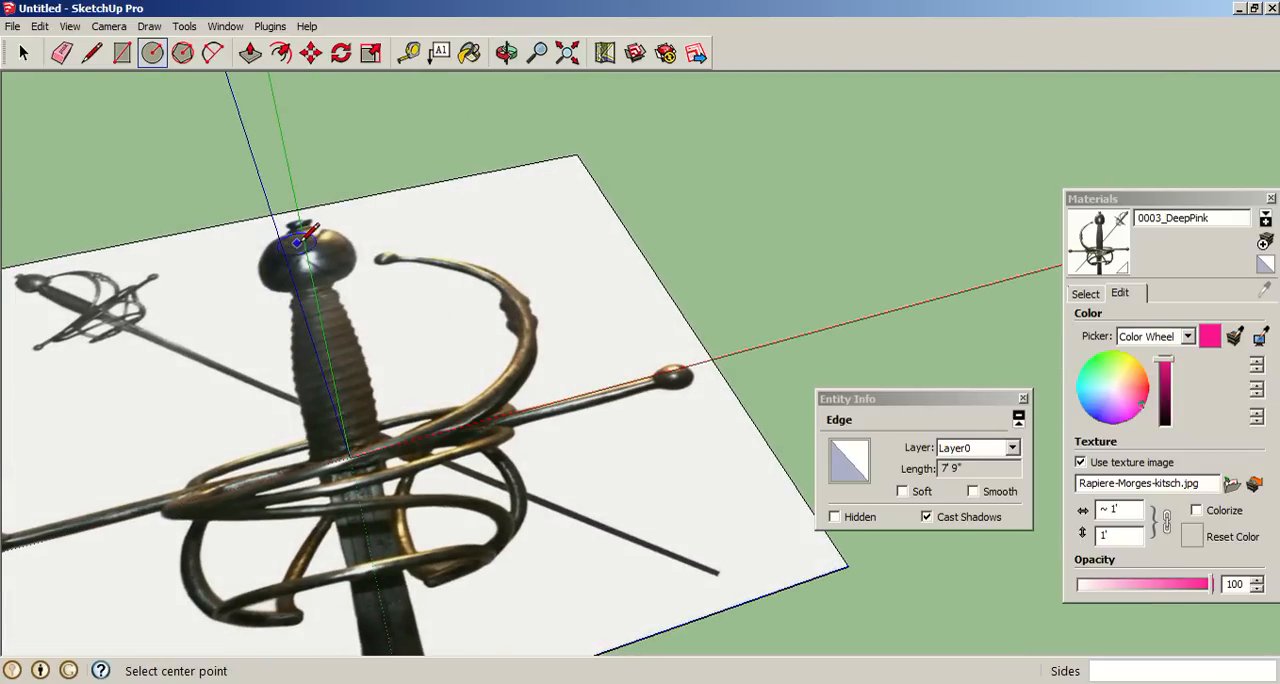
left_click(508, 52)
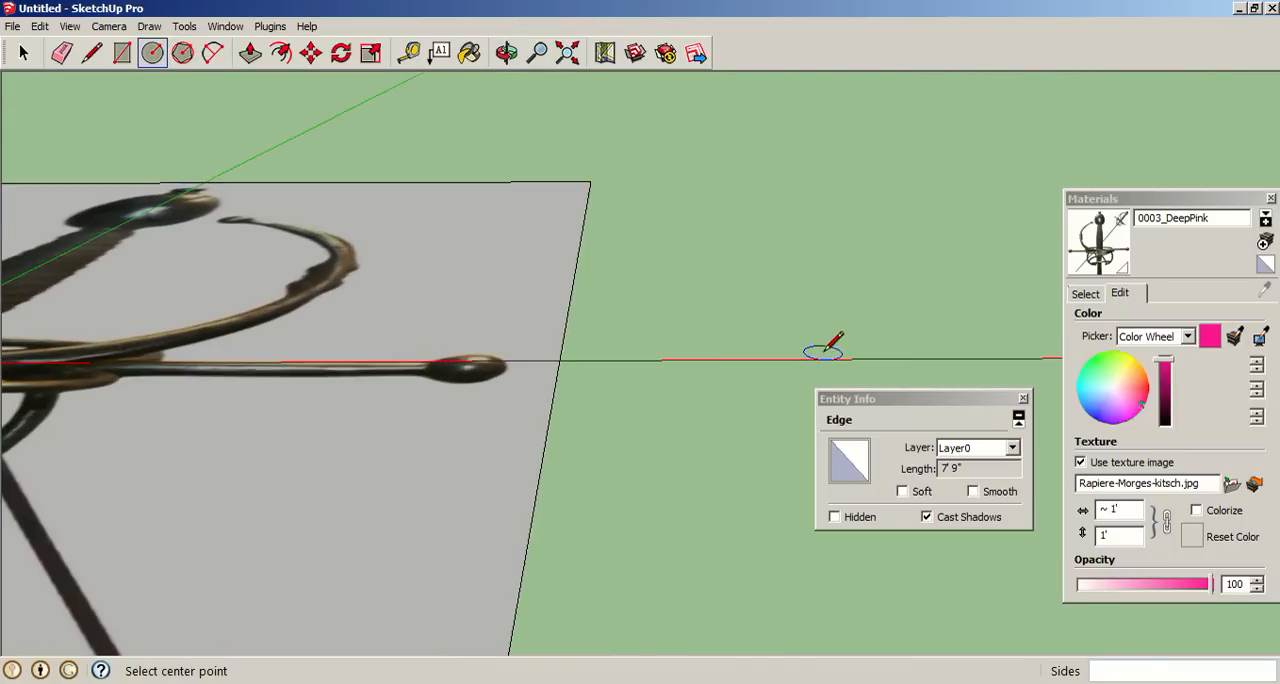
left_click(824, 352)
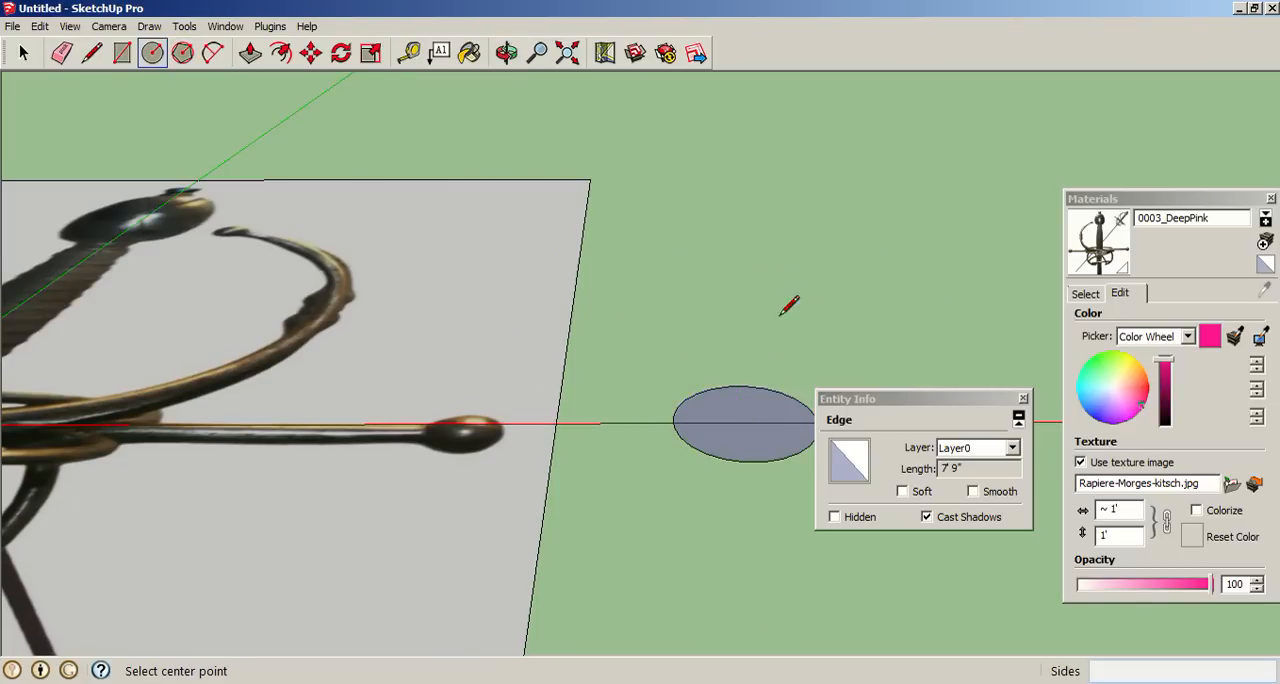
left_click(506, 52)
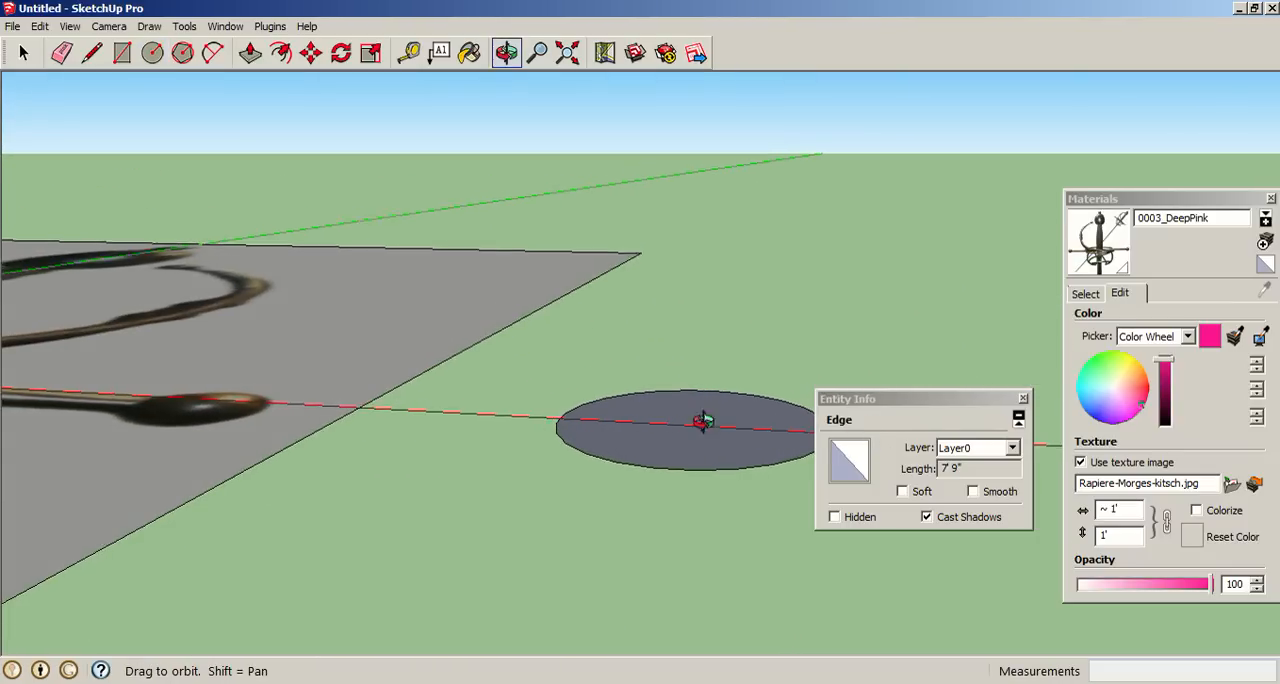
Step: Draw an upright profile circle of similar size centred on the first circle
left_click_drag(704, 420, 520, 516)
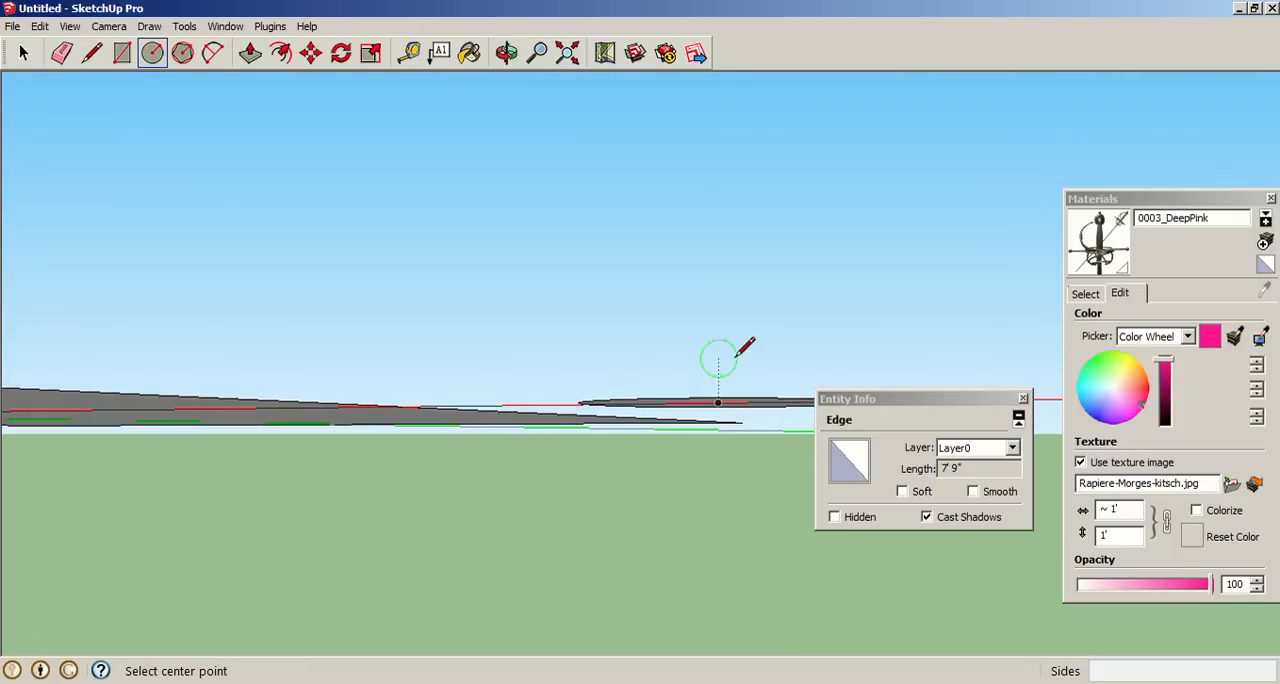
mouse_move(720, 372)
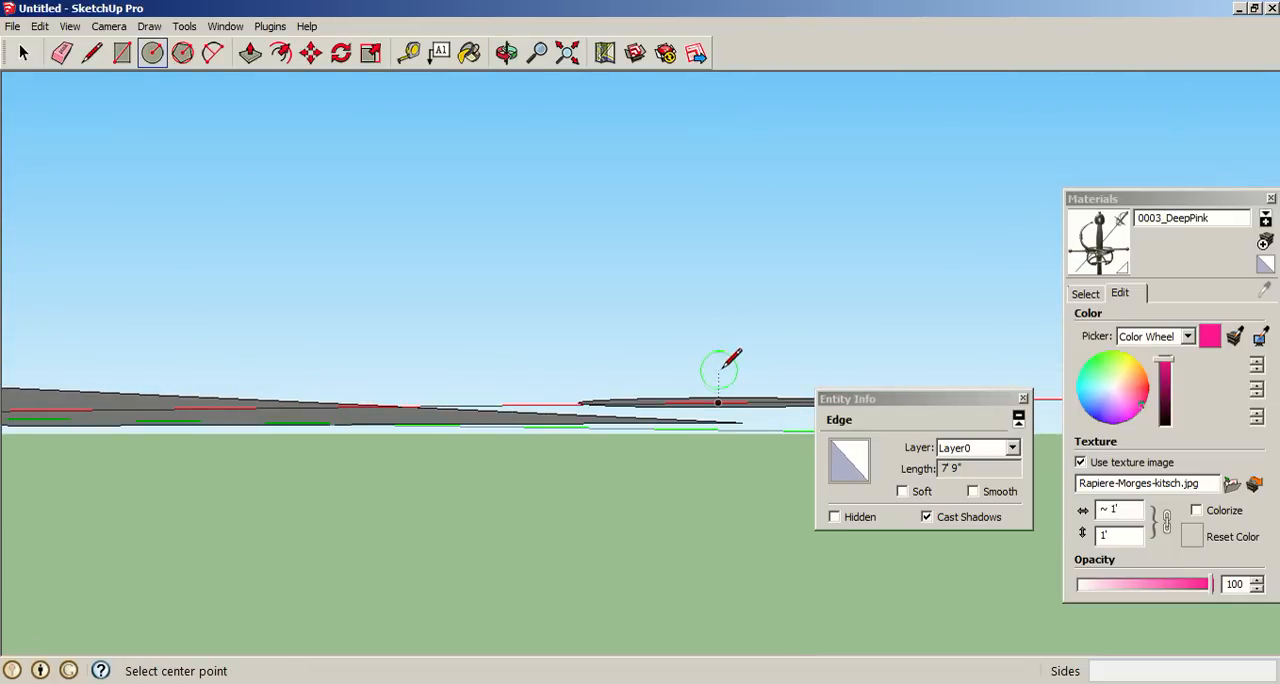
mouse_move(720, 370)
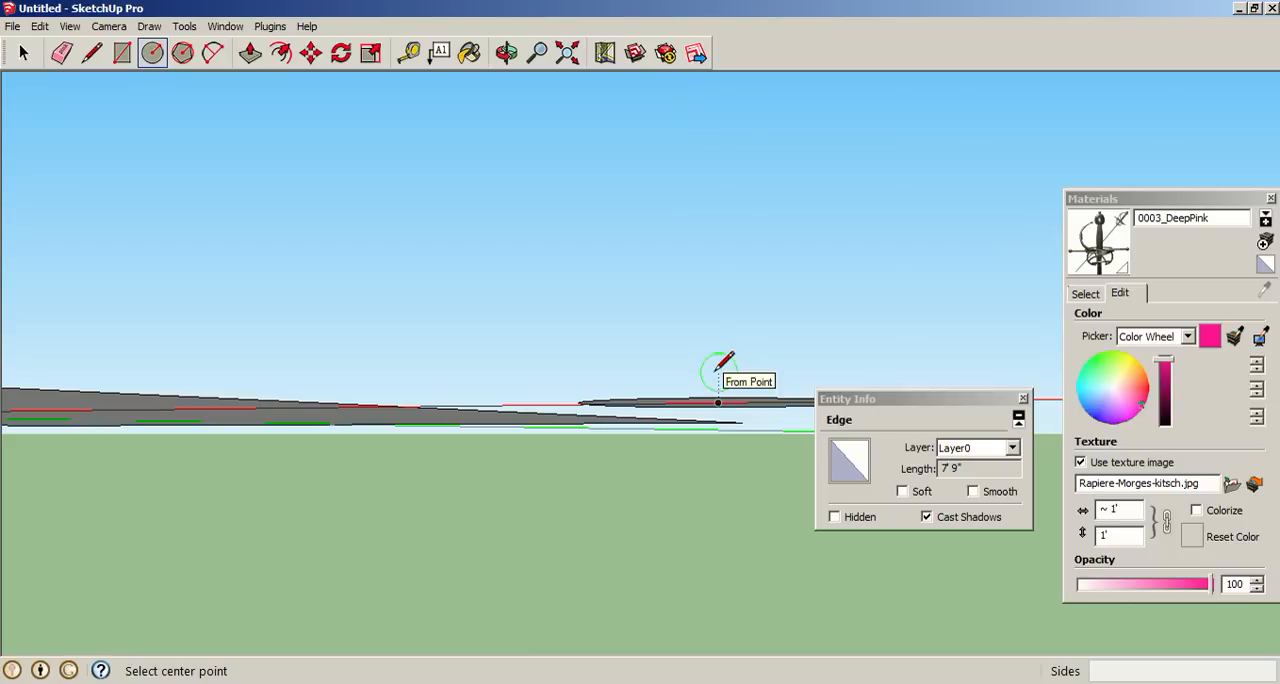
mouse_move(716, 404)
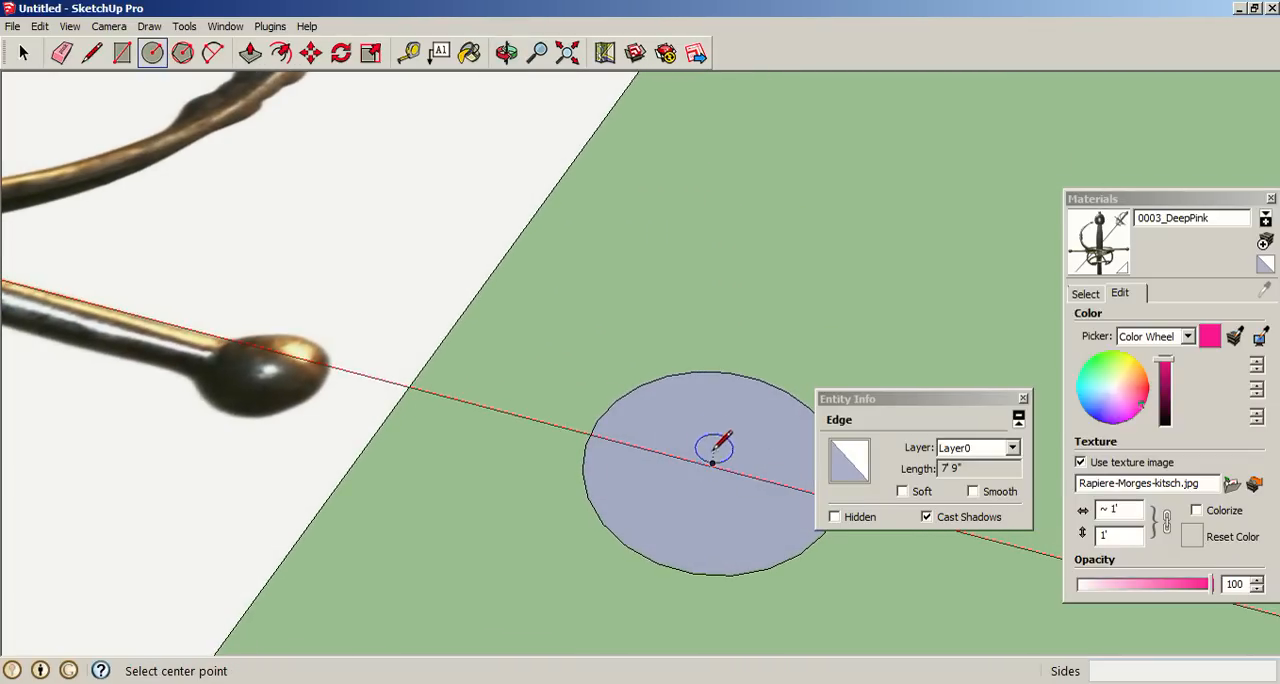
left_click(506, 52)
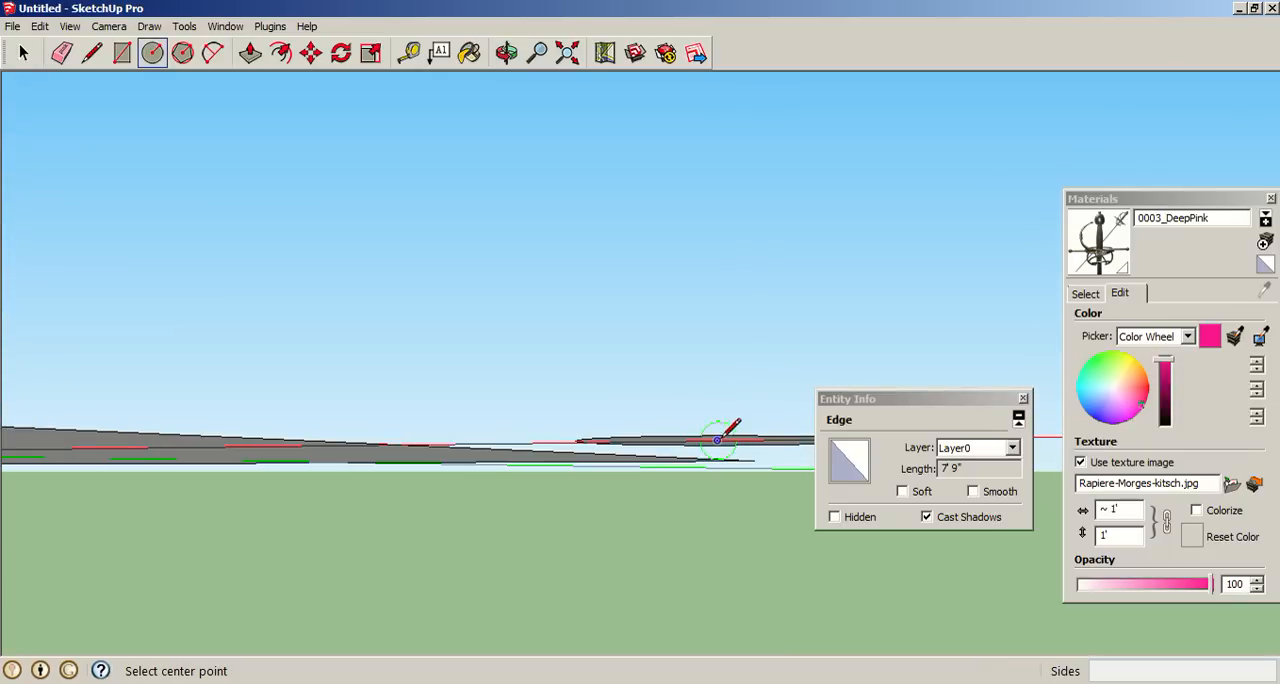
mouse_move(720, 440)
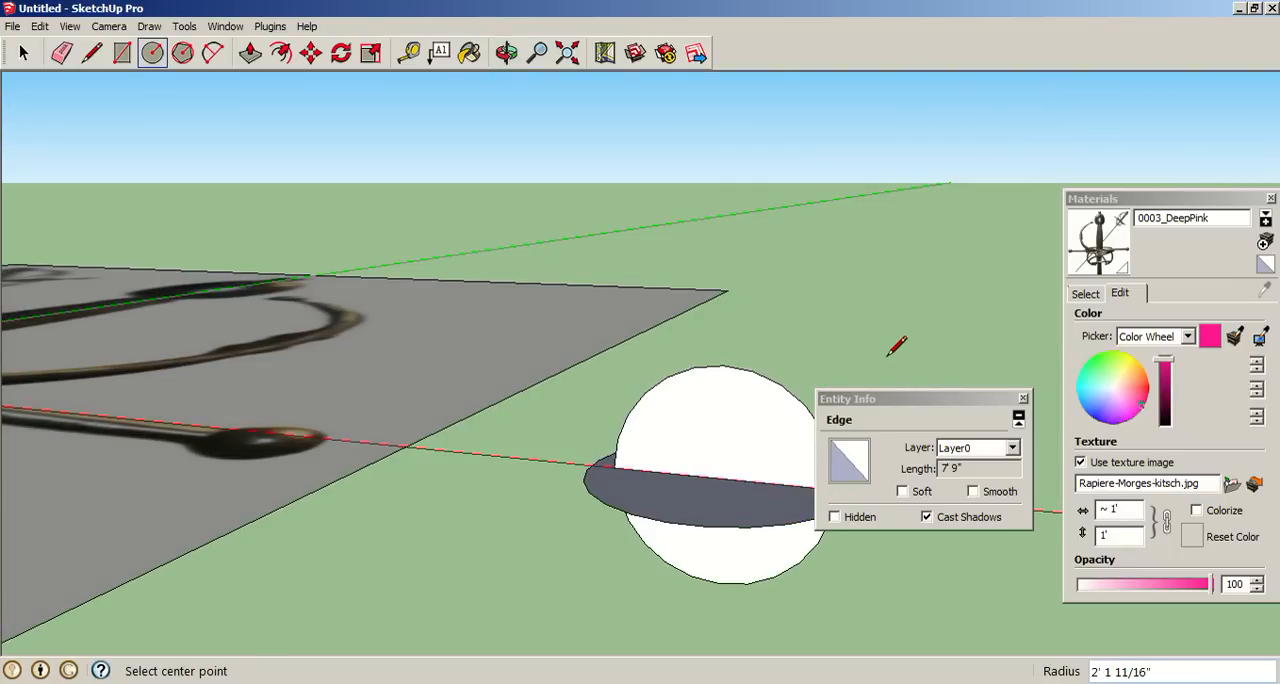
left_click(508, 52)
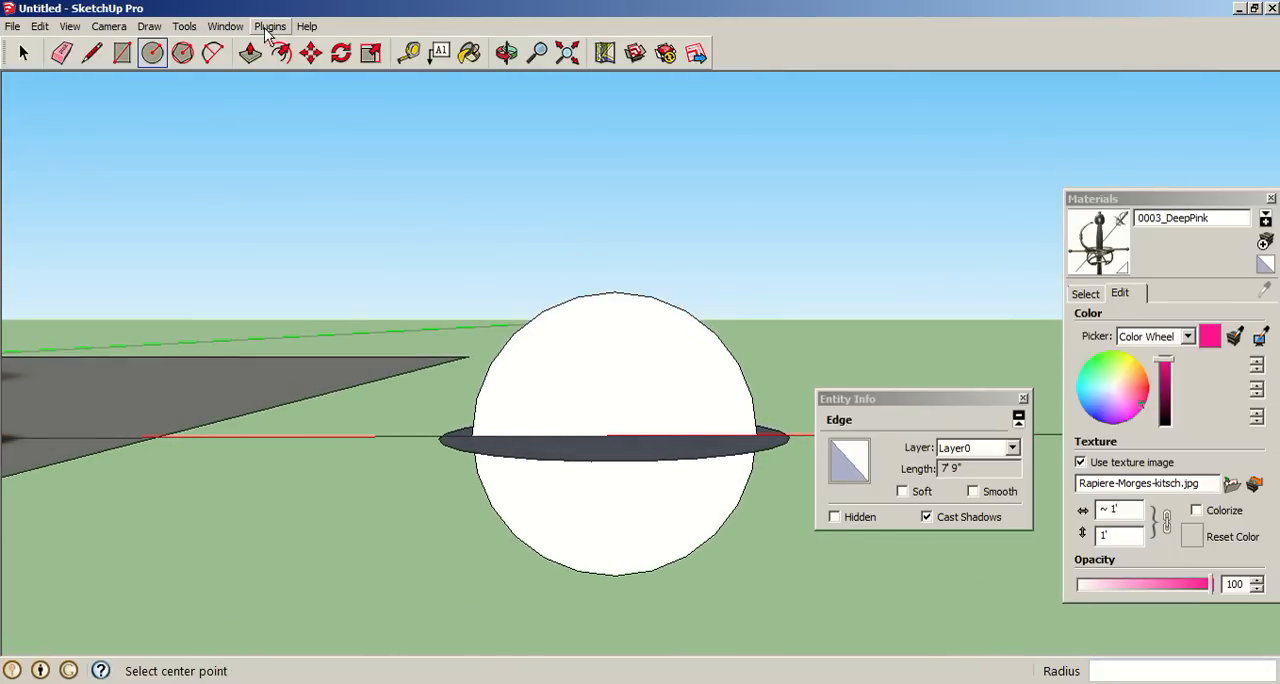
Step: Sweep the circles into a sphere and erase the leftover flat disc around its middle
left_click(184, 26)
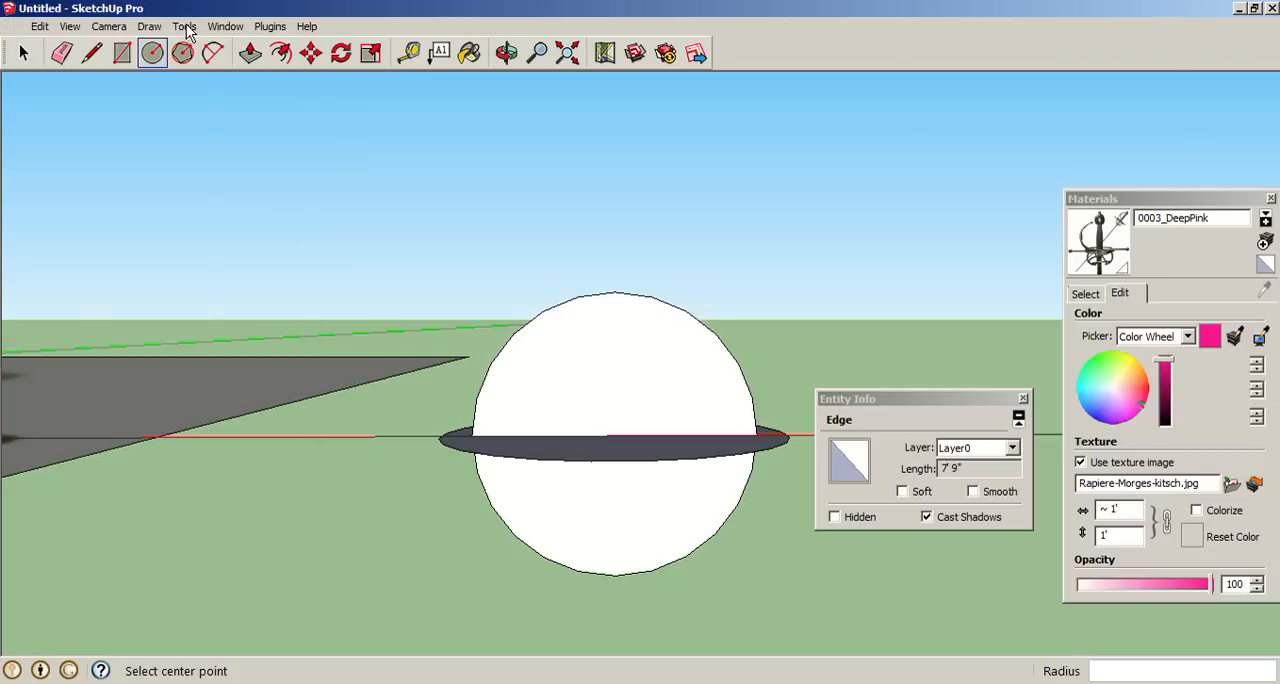
left_click(184, 26)
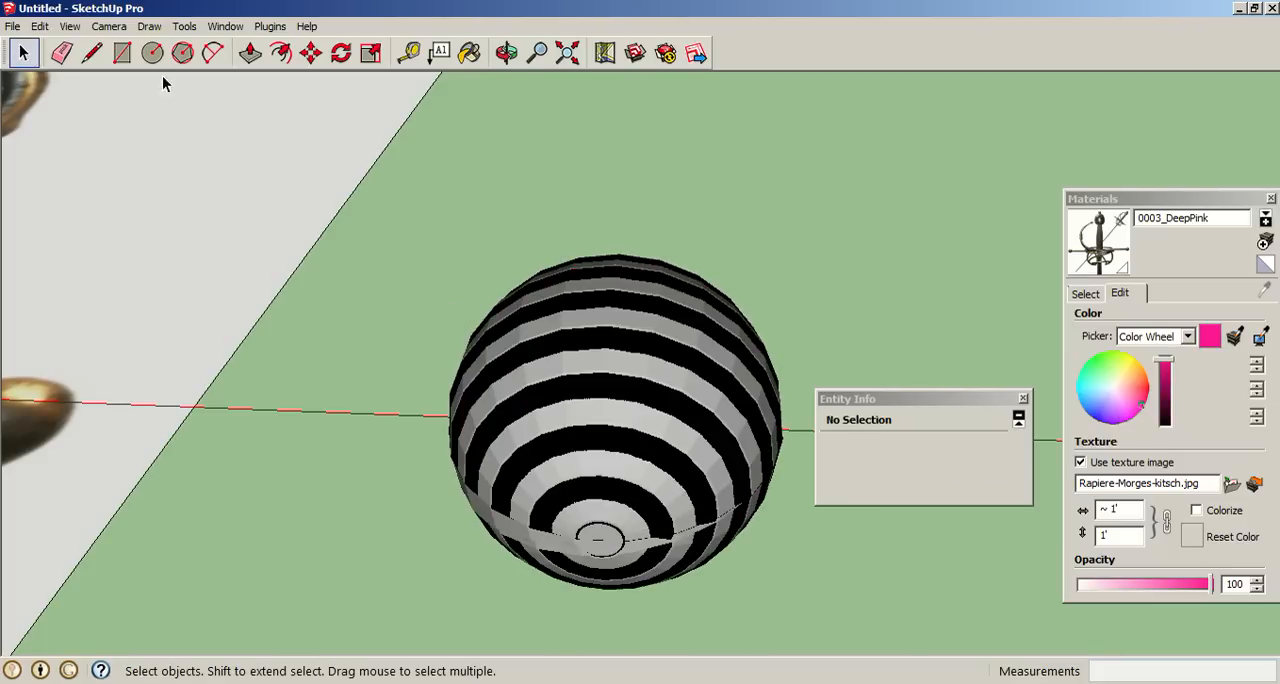
left_click(184, 26)
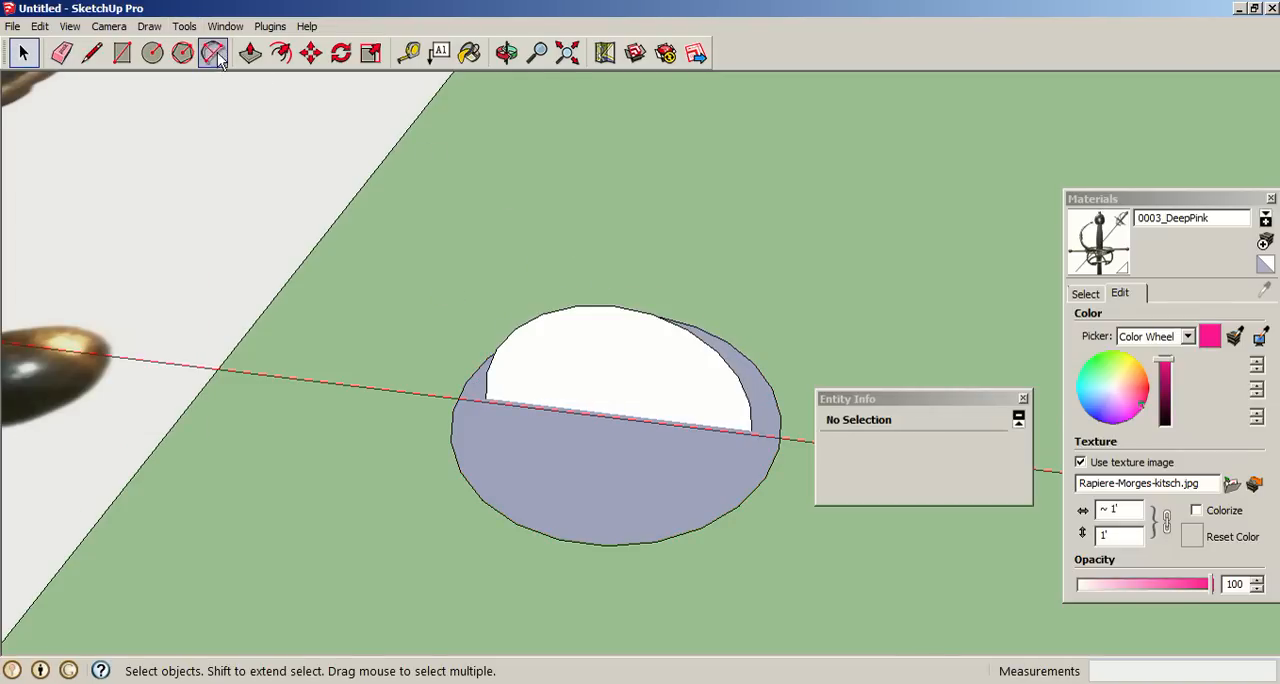
left_click(248, 52)
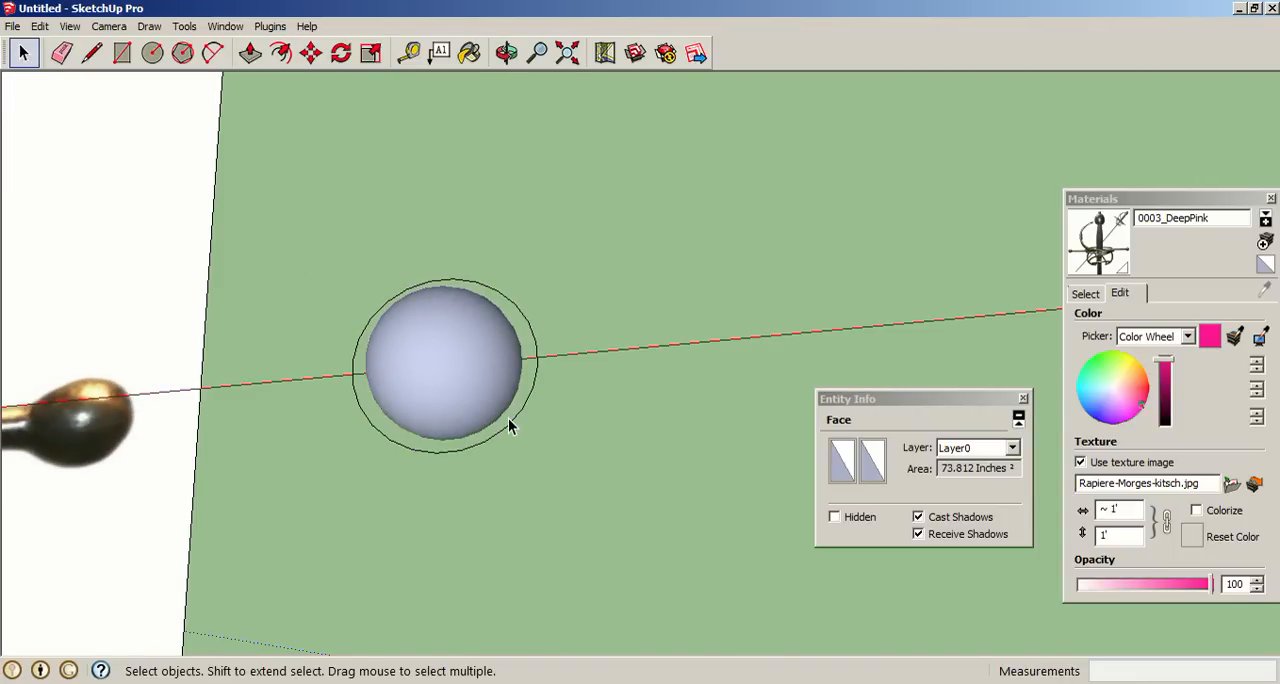
left_click(506, 52)
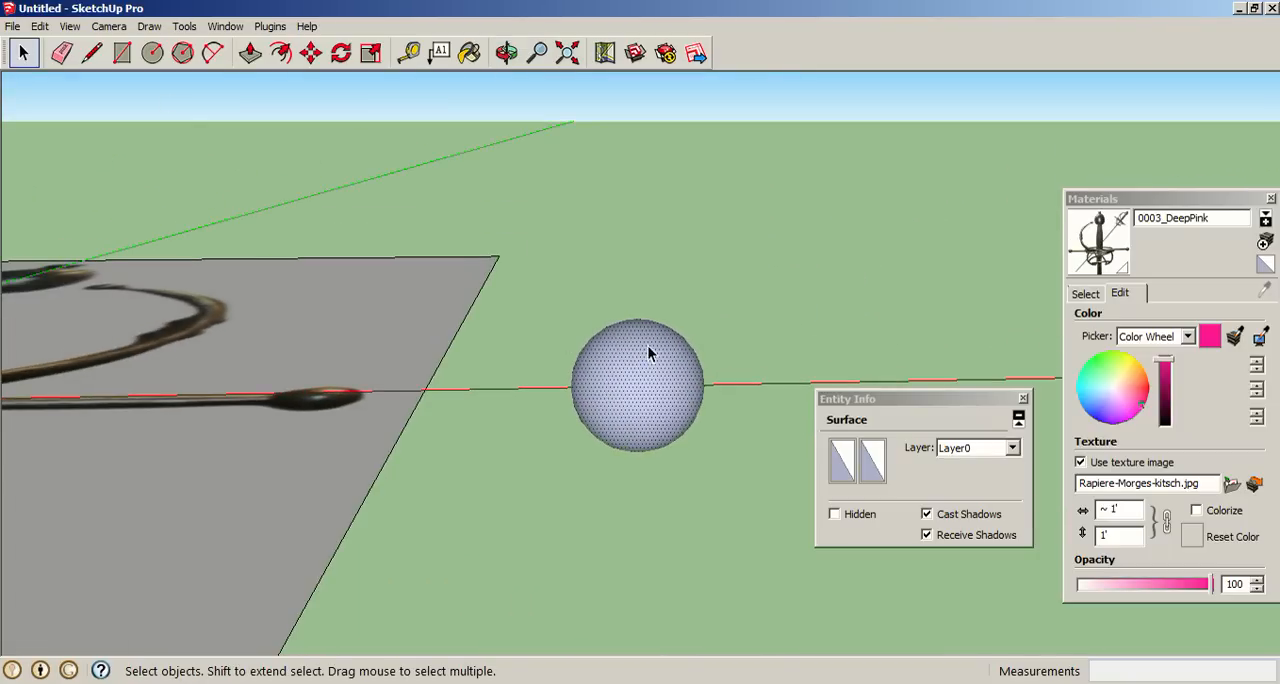
Step: Select the smooth sphere and make it a group via the Edit menu
left_click(506, 52)
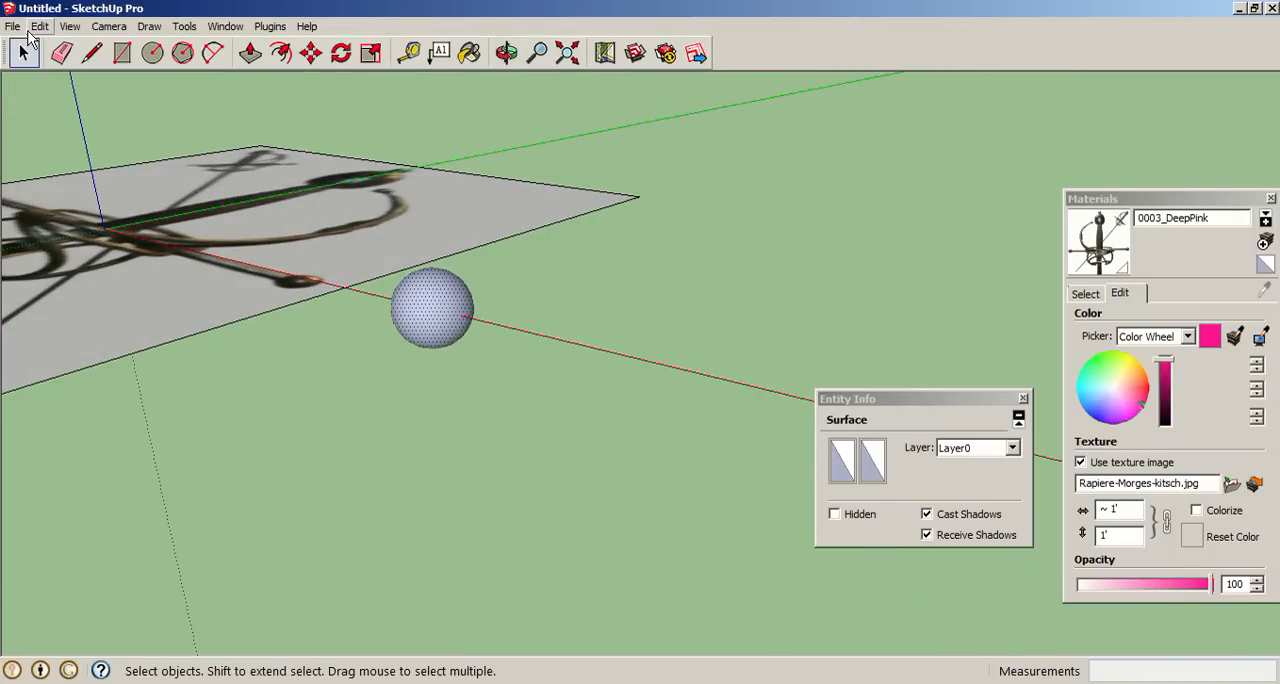
left_click(40, 26)
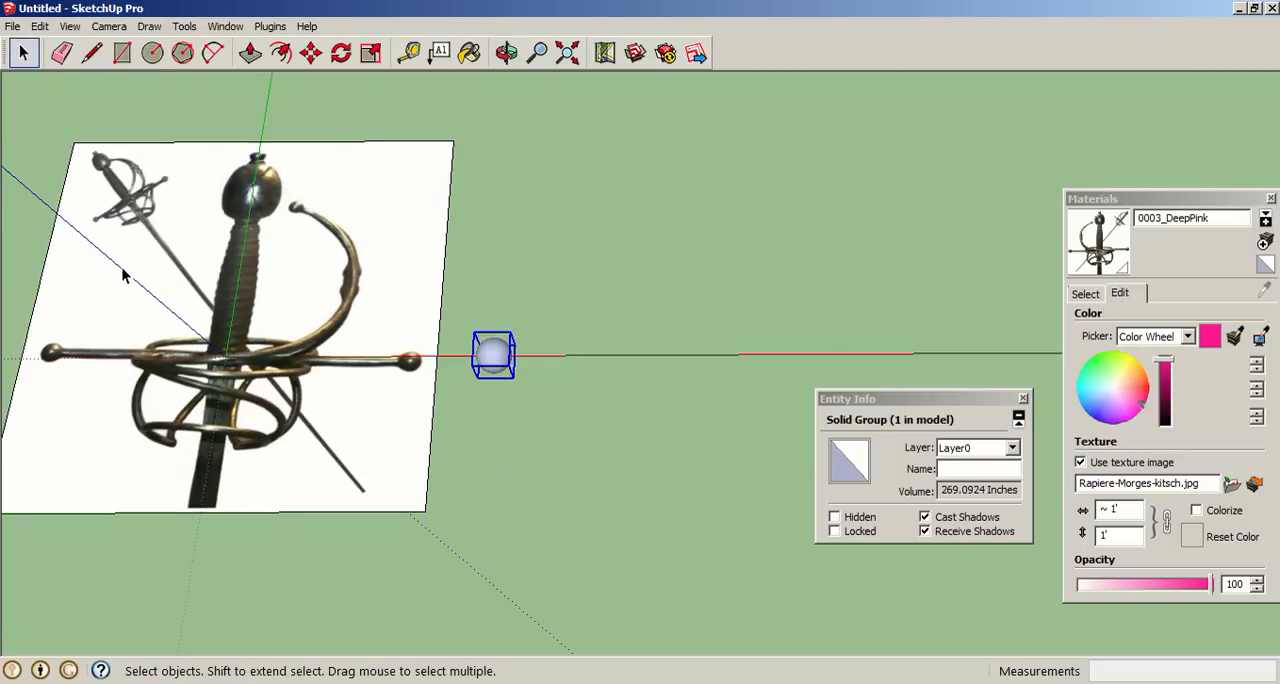
mouse_move(108, 358)
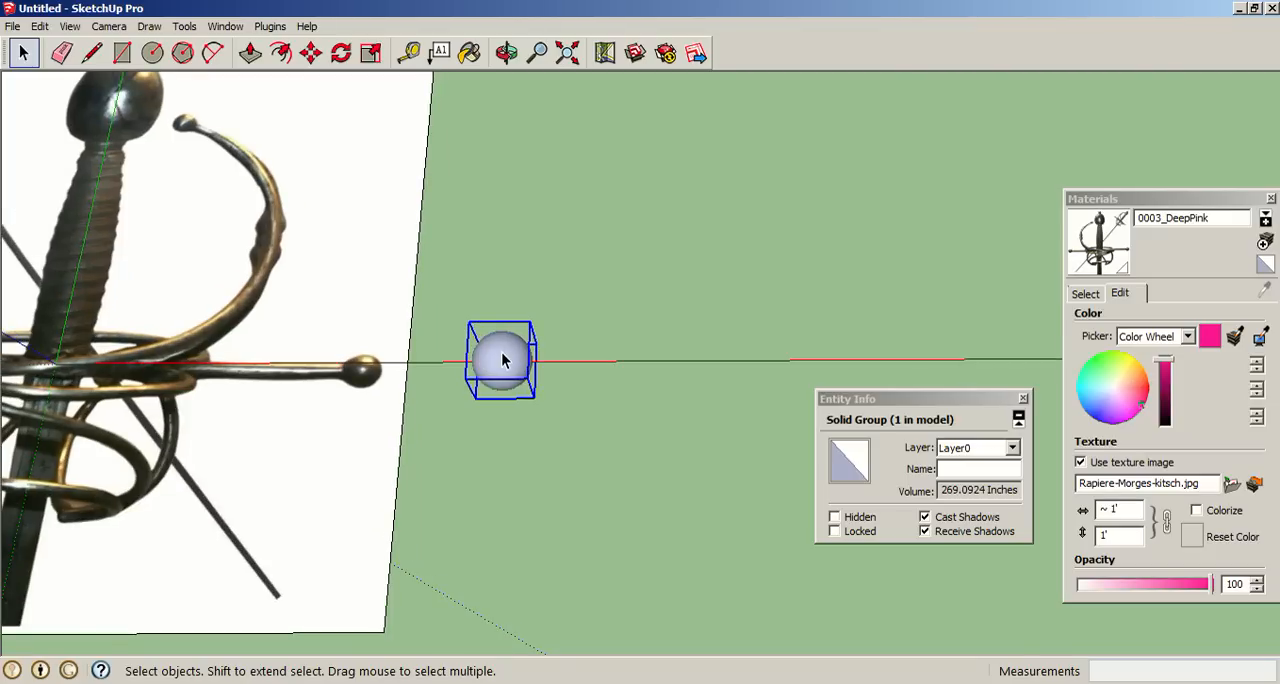
mouse_move(516, 380)
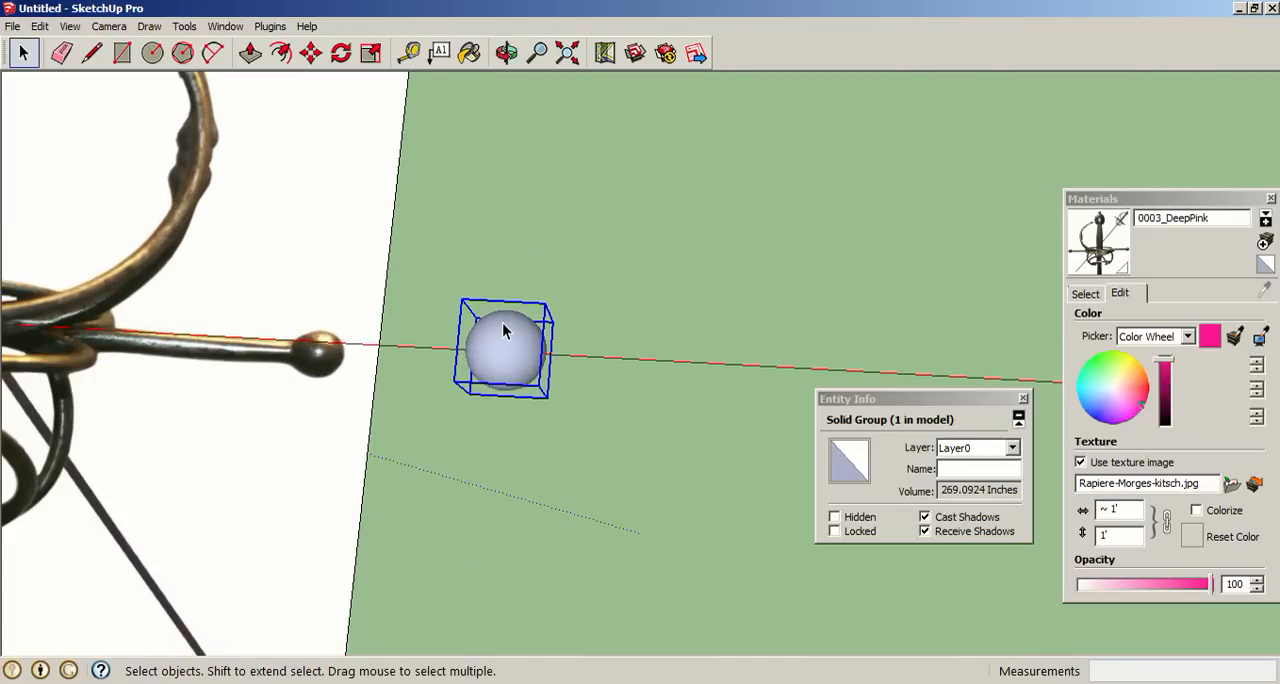
mouse_move(584, 304)
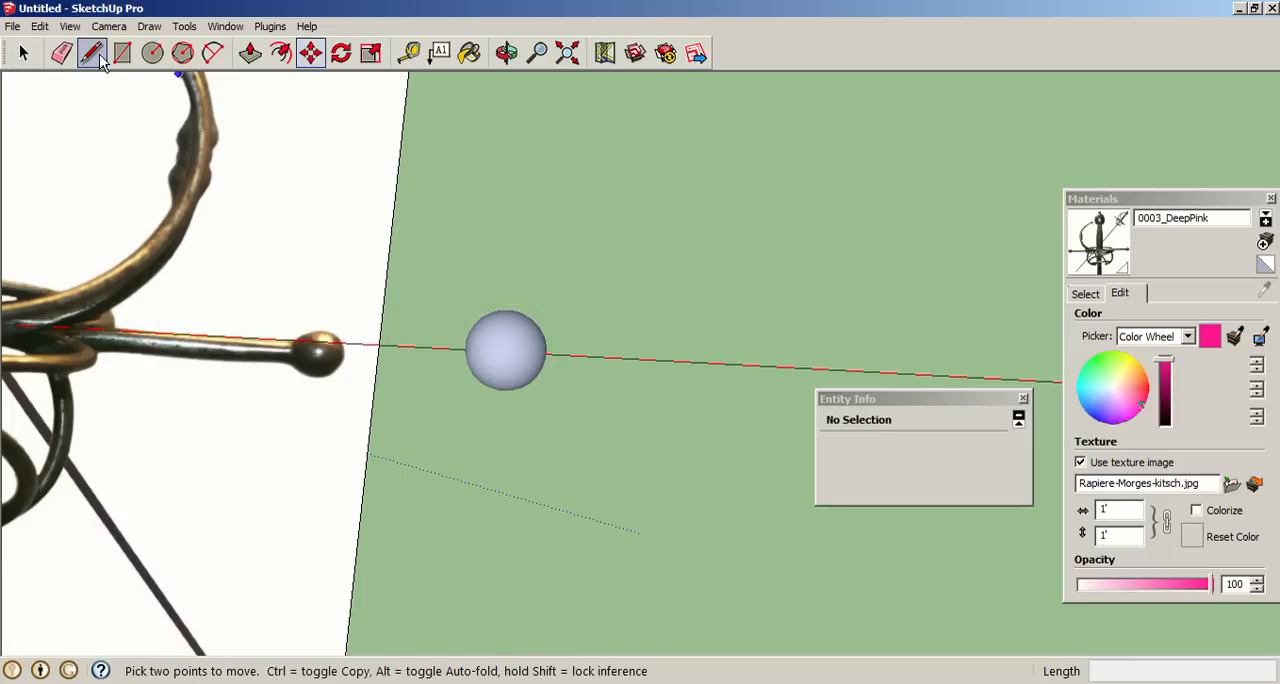
left_click(40, 26)
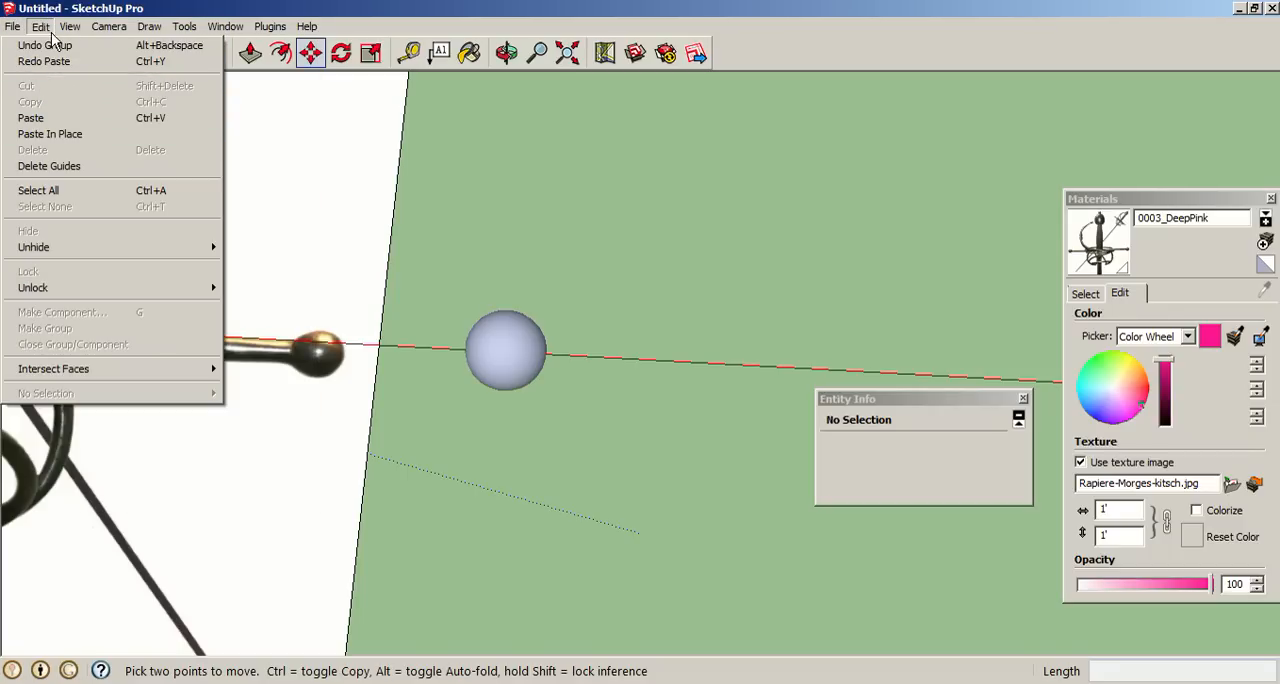
mouse_move(72, 86)
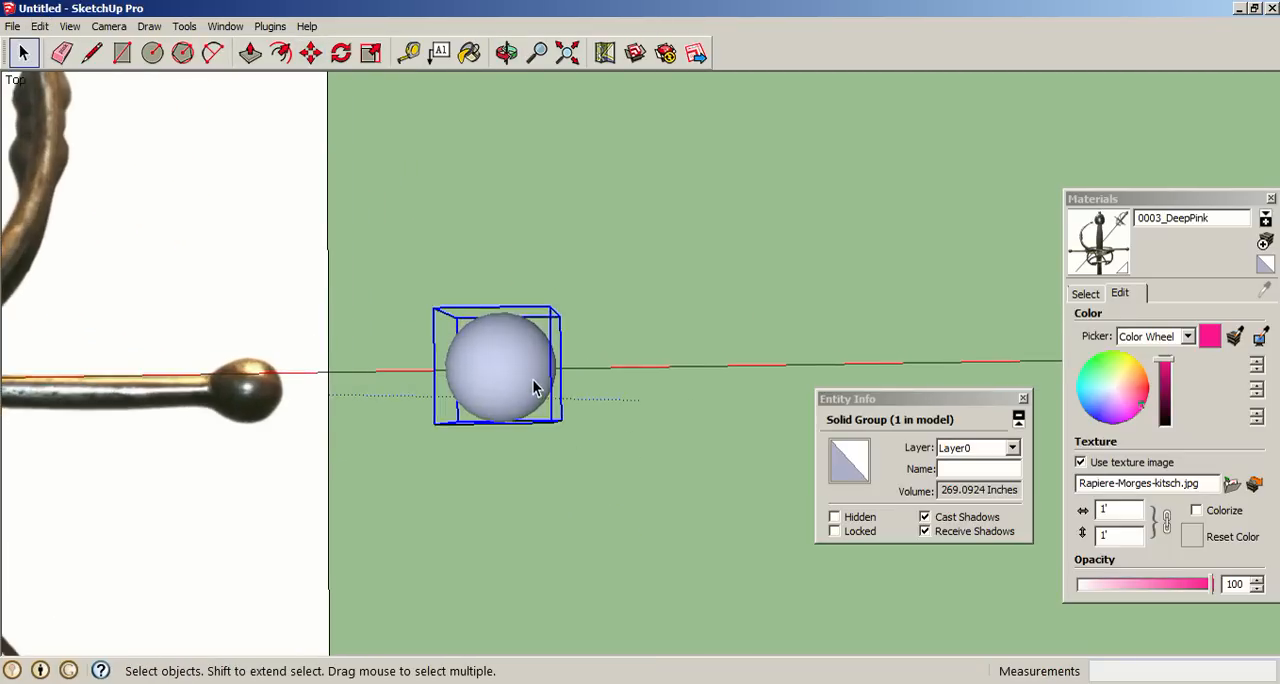
Step: Place copies of the sphere group in a row along the red axis, giving three pommel spheres
left_click(310, 52)
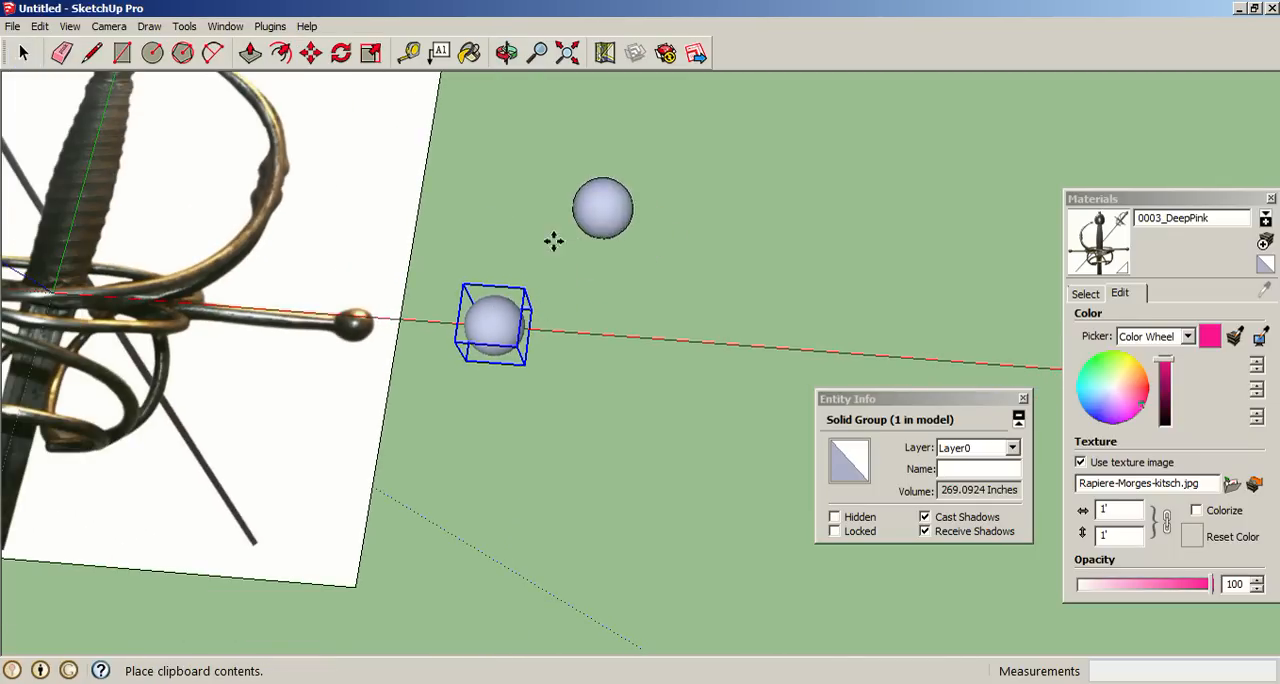
left_click(508, 52)
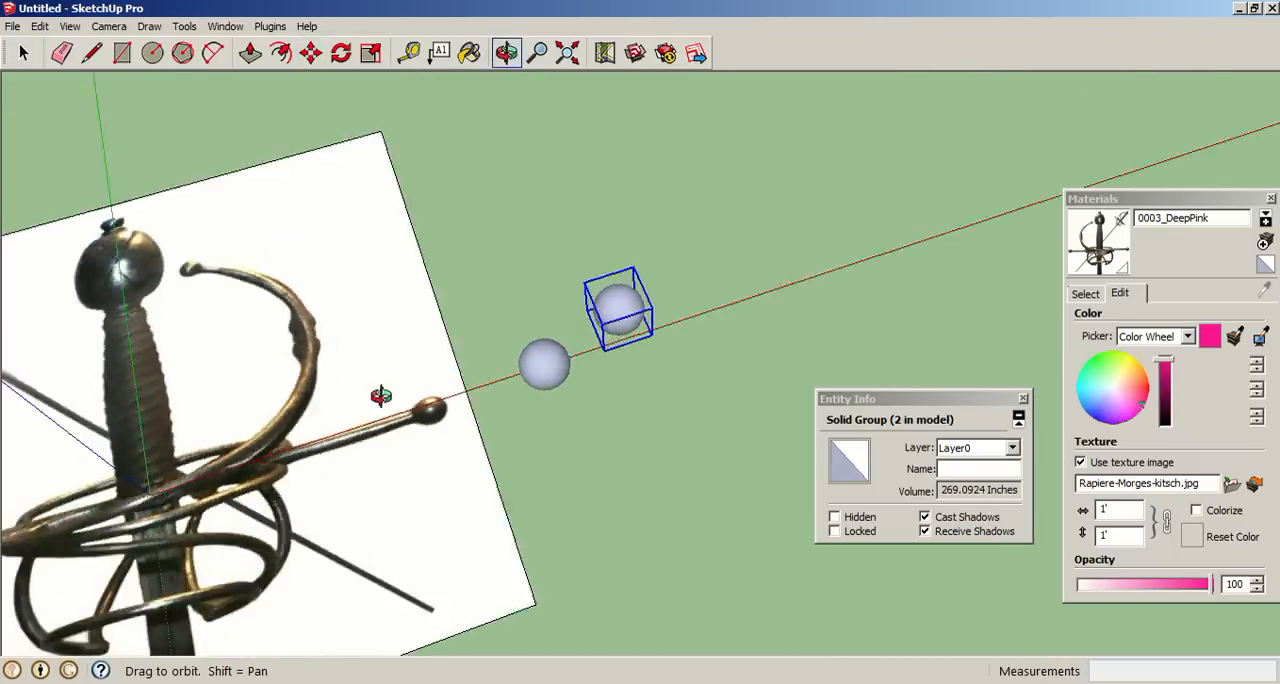
left_click(312, 52)
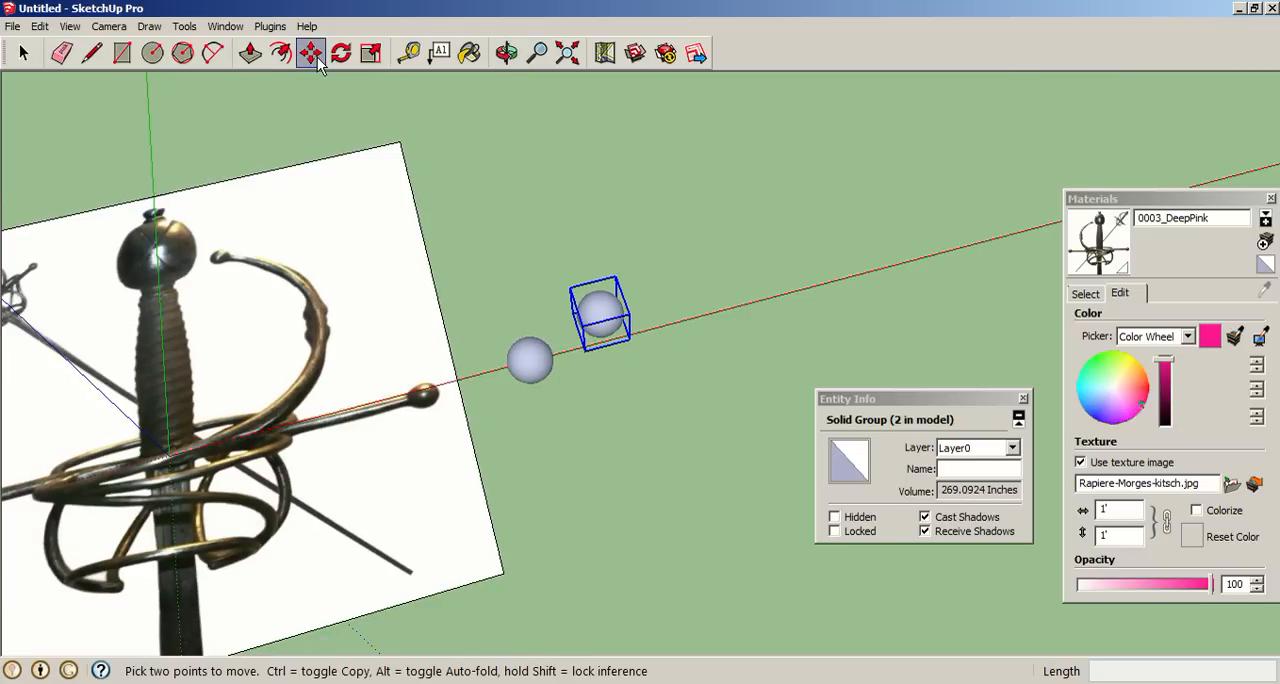
mouse_move(312, 52)
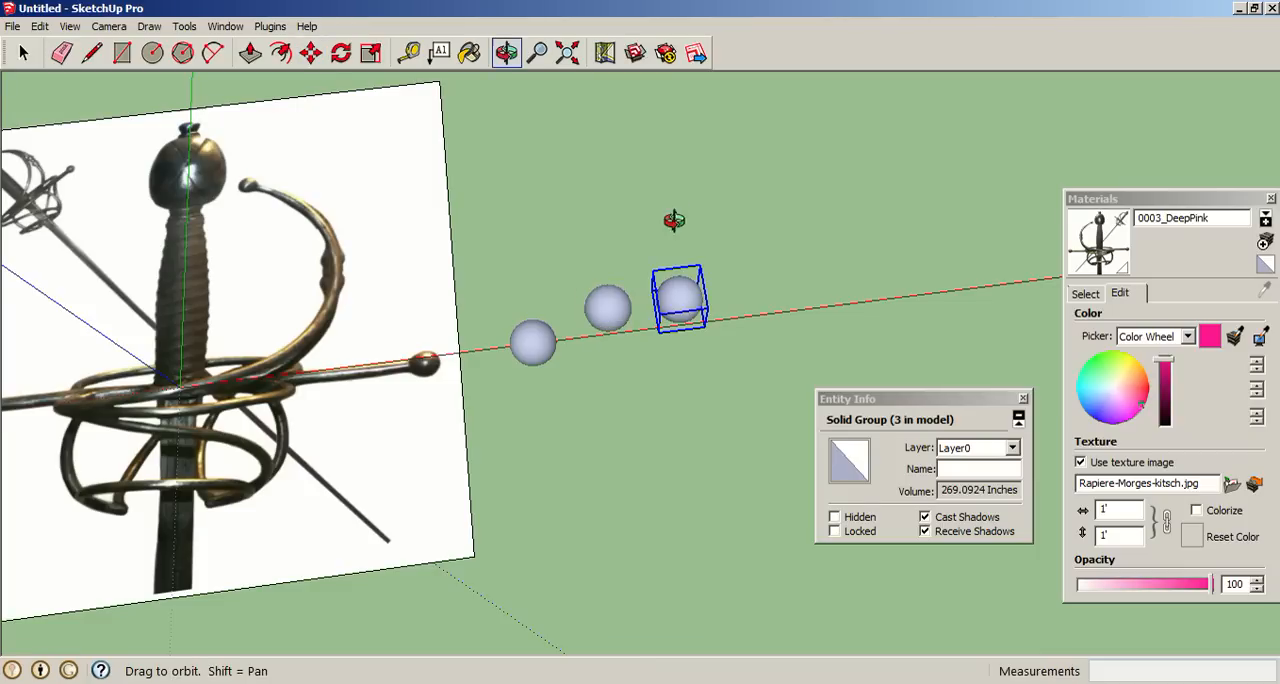
left_click(310, 52)
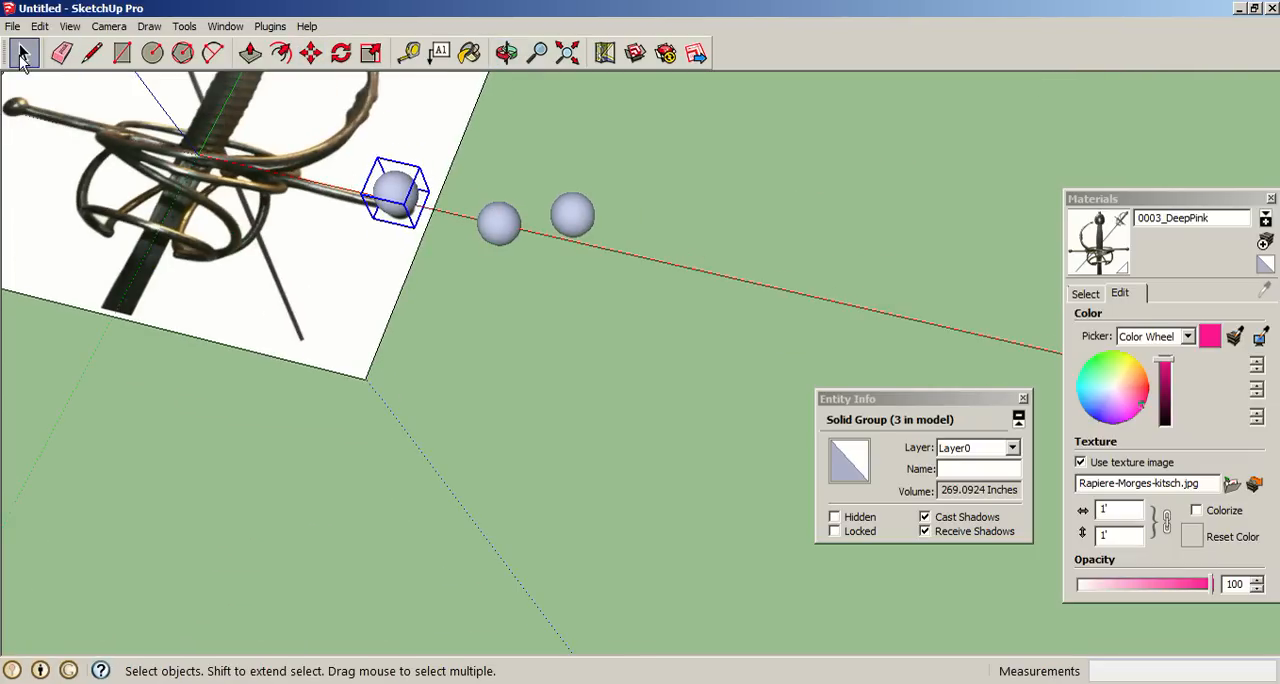
left_click(340, 52)
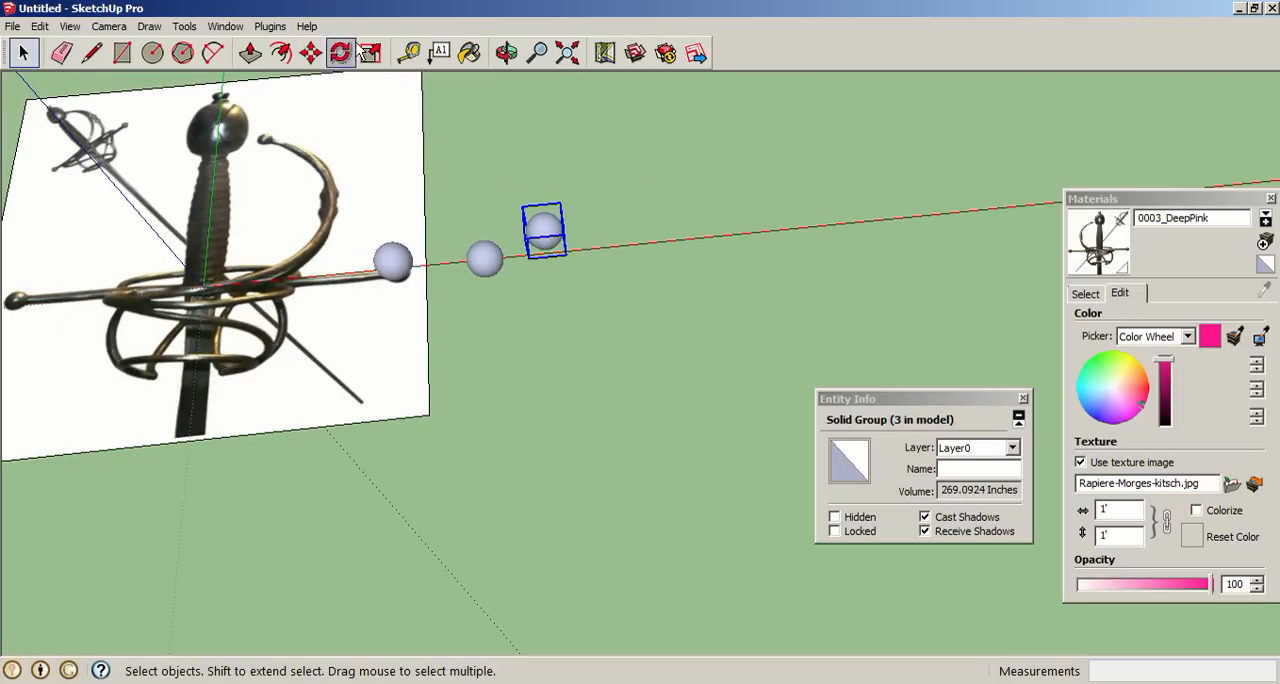
left_click(310, 52)
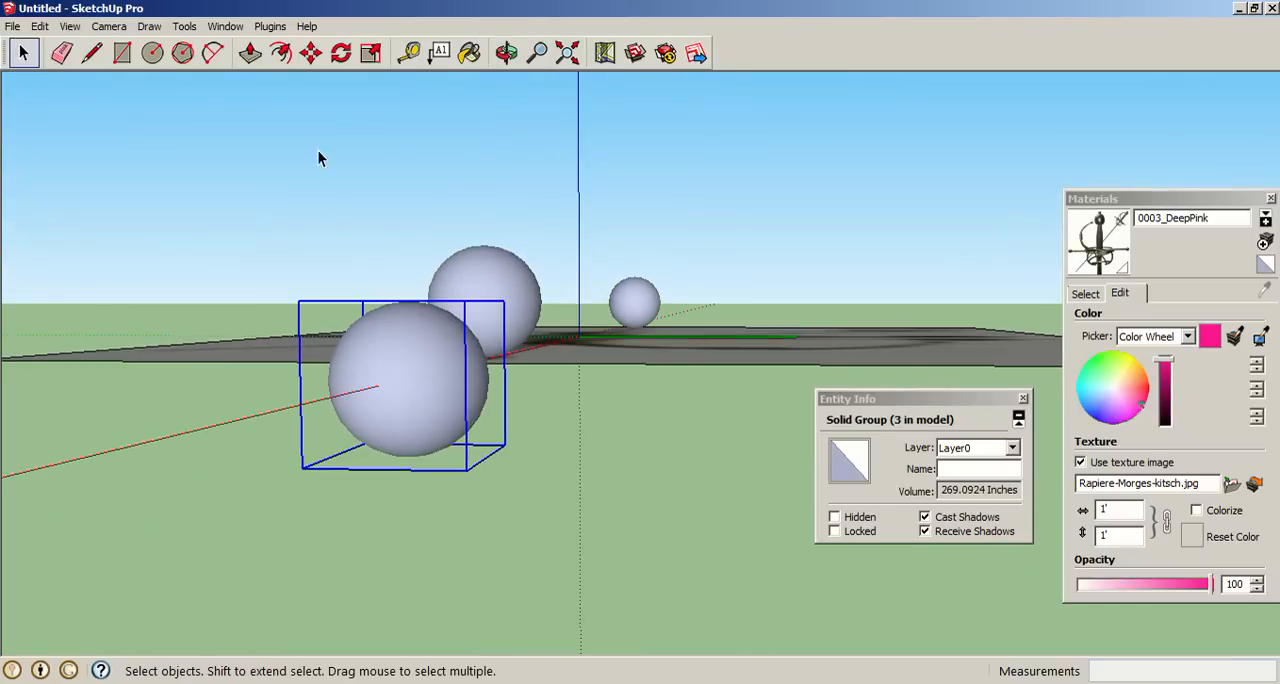
mouse_move(370, 52)
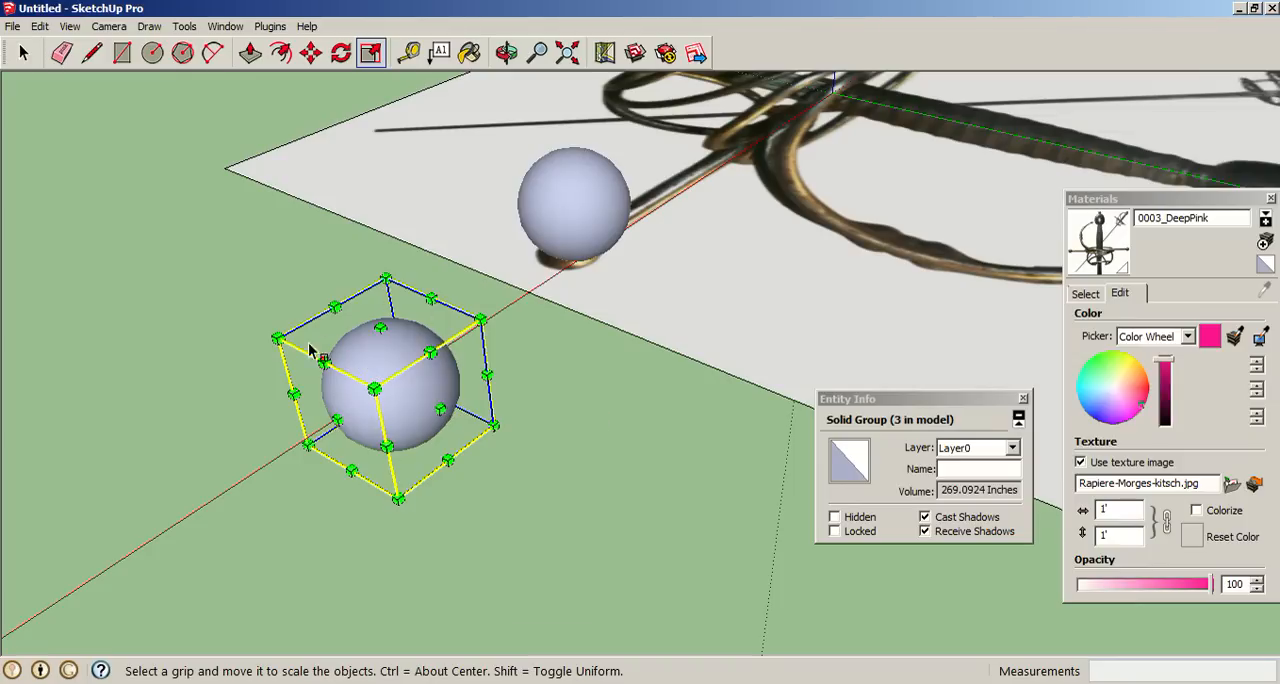
mouse_move(358, 396)
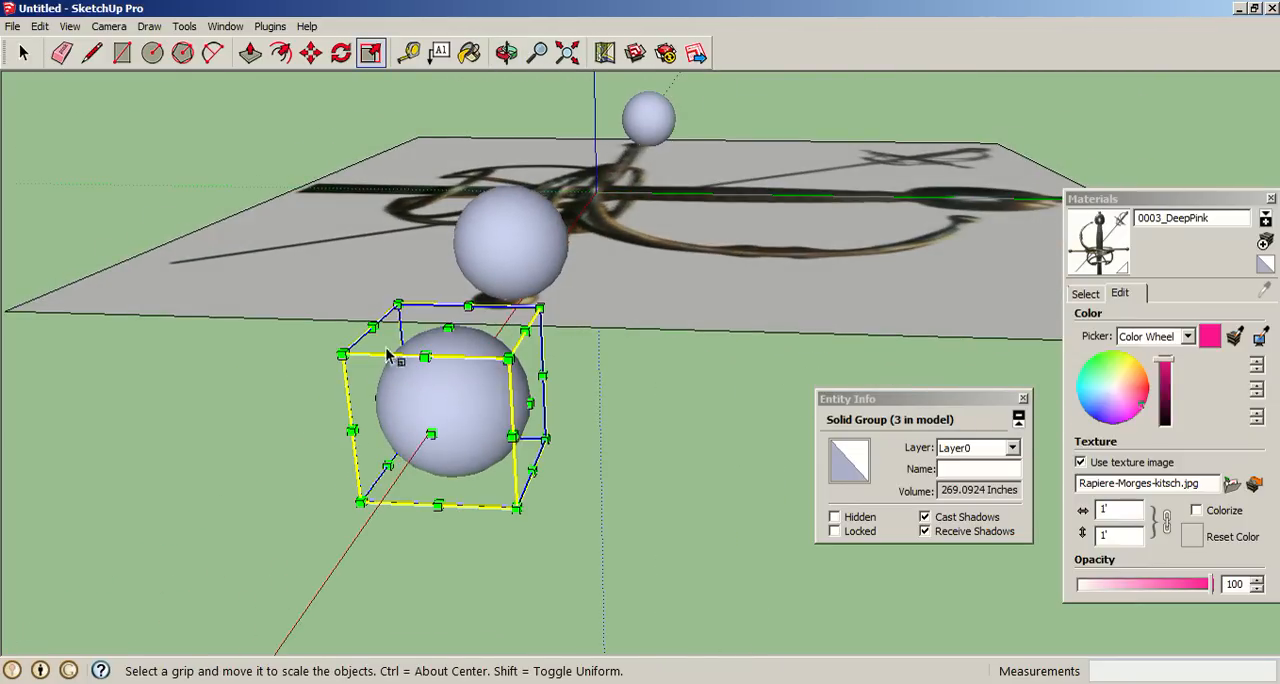
Step: Scale one sphere group up and stretch it into a larger egg-shaped pommel
left_click(508, 52)
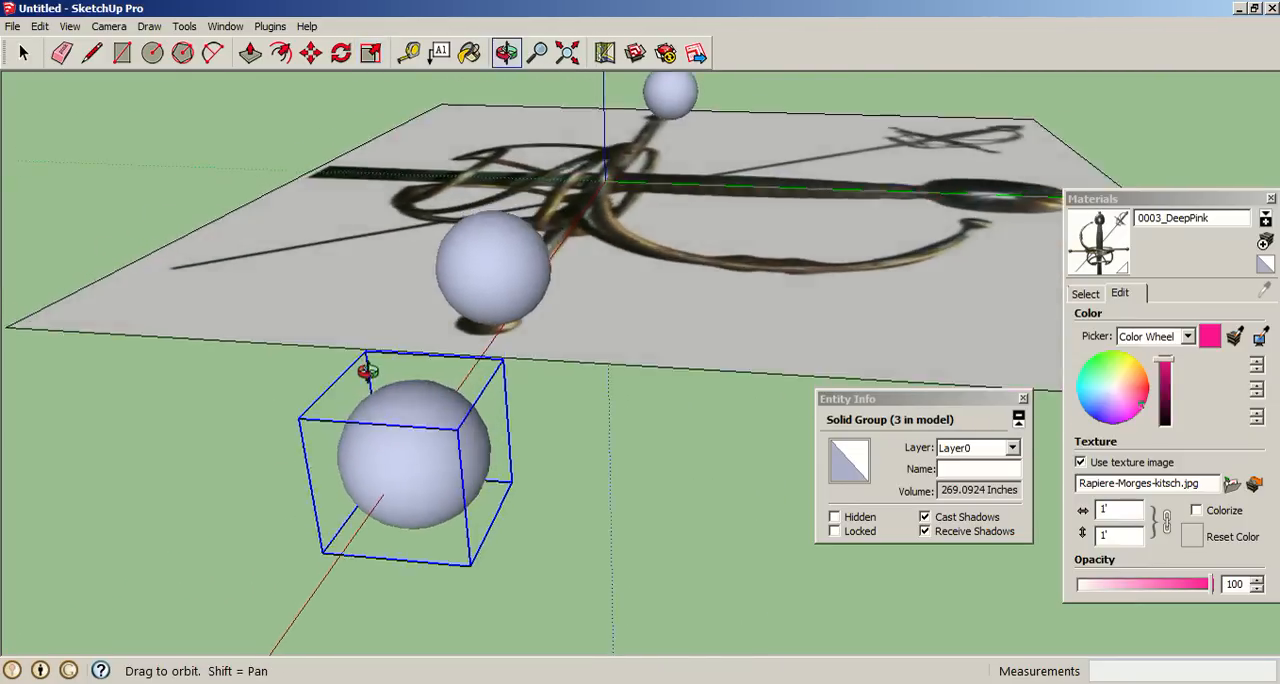
left_click(370, 52)
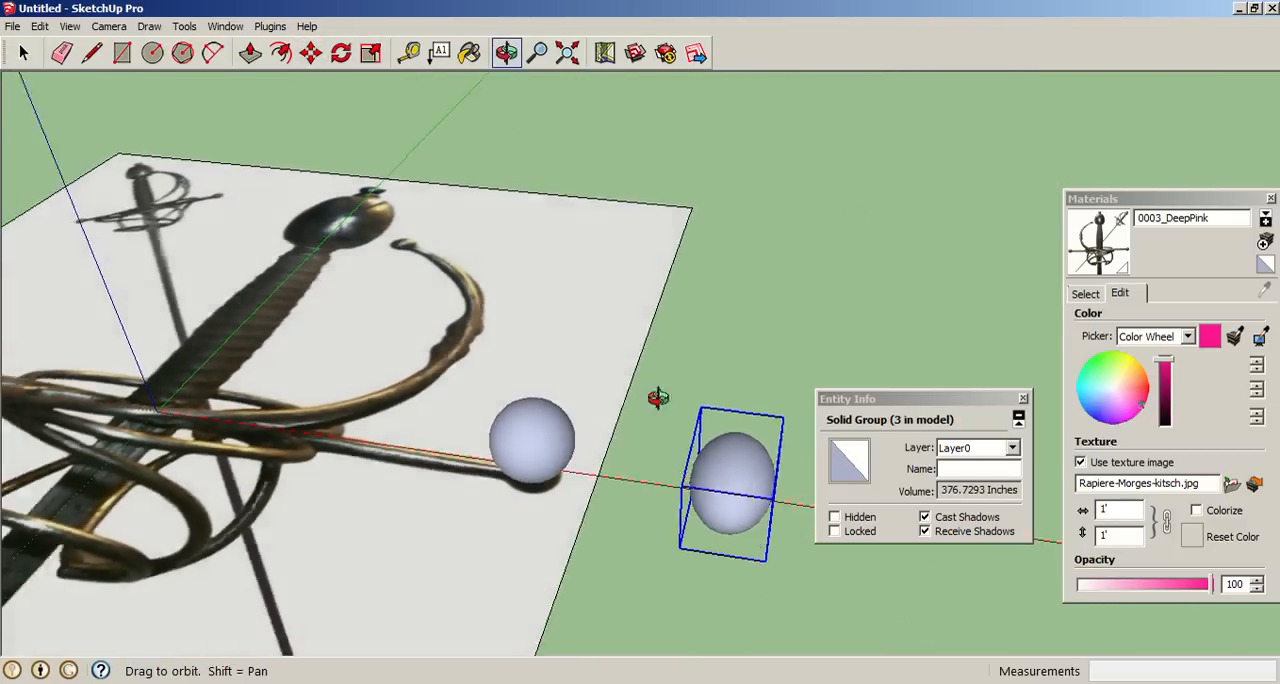
left_click(312, 52)
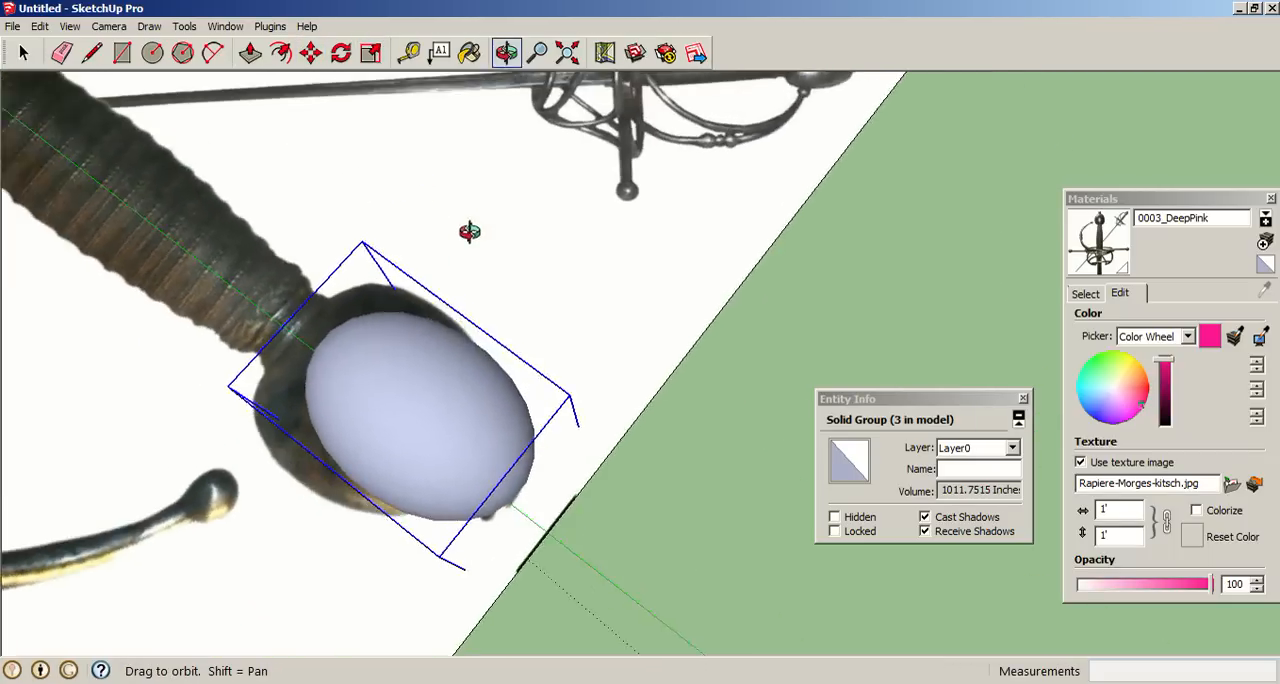
left_click(310, 52)
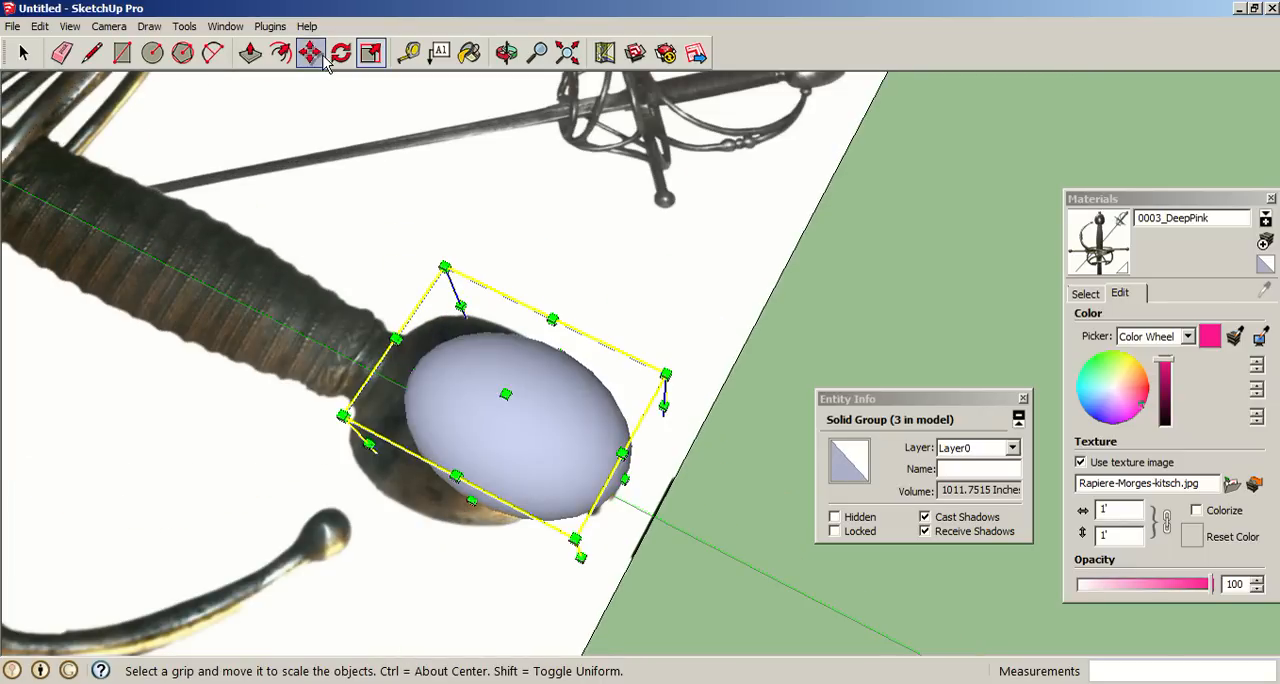
Step: Move the egg-shaped pommel onto the grip end of the rapier image
left_click(310, 52)
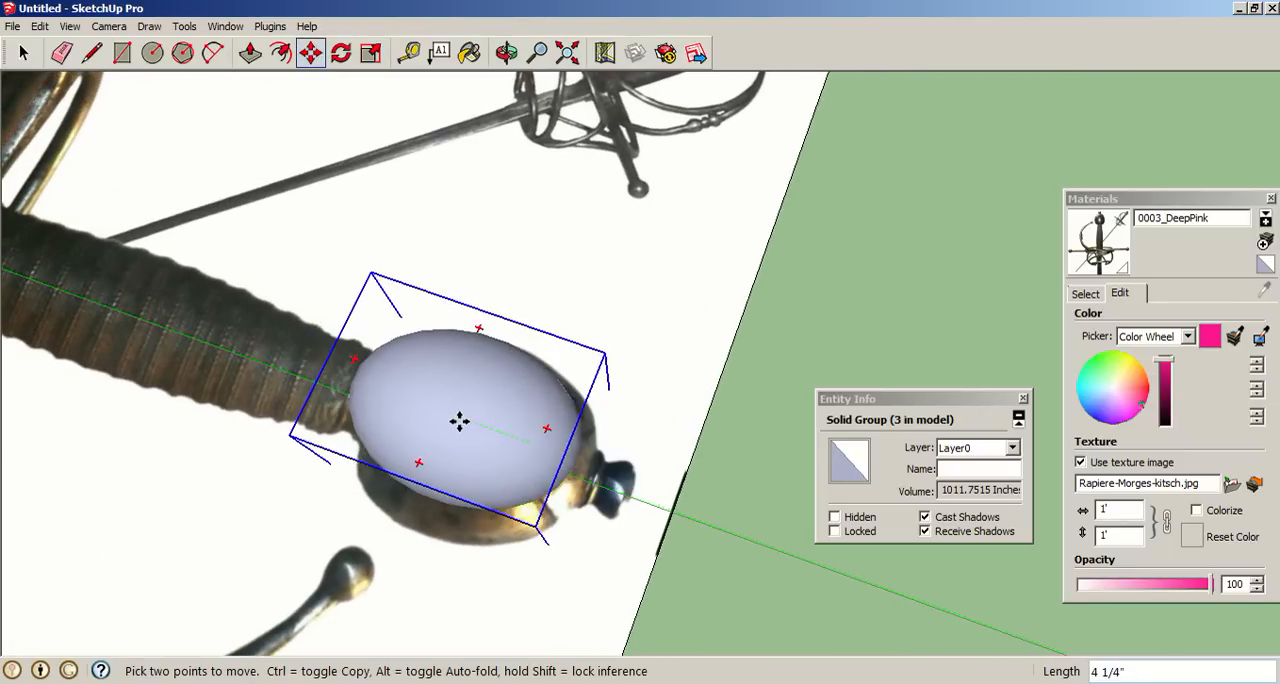
left_click(368, 52)
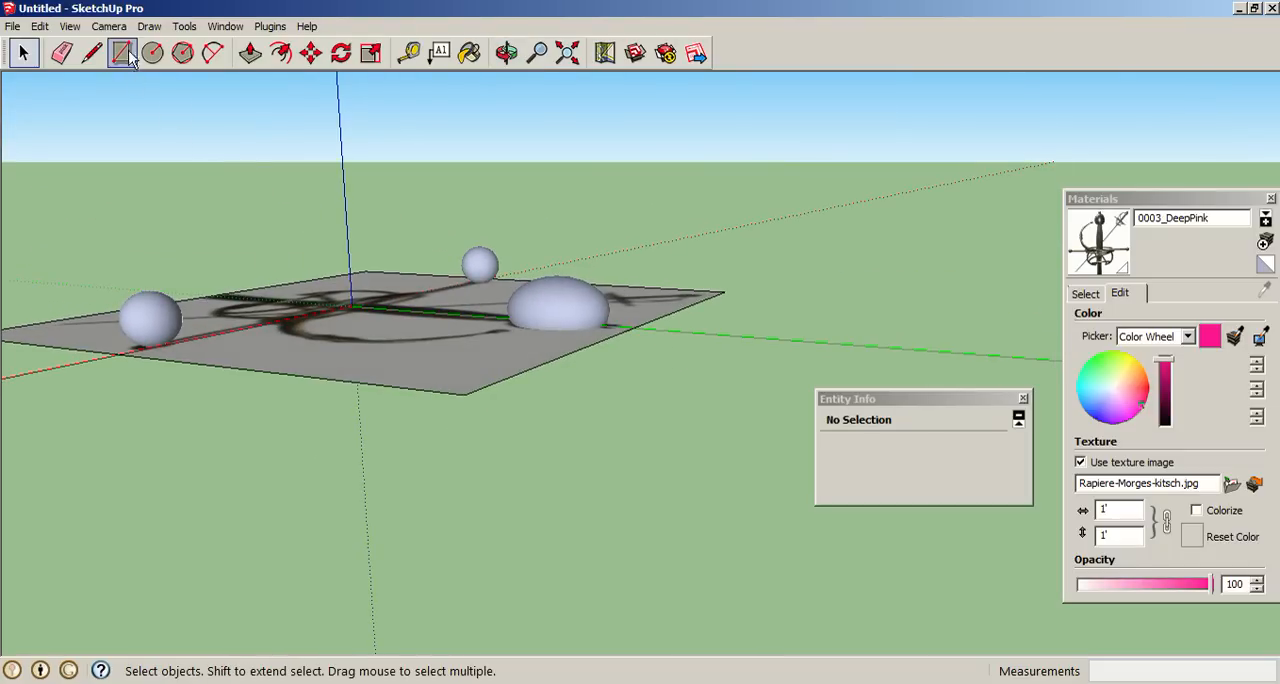
mouse_move(152, 52)
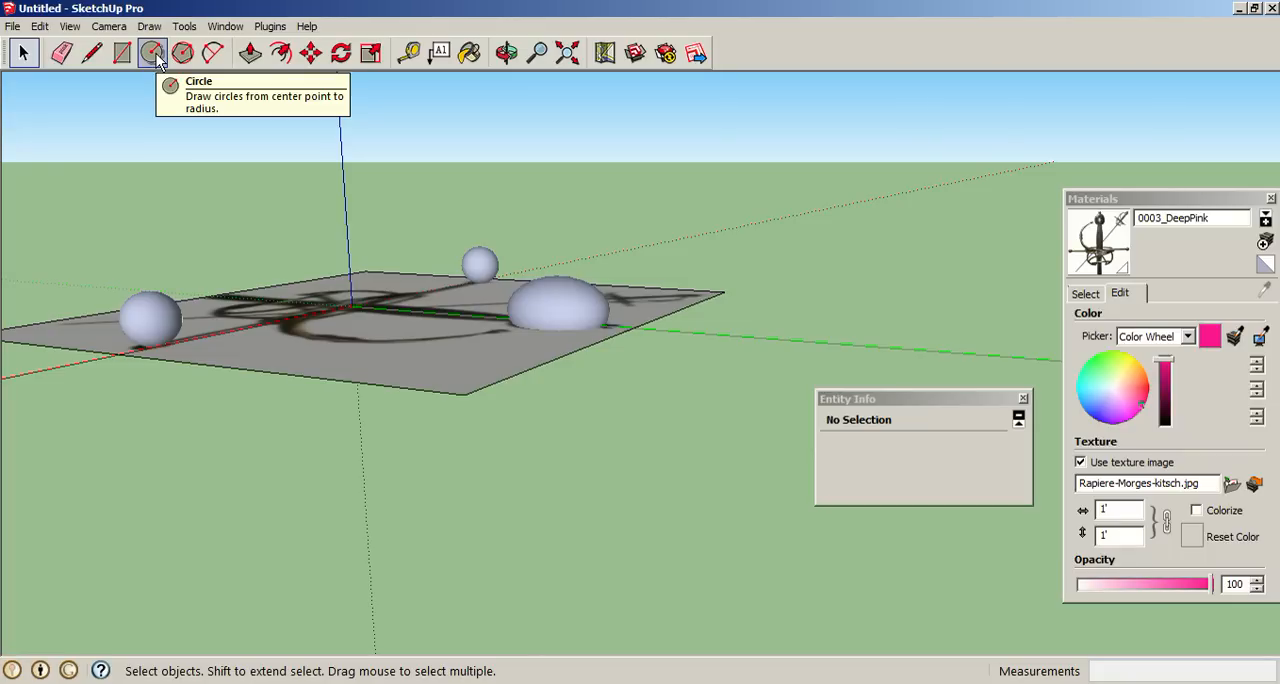
Step: Orbit to a low side-on view of the ground plane with the Circle tool ready
left_click(152, 52)
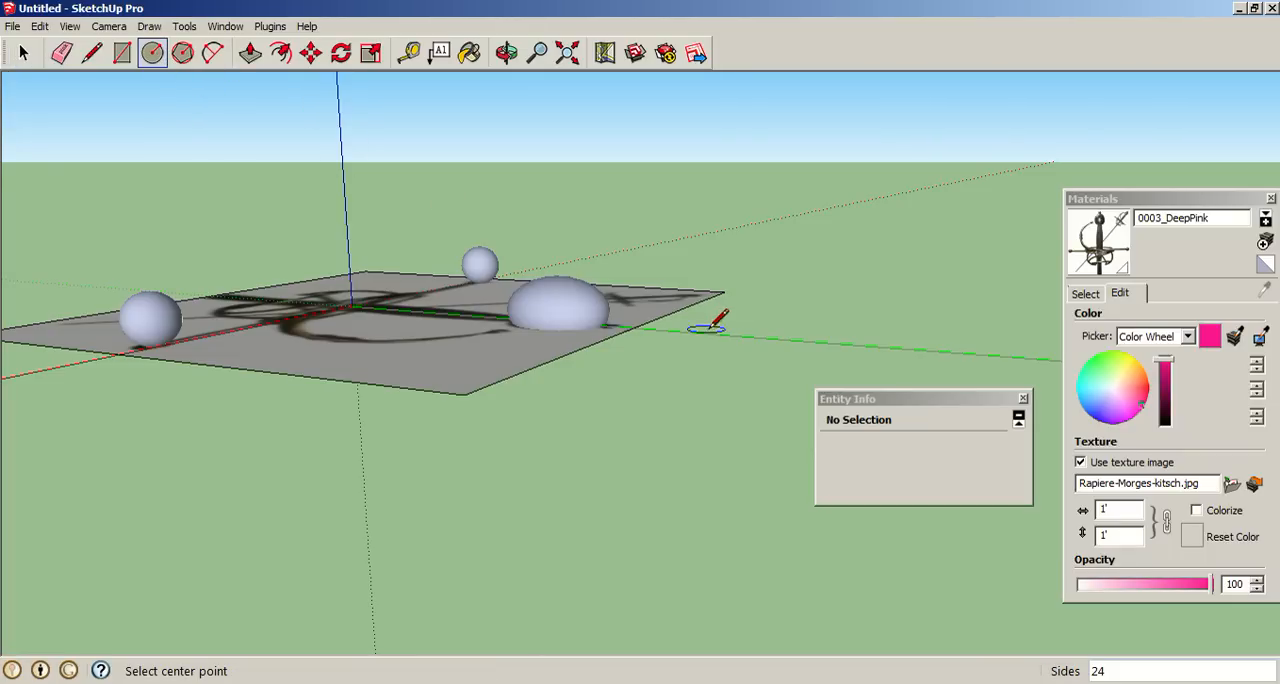
left_click(506, 52)
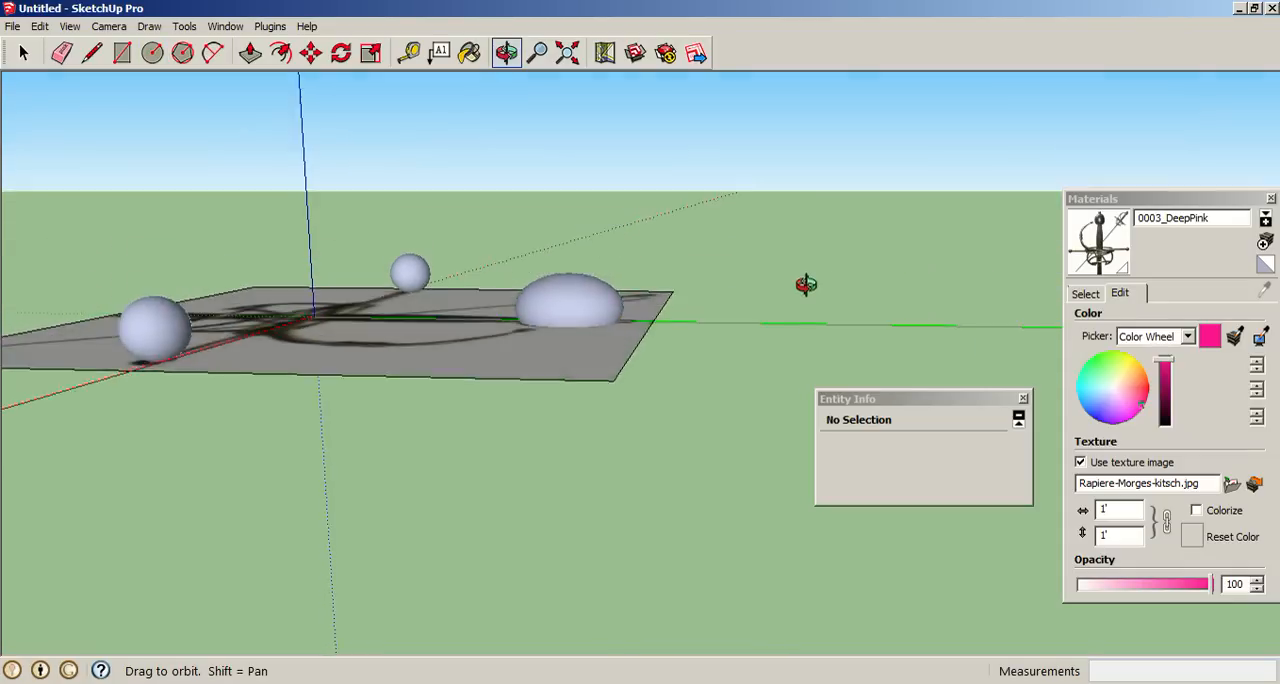
left_click_drag(806, 284, 744, 332)
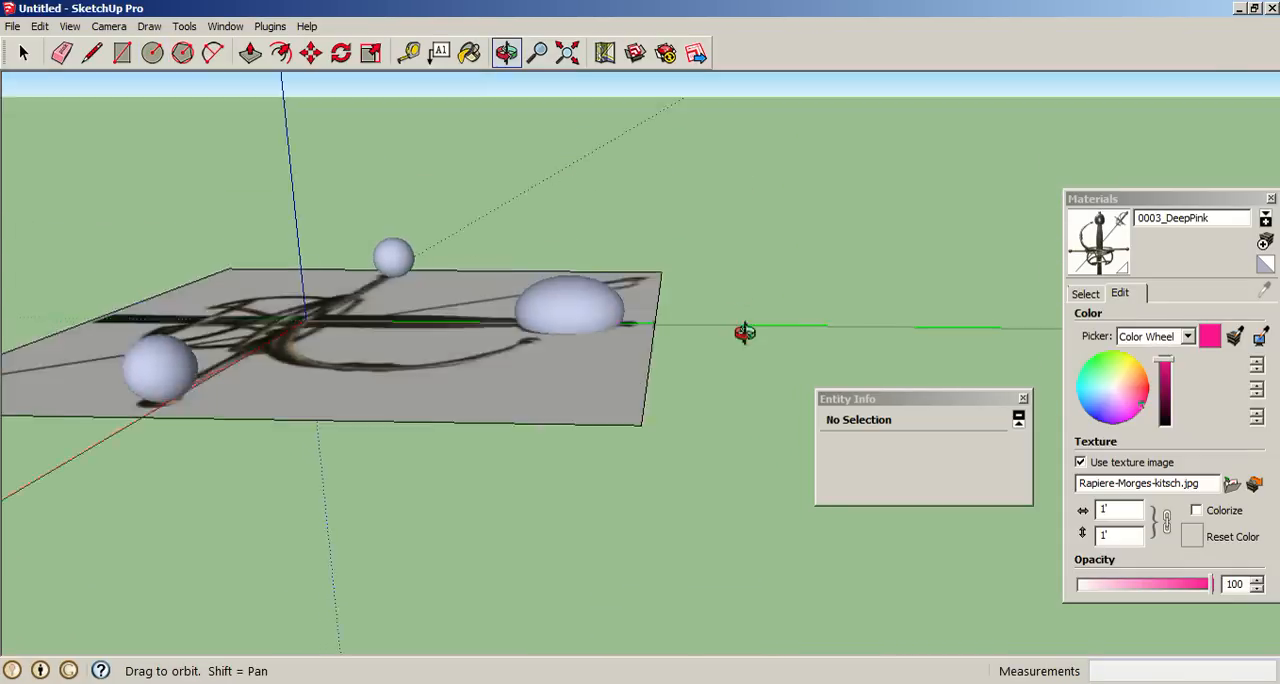
left_click_drag(744, 332, 720, 258)
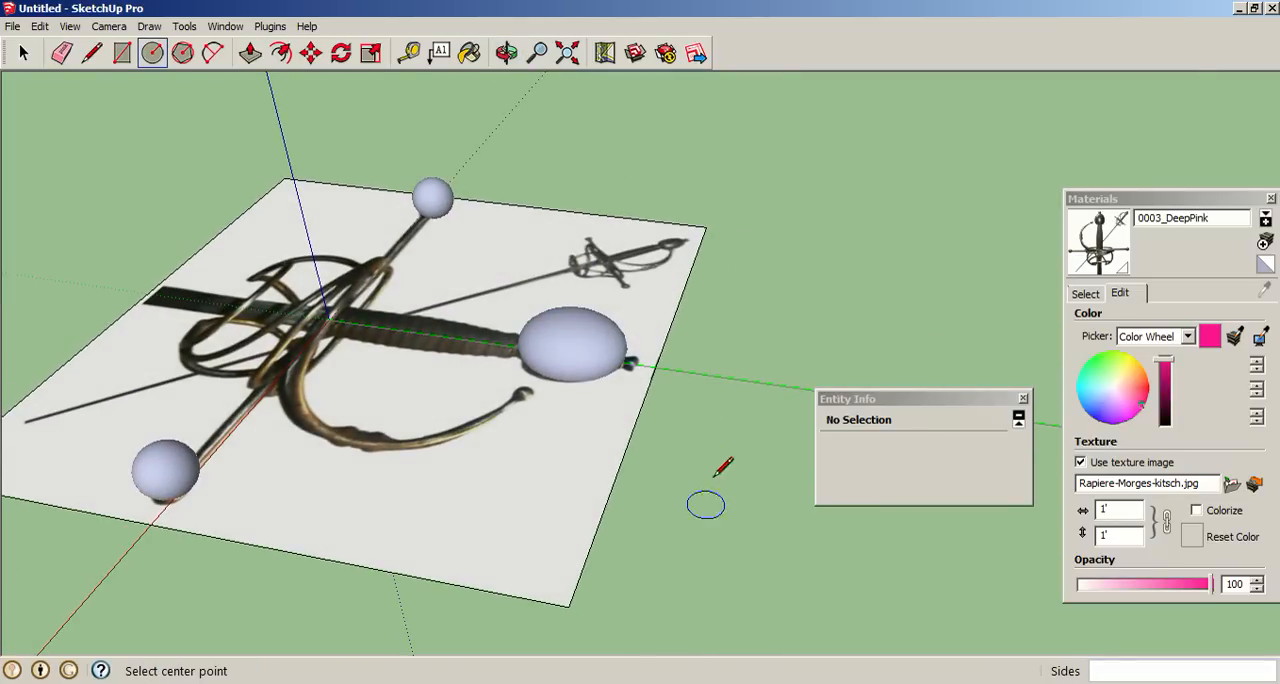
left_click(508, 52)
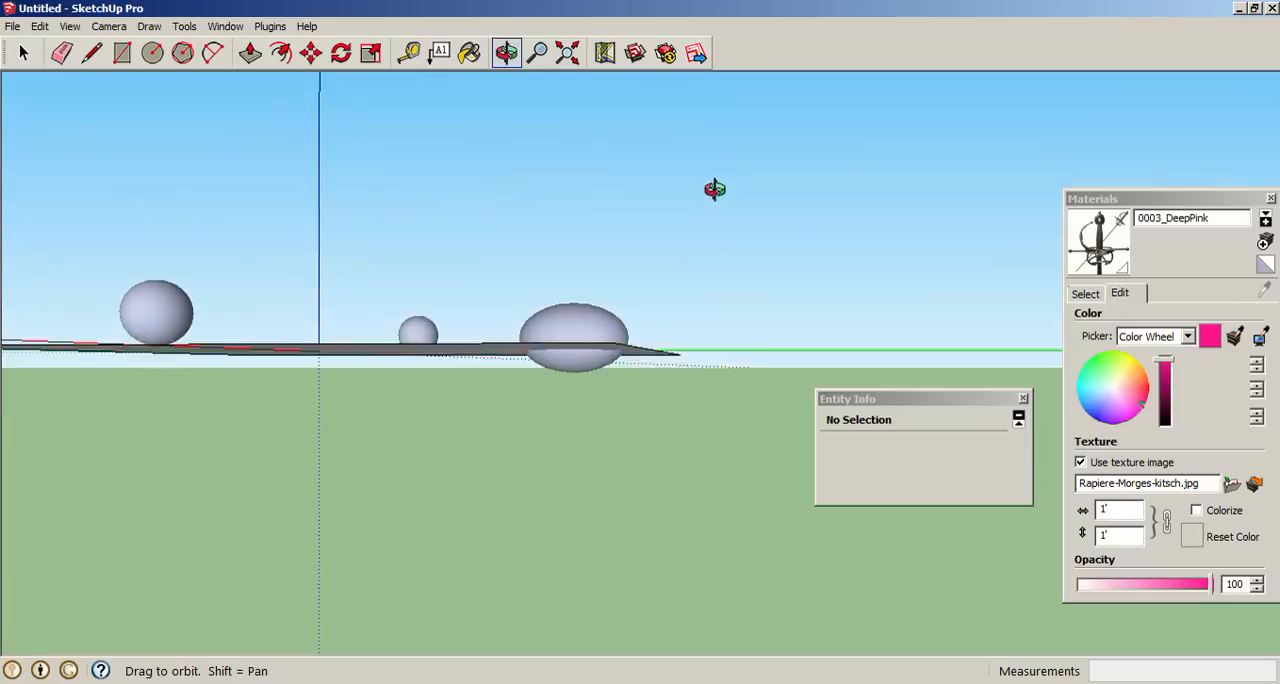
left_click(152, 52)
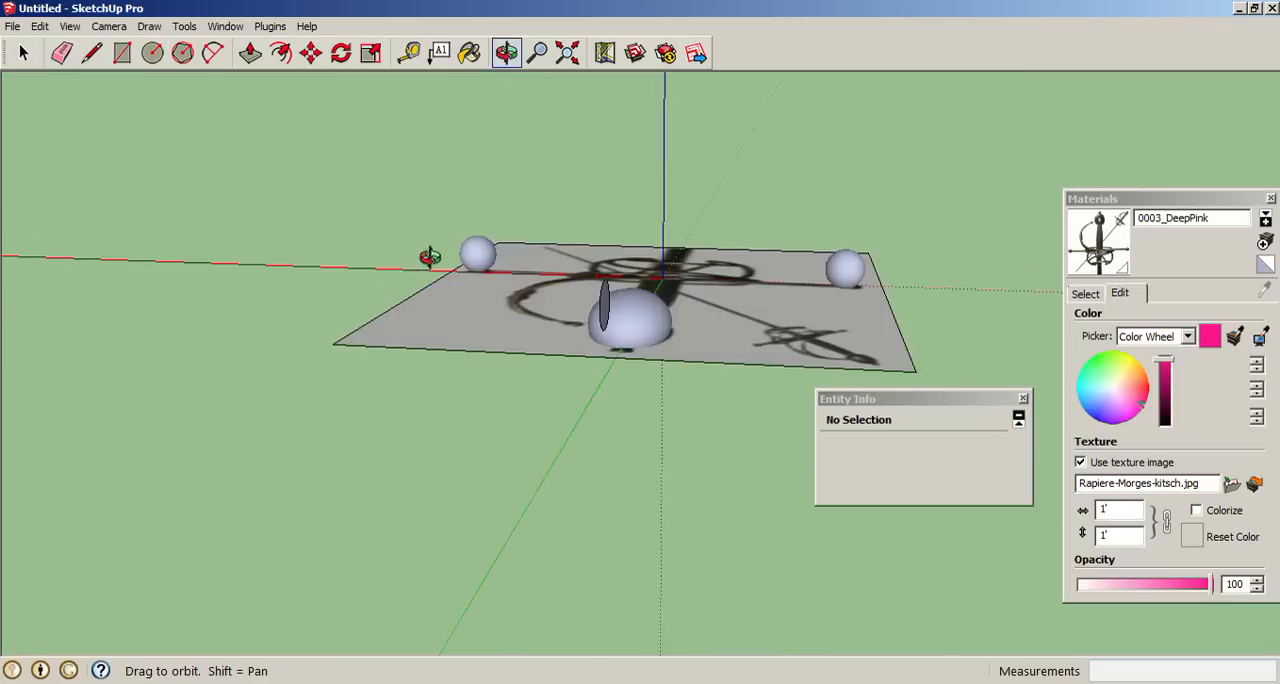
Step: Draw an upright circle beside the ground plane and begin pulling it into a rod
left_click(152, 52)
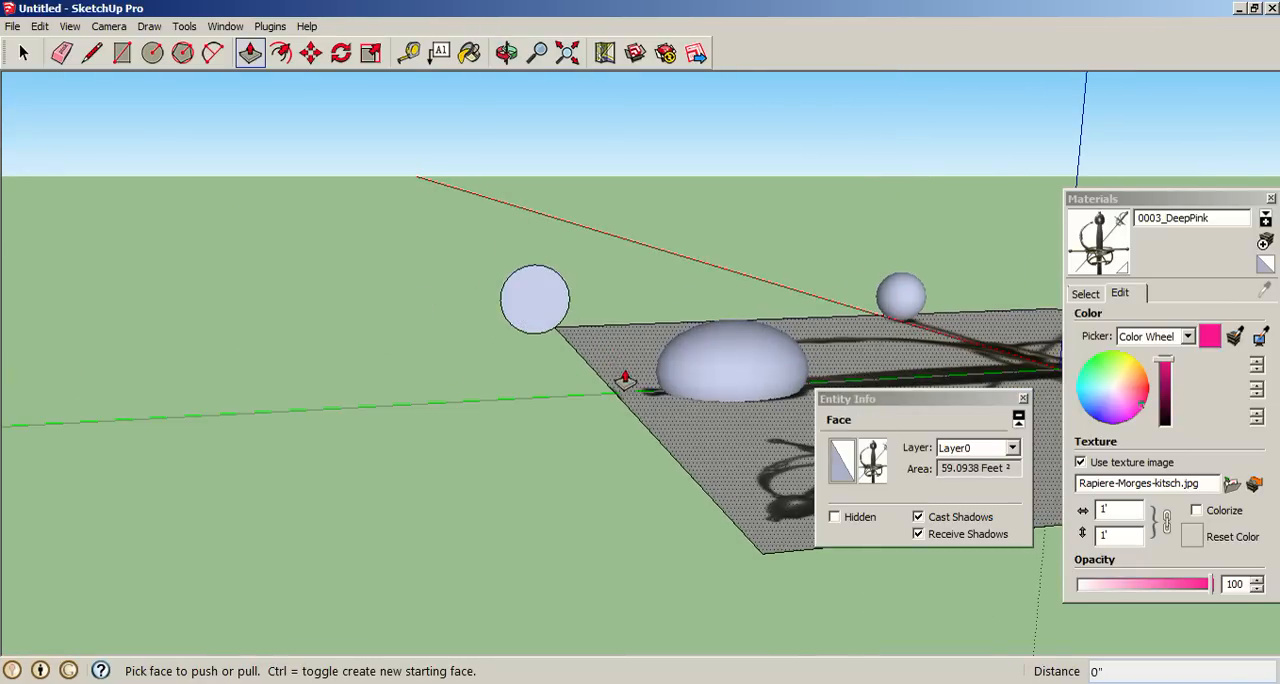
left_click(152, 52)
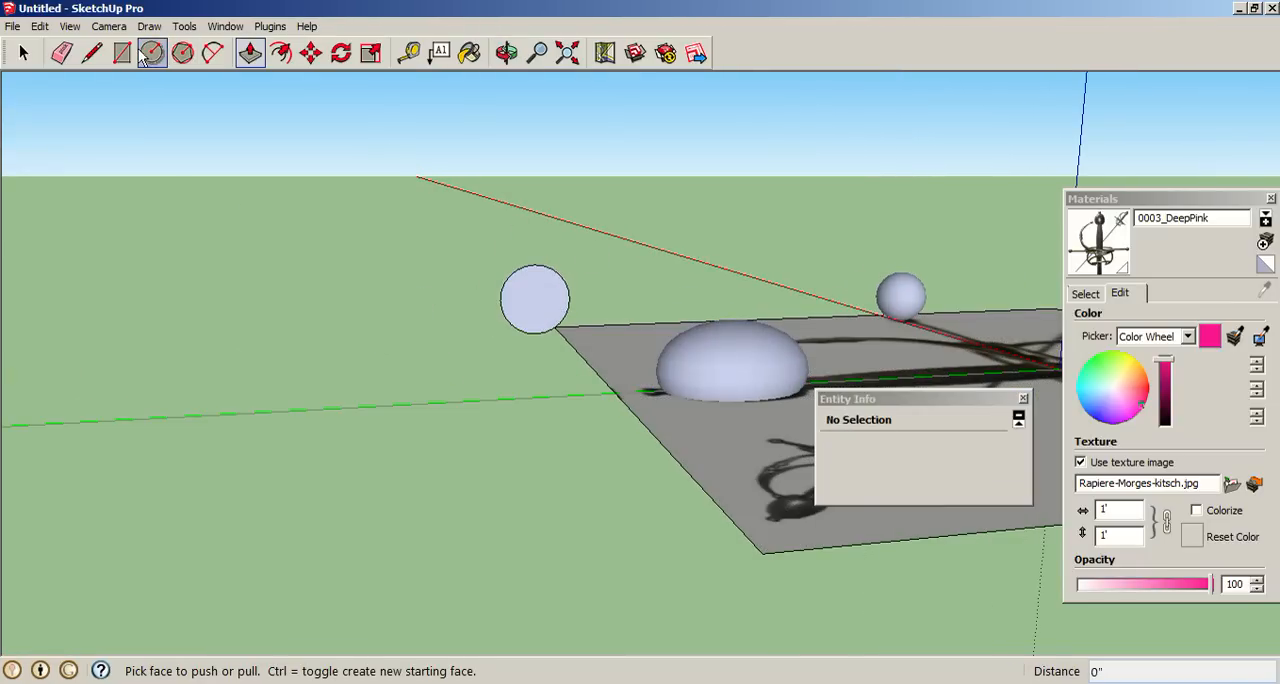
mouse_move(180, 52)
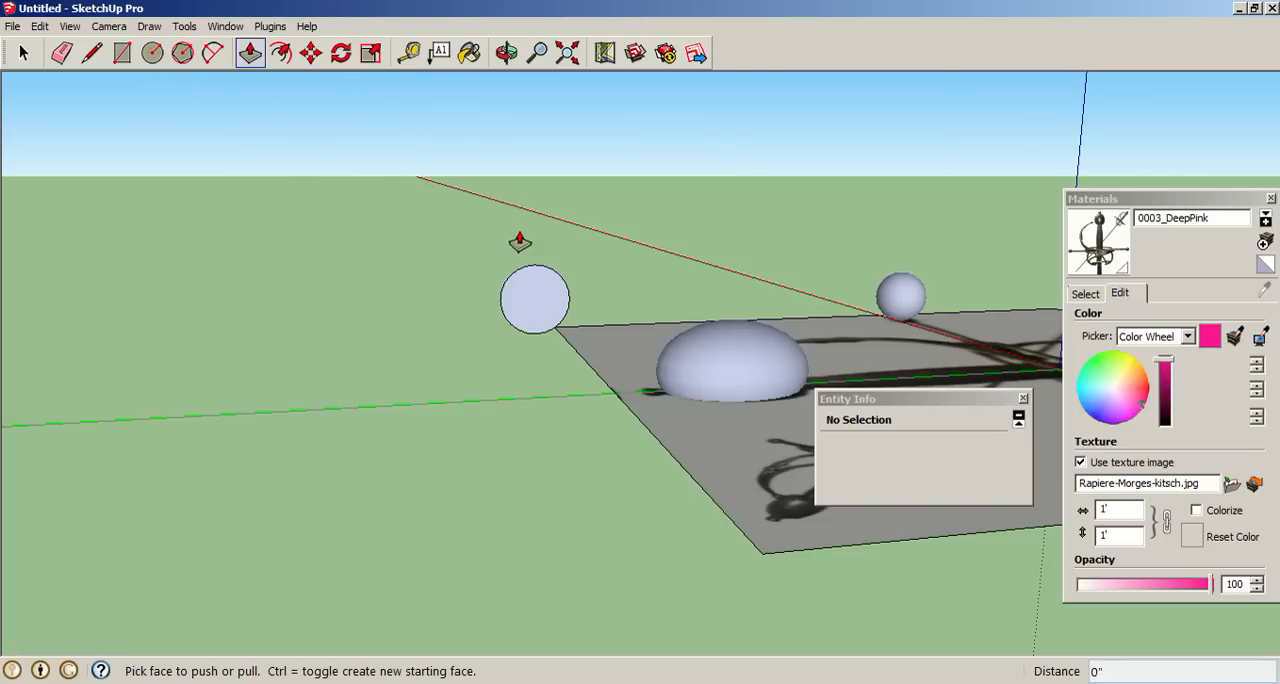
left_click(536, 298)
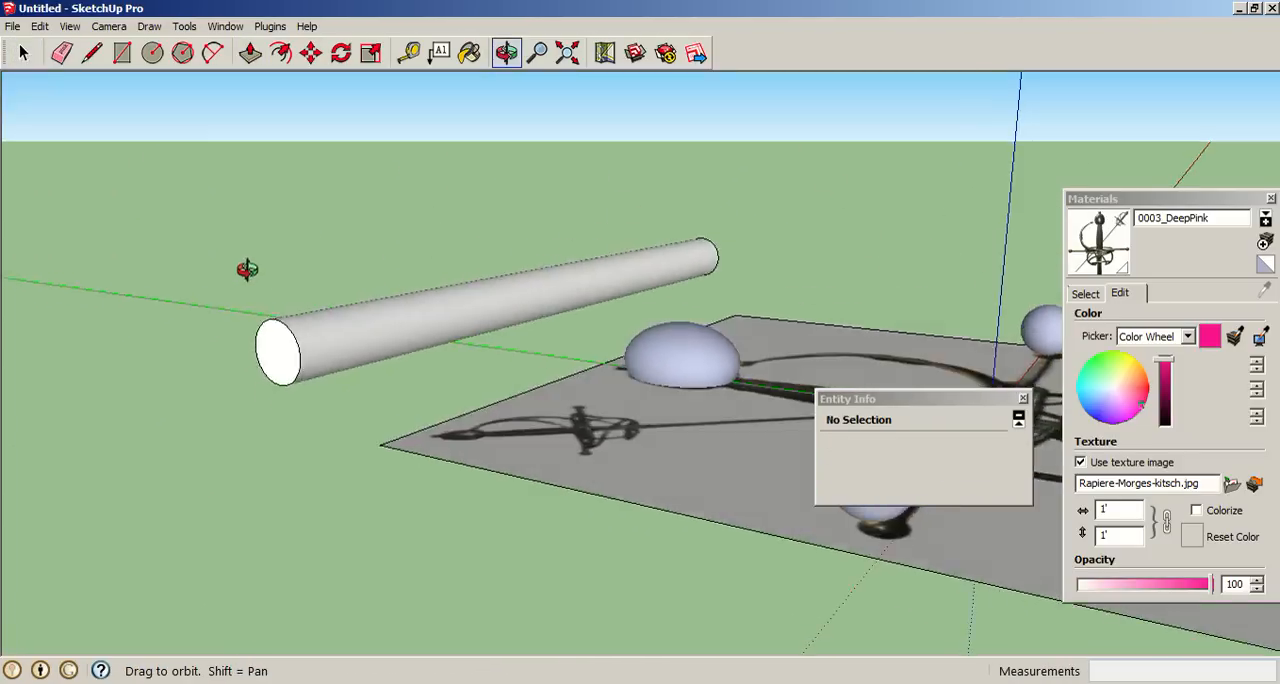
Step: Push/Pull the circle into a long cylindrical rod and select the whole cylinder
left_click(250, 52)
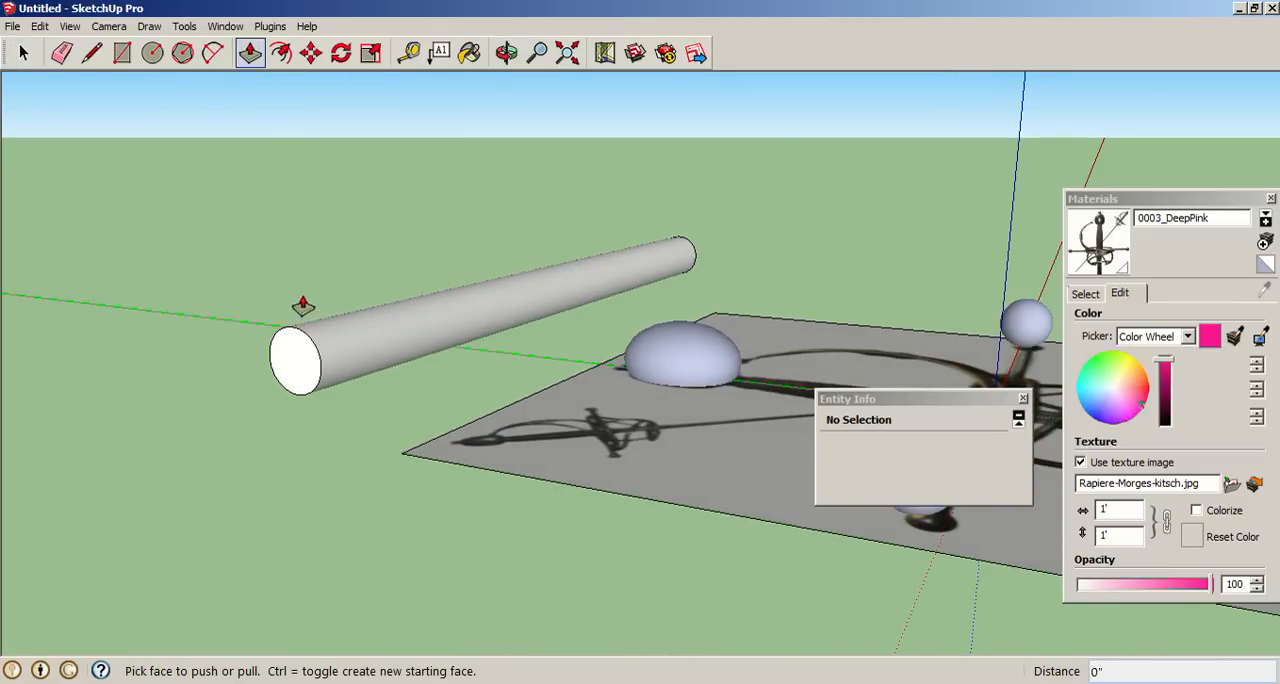
left_click(300, 364)
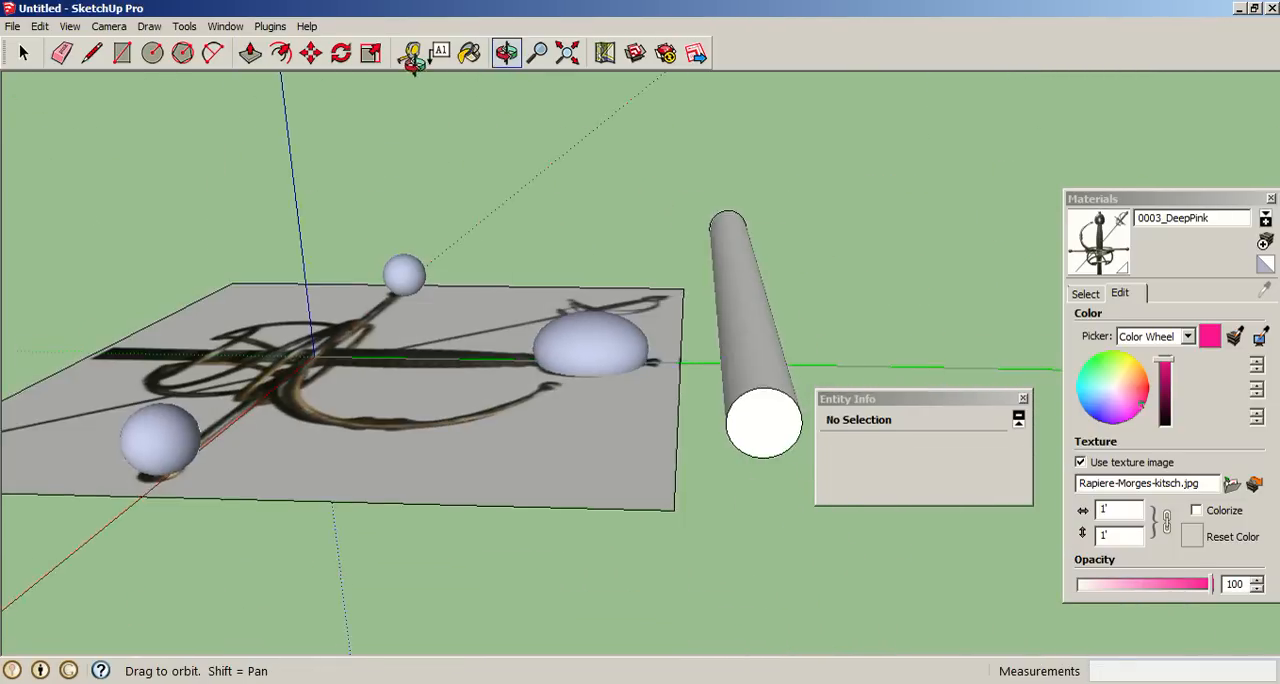
left_click(22, 52)
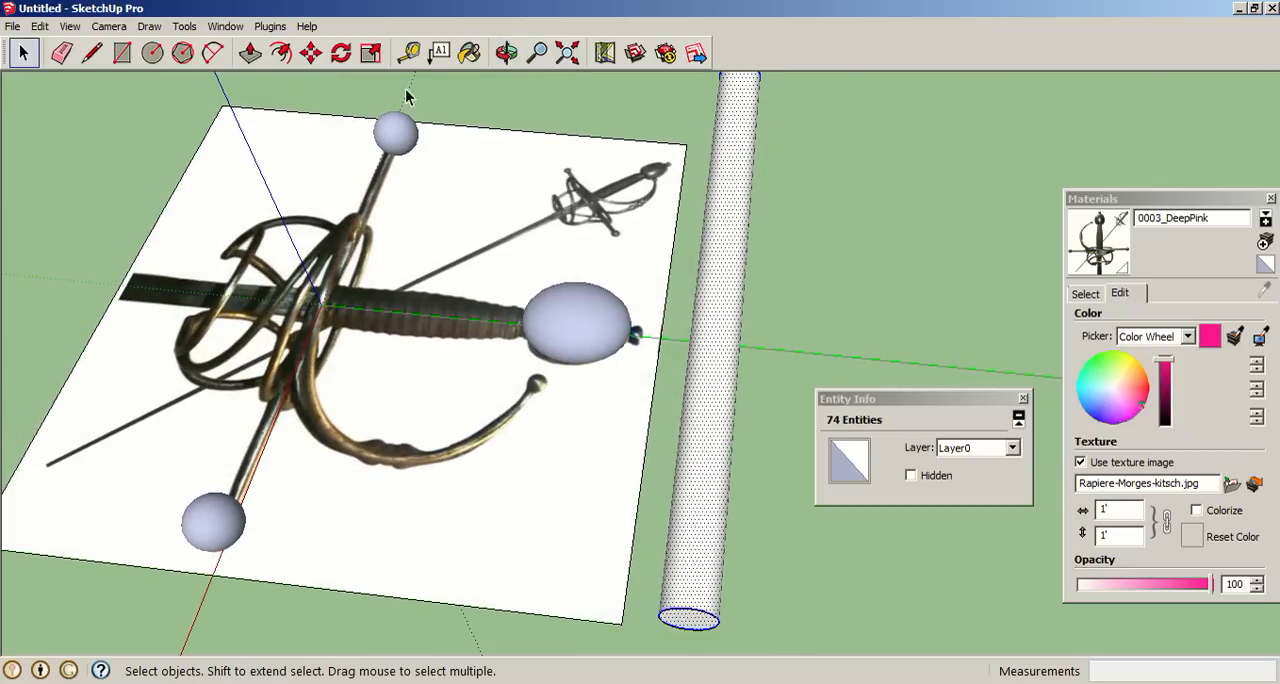
left_click(40, 26)
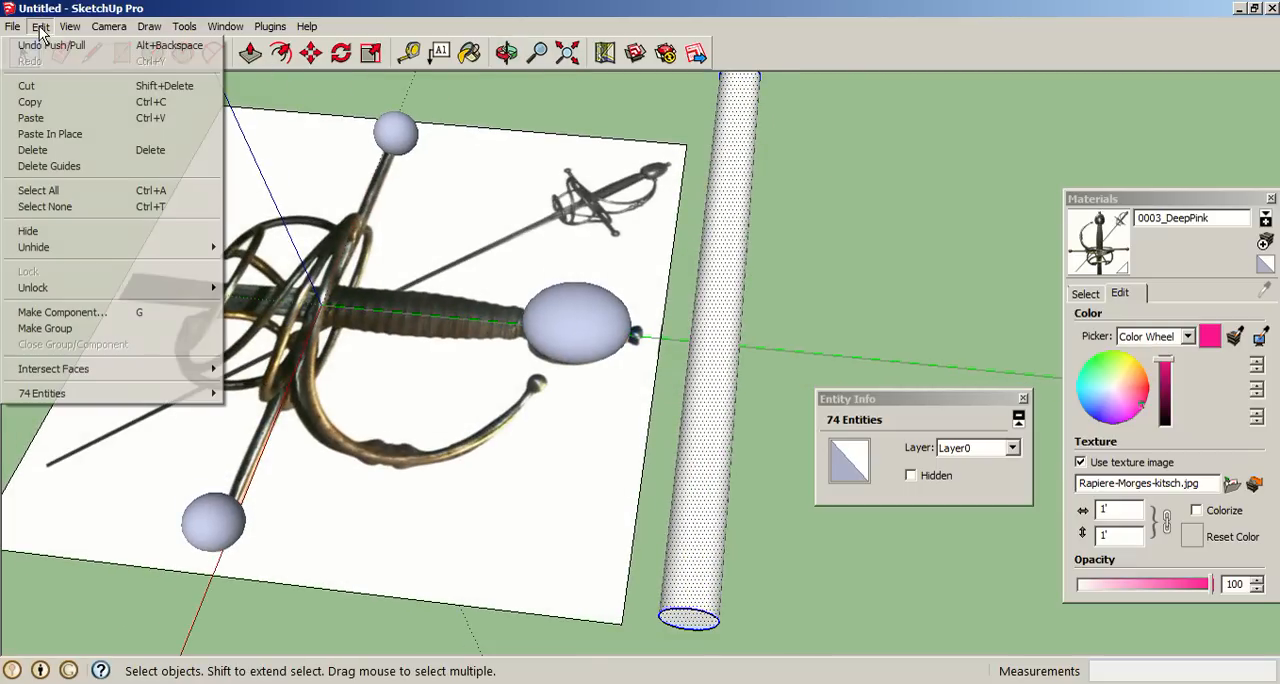
left_click(44, 328)
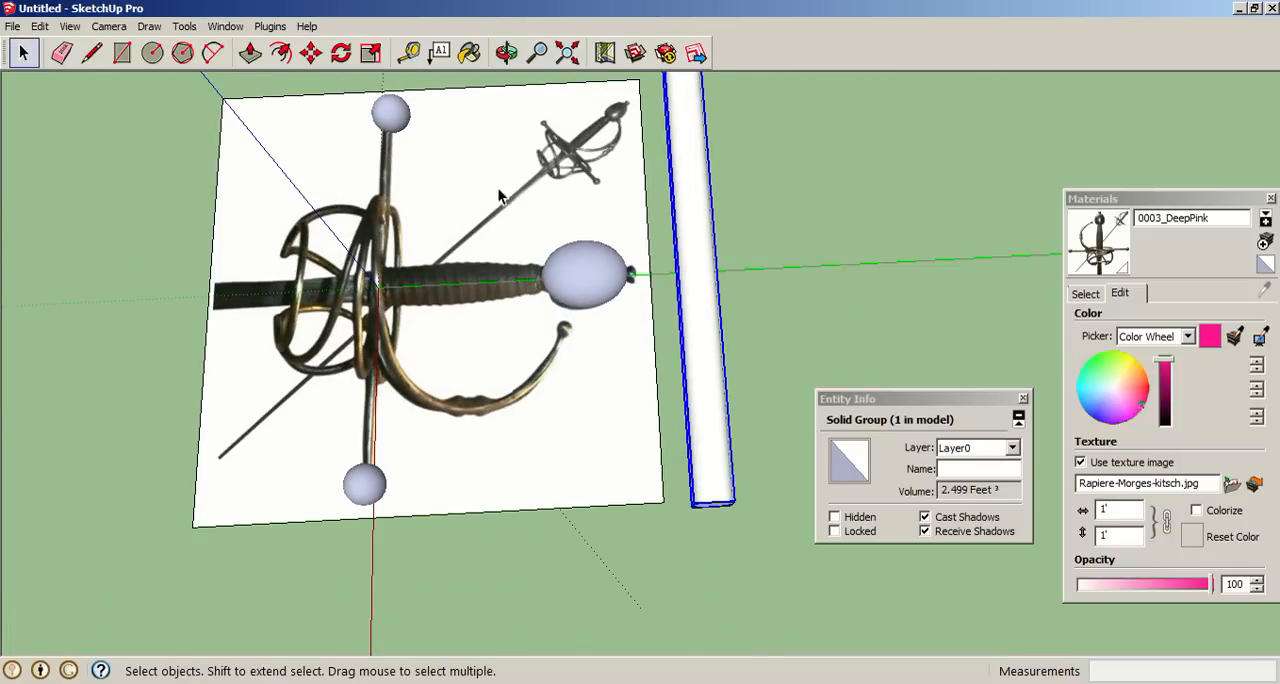
mouse_move(504, 150)
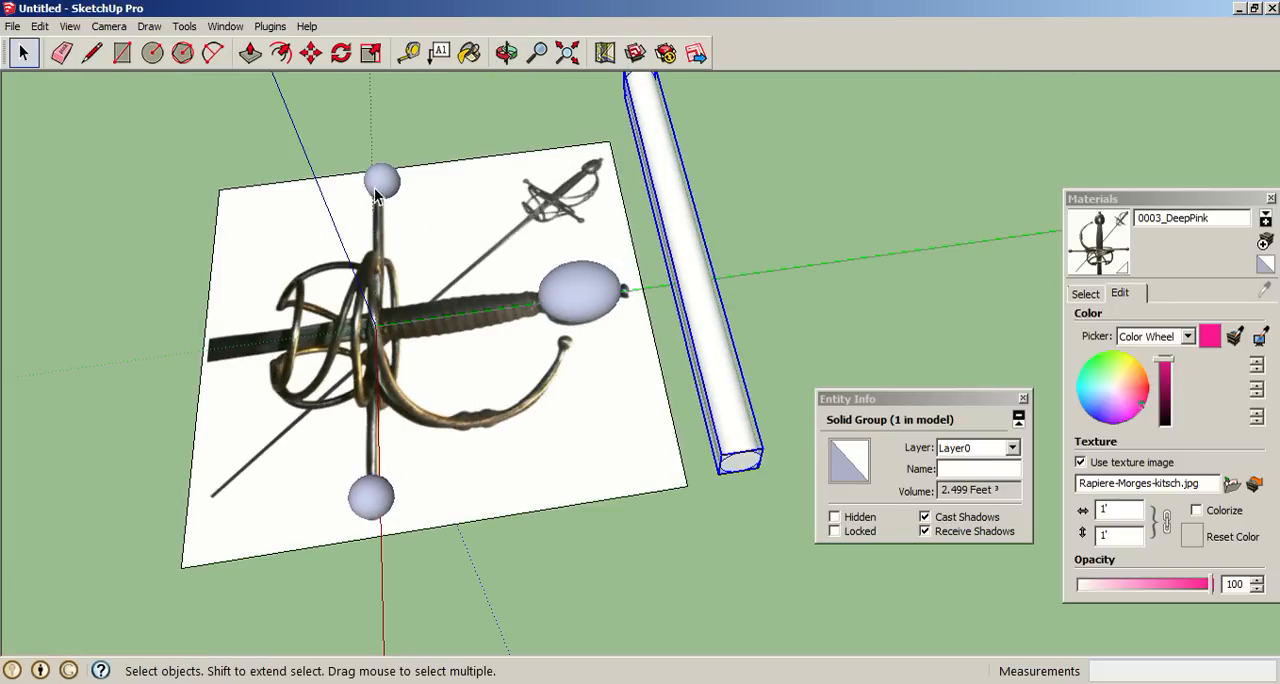
mouse_move(616, 212)
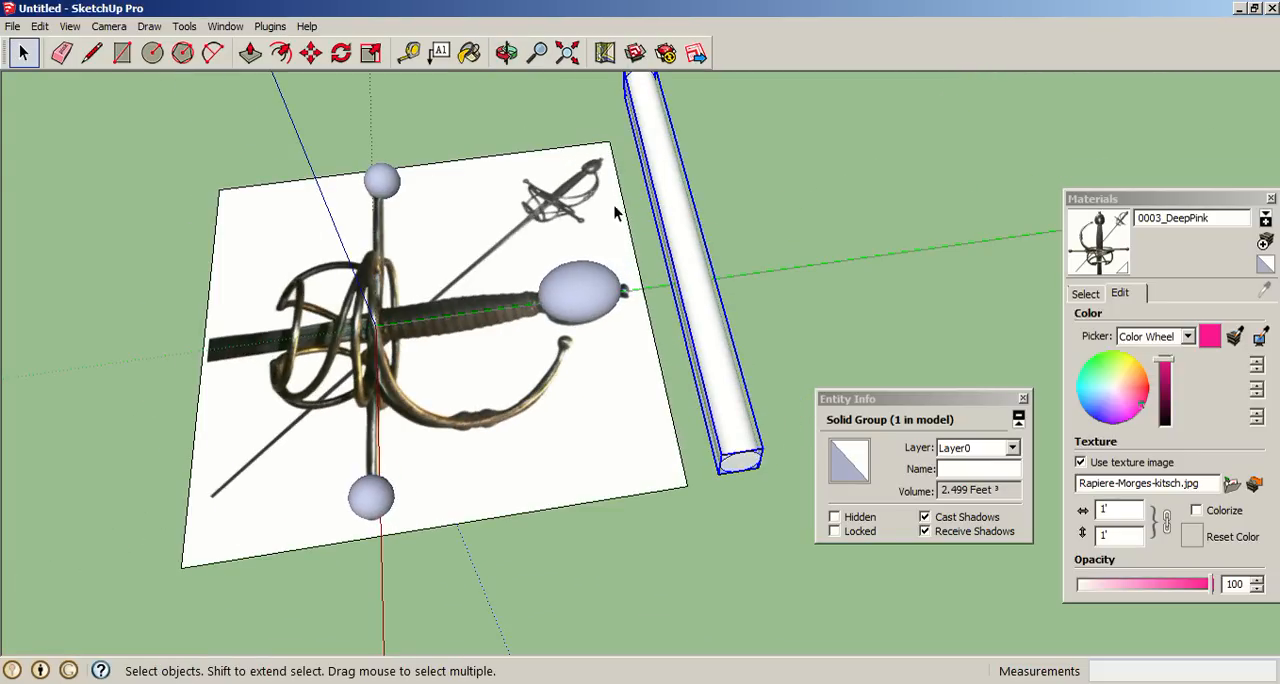
left_click(506, 52)
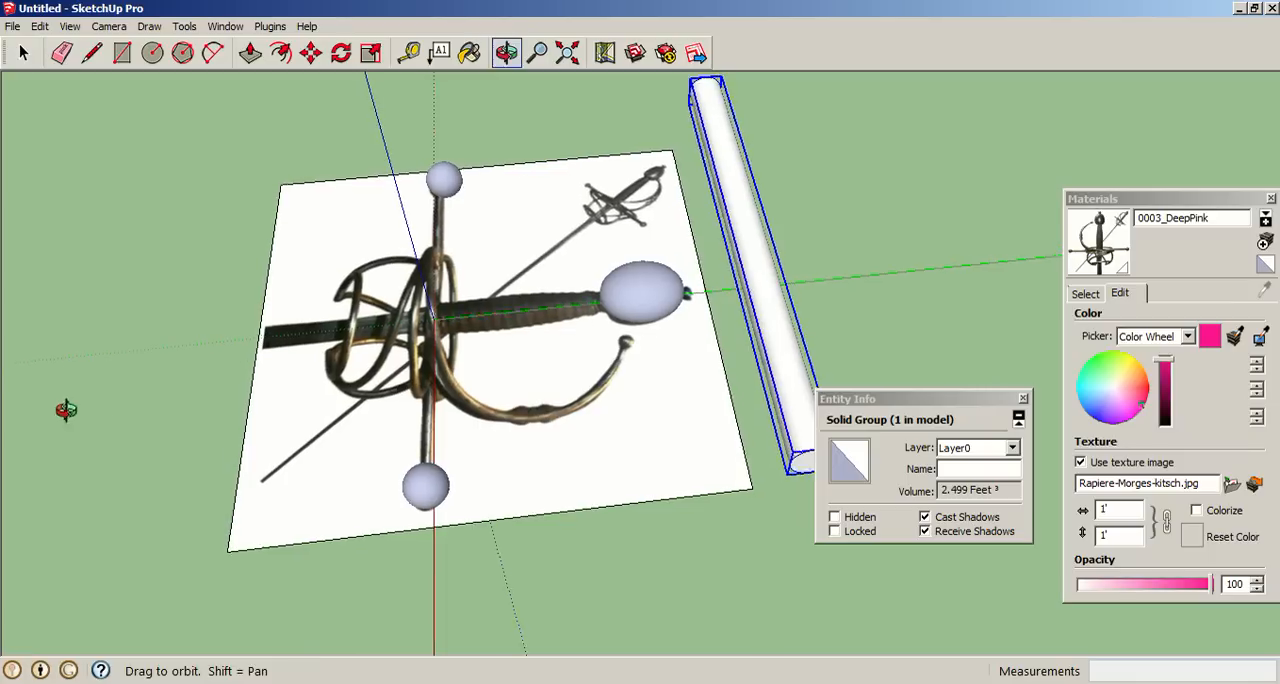
left_click(310, 52)
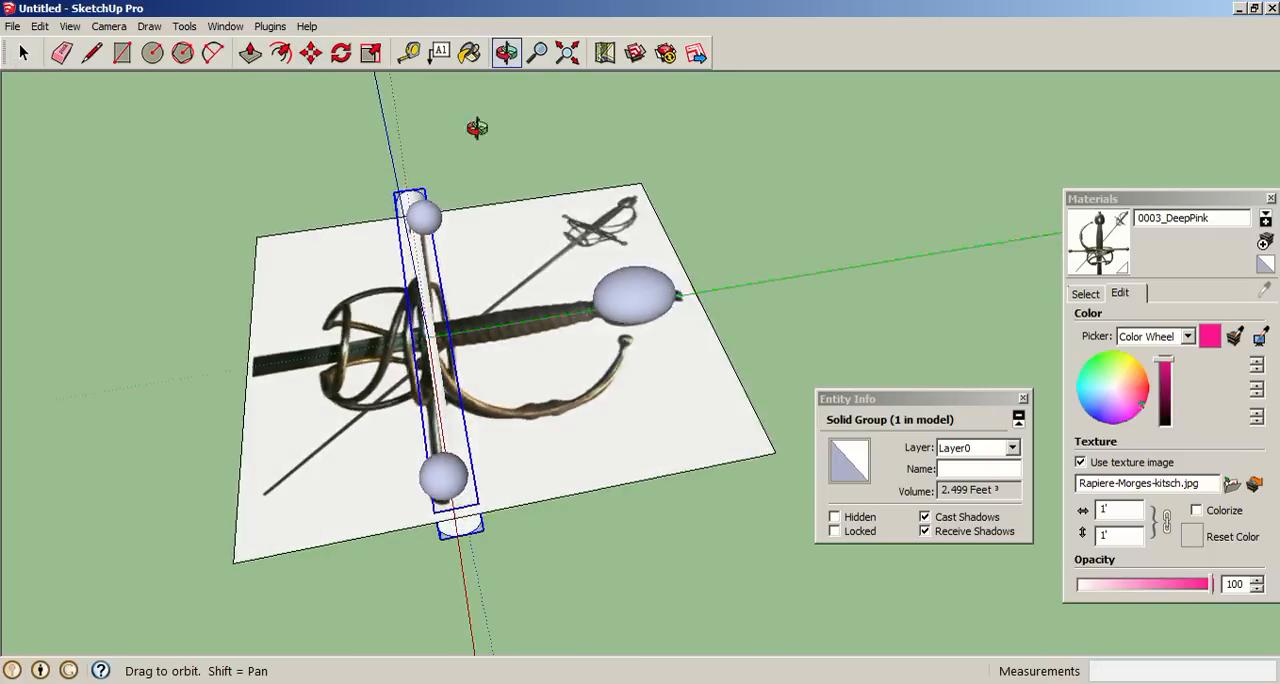
left_click(310, 52)
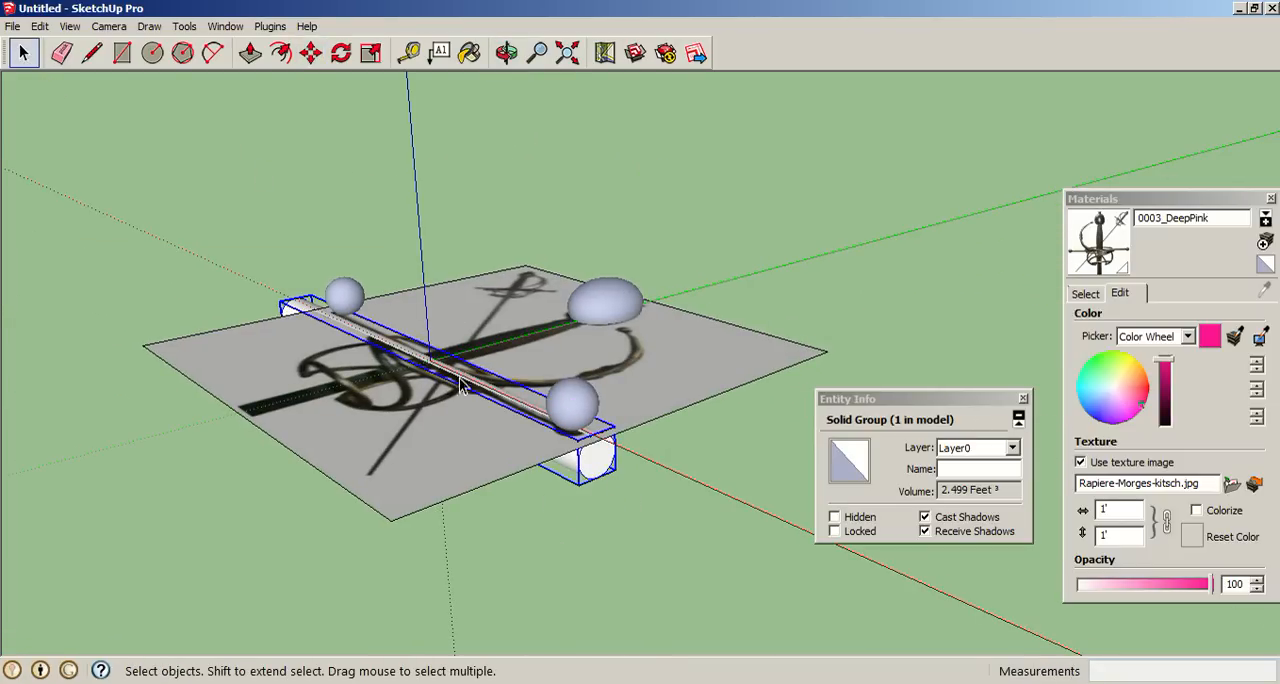
mouse_move(490, 408)
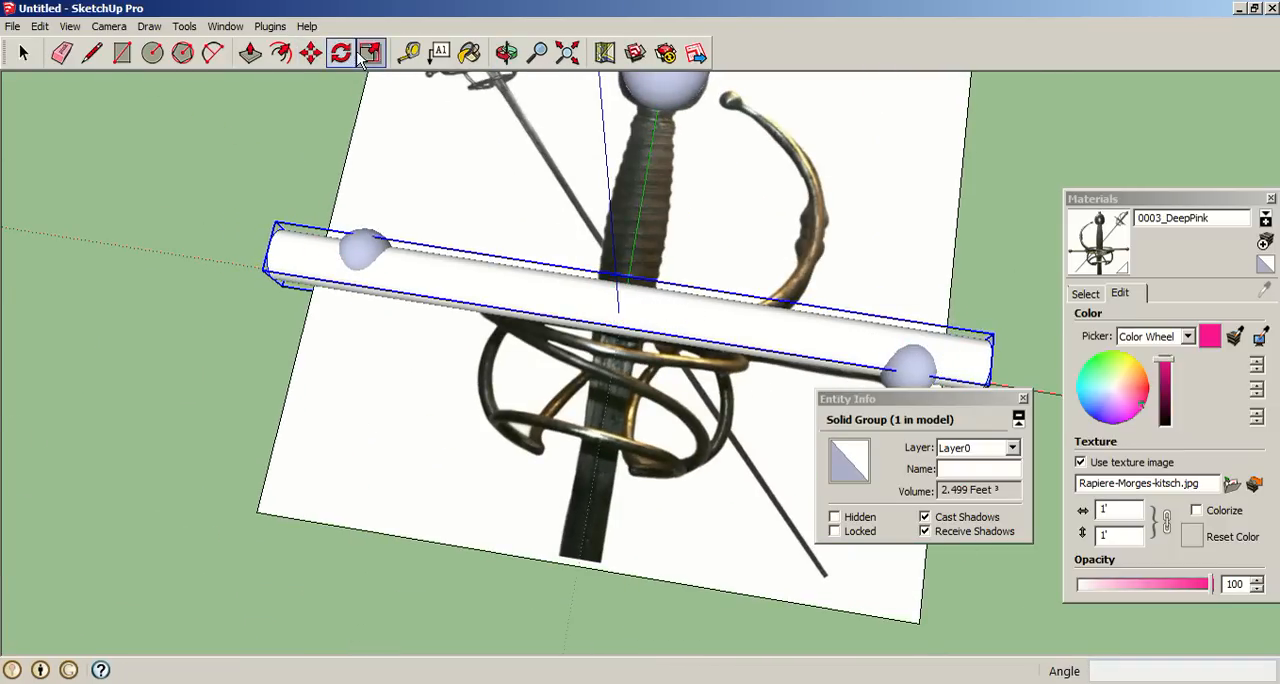
Step: Rotate the bar group across the sword image and scale it into a slimmer crossguard piece over the hilt
left_click(370, 52)
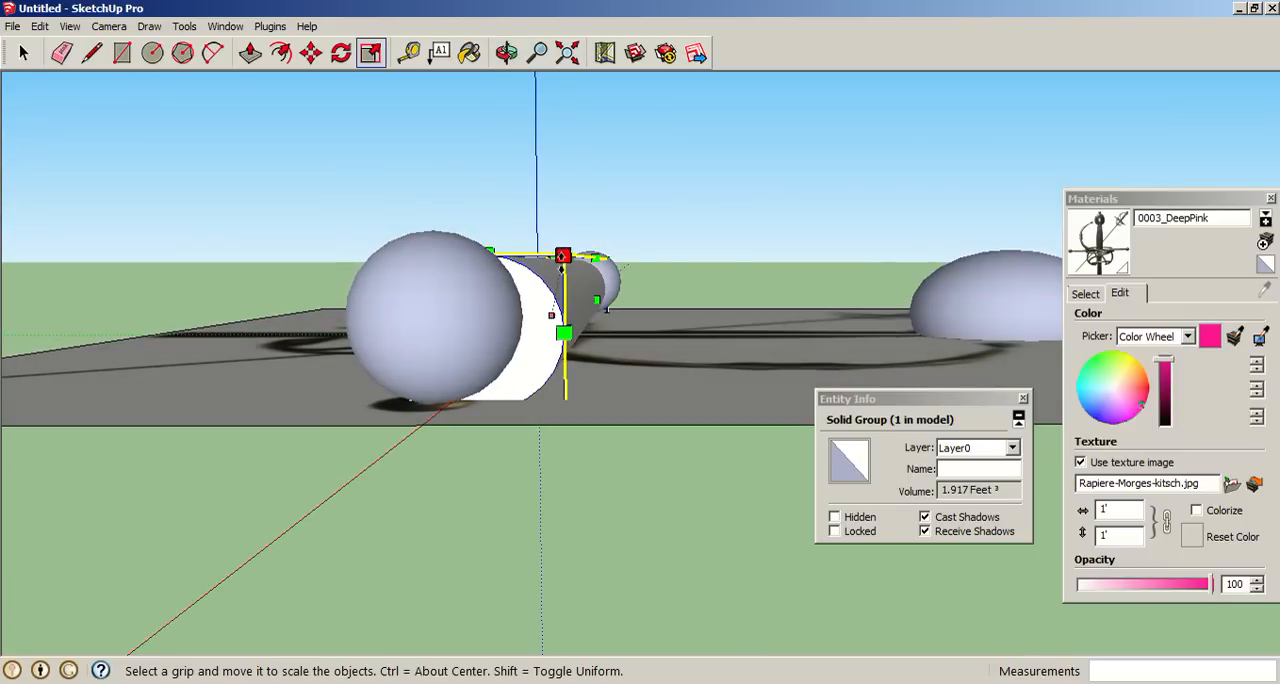
left_click(508, 52)
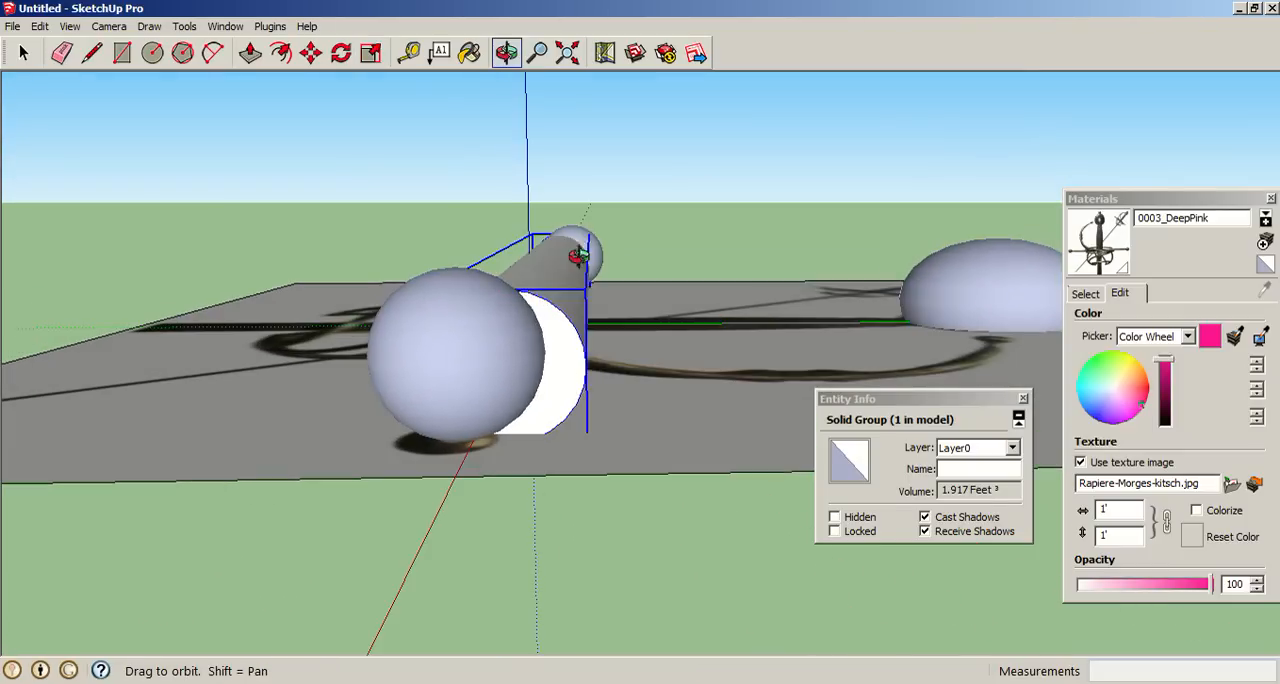
left_click(370, 52)
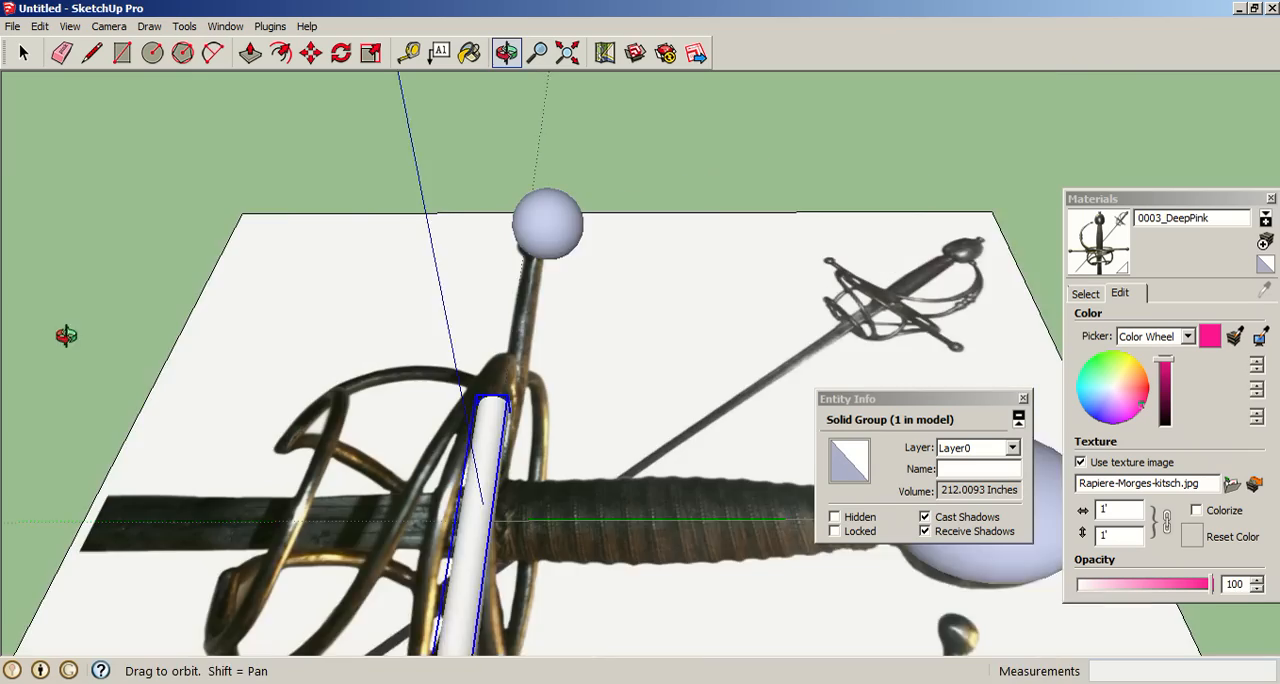
left_click(310, 52)
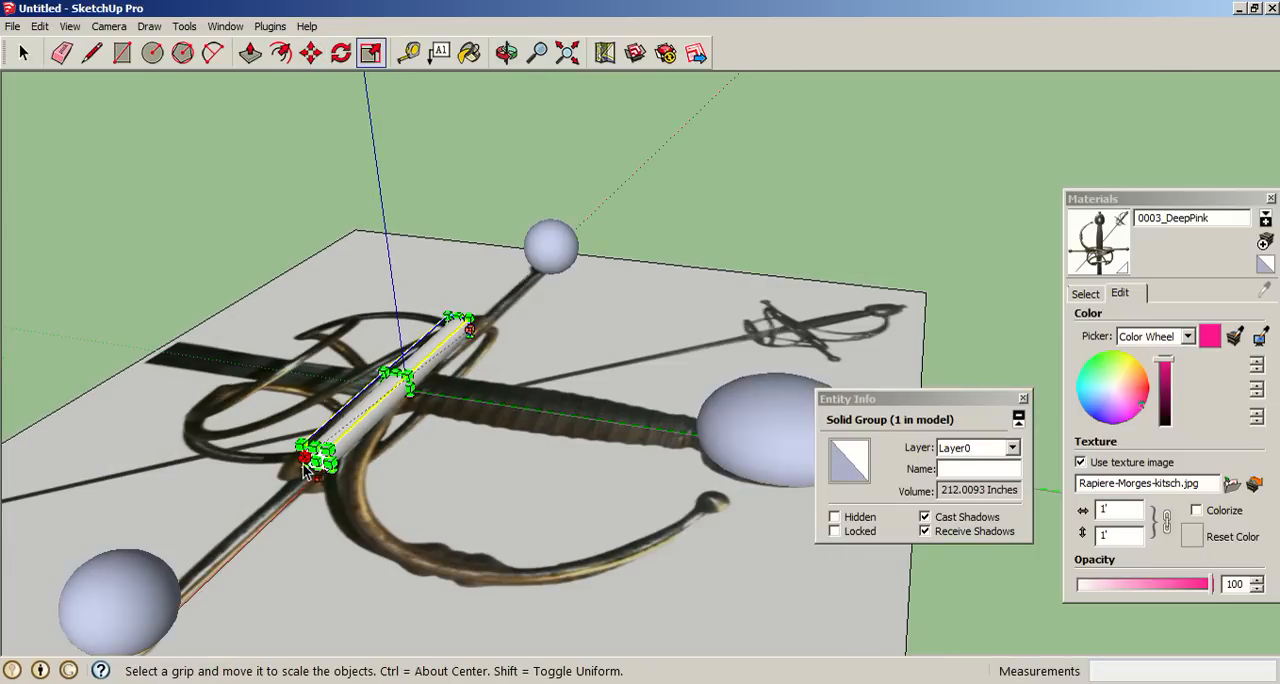
Step: Scale the thin bar longer to fit the guard and bring its end against the large sphere
left_click_drag(316, 456, 164, 584)
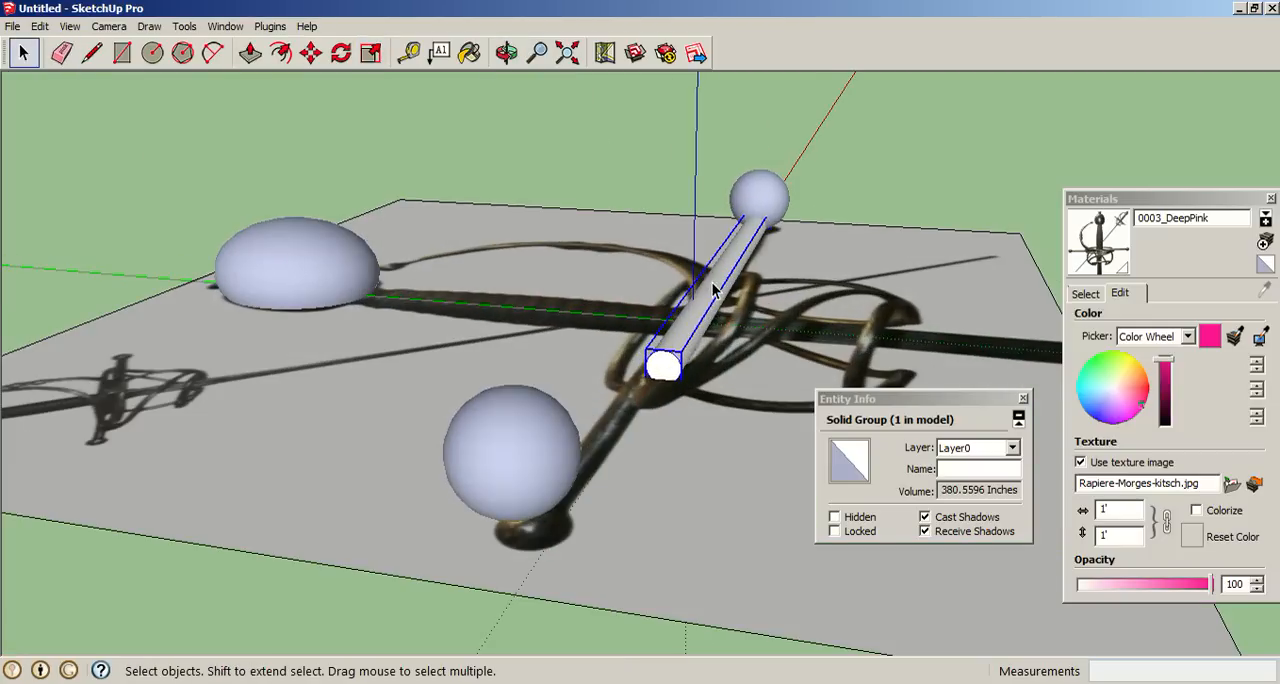
left_click(508, 52)
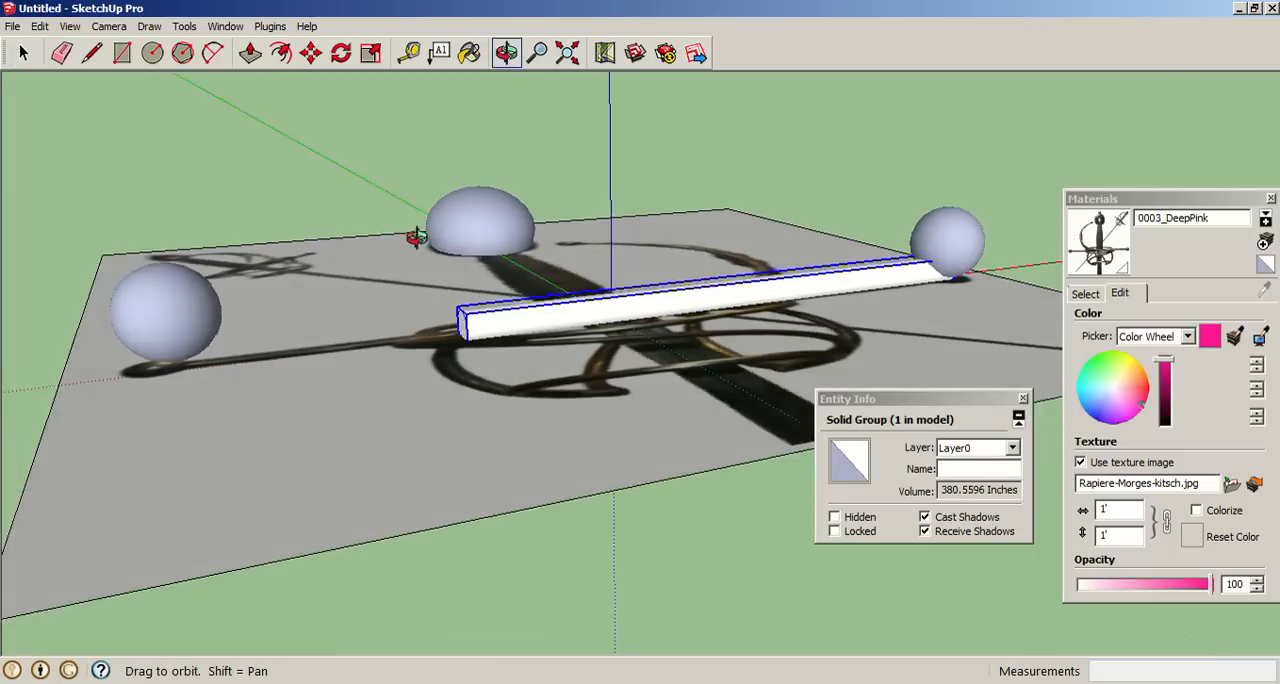
left_click(370, 52)
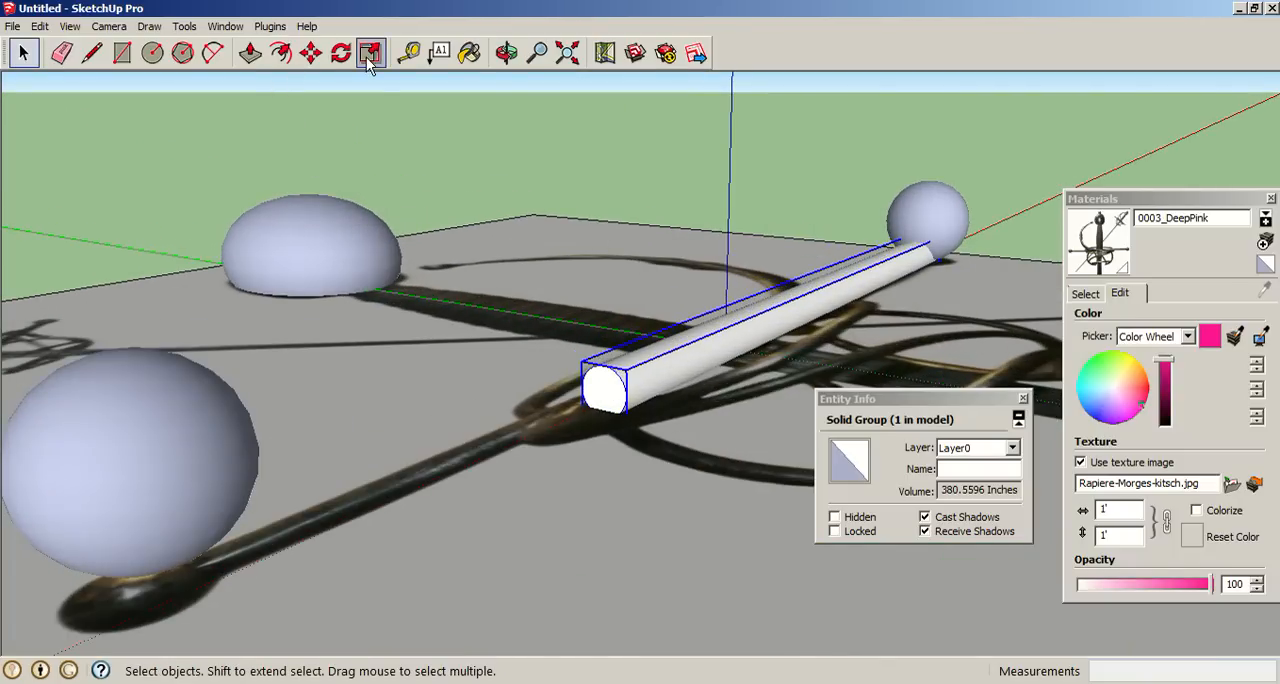
left_click(370, 52)
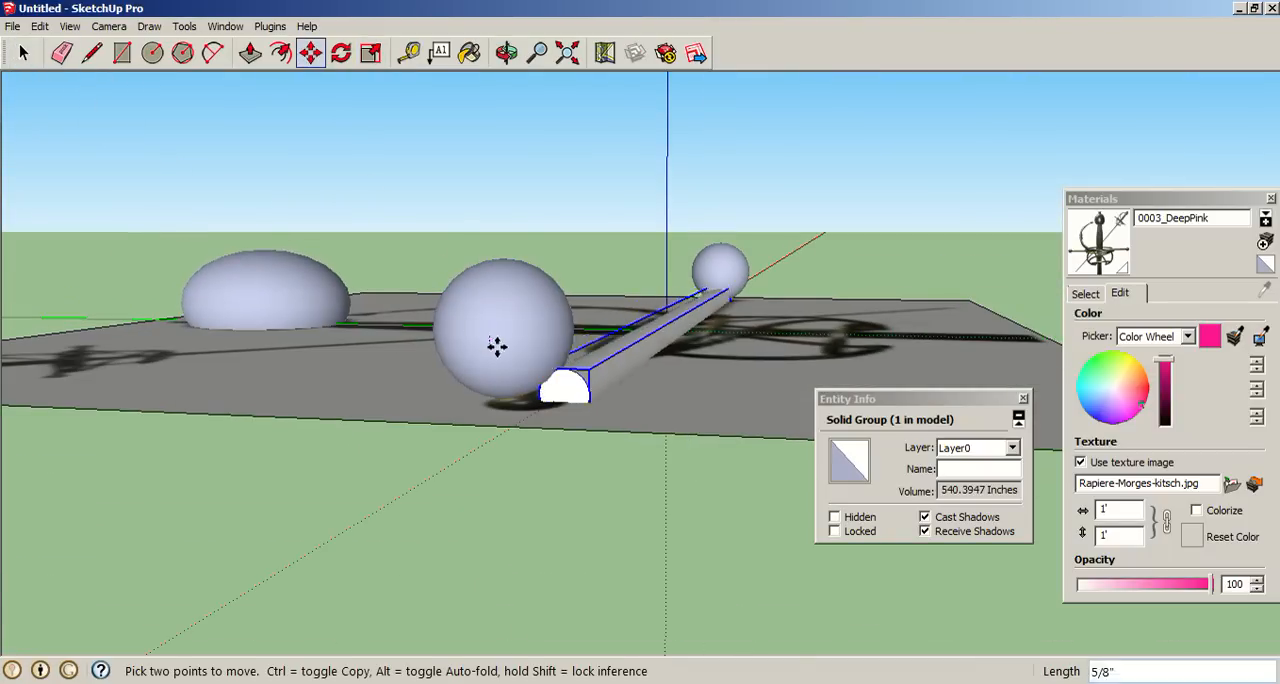
left_click(22, 52)
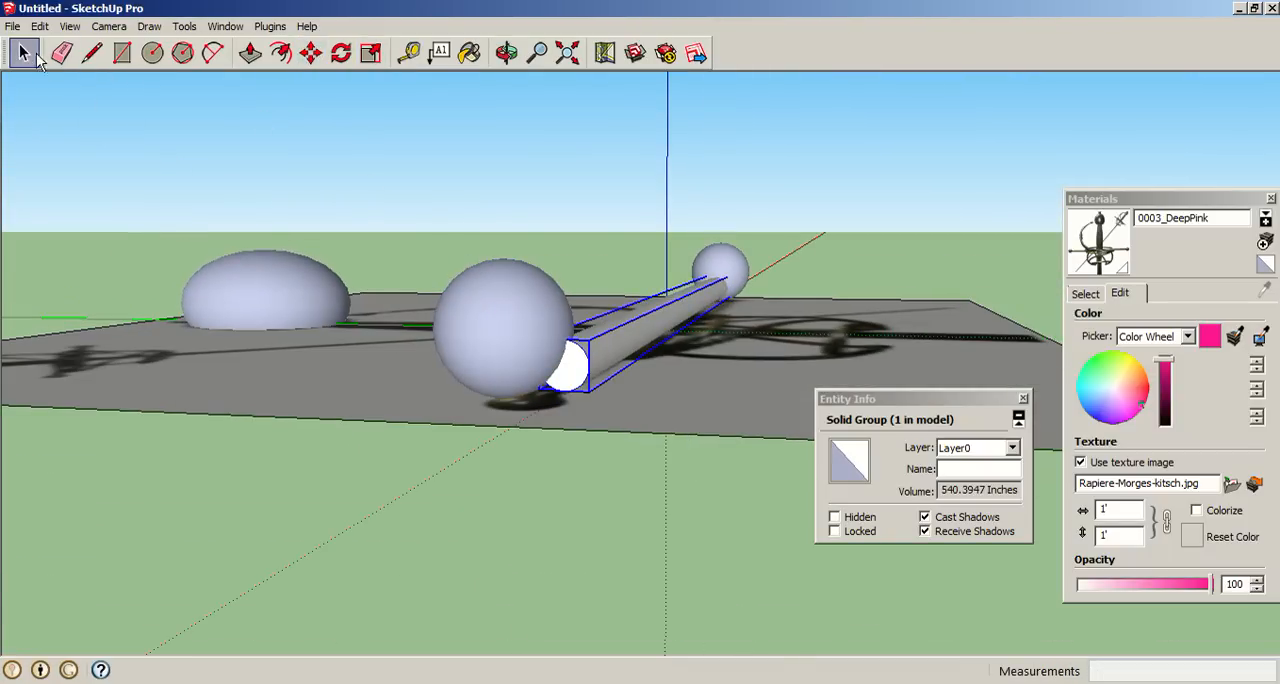
Step: Select a sphere and move it onto the bar's other end as a cap
left_click(310, 52)
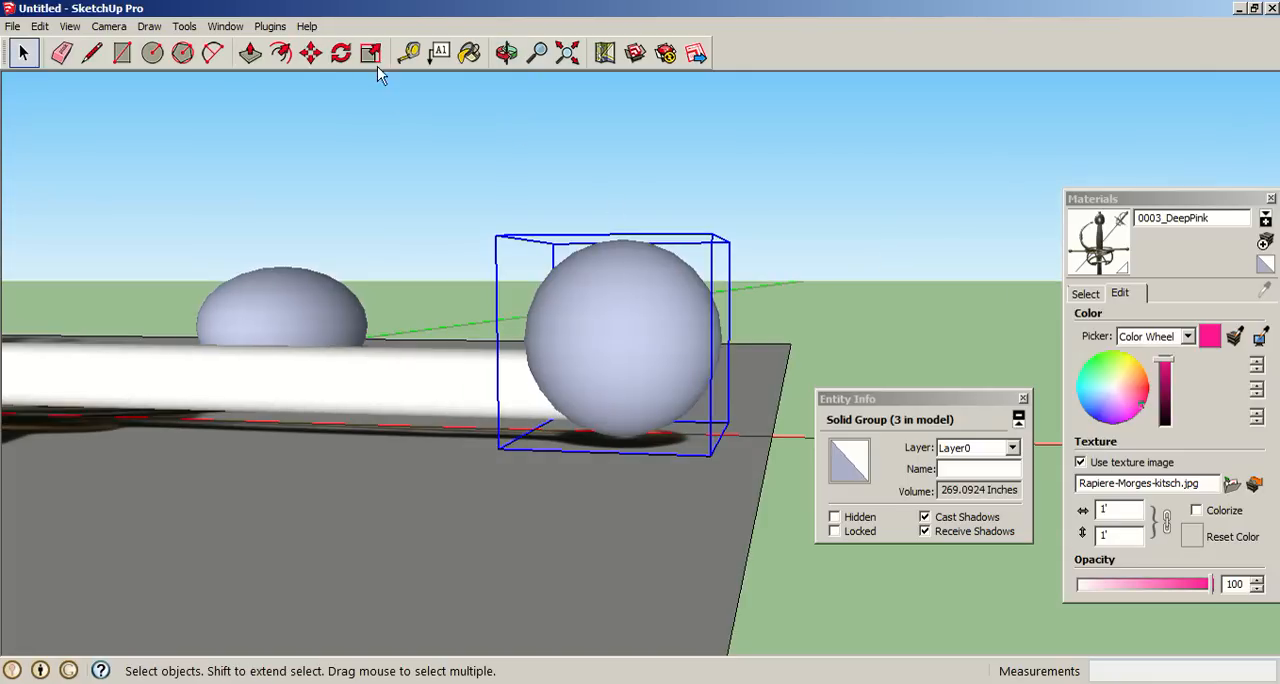
left_click(312, 52)
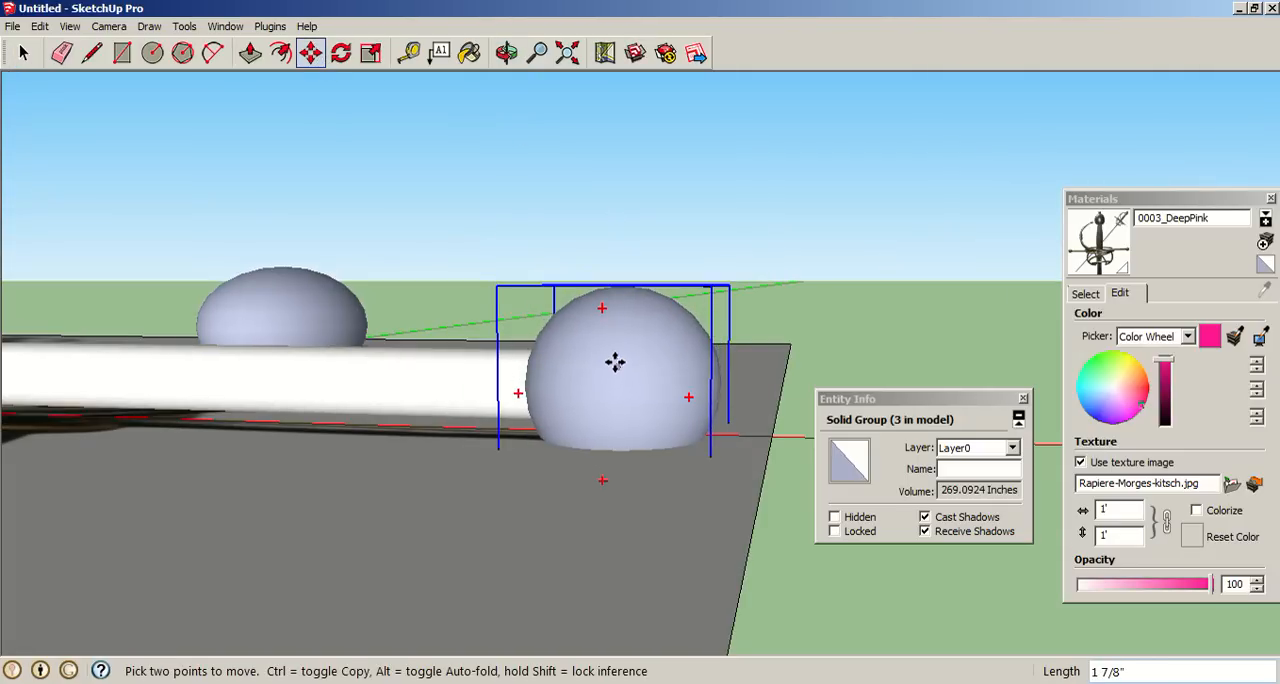
left_click_drag(616, 362, 380, 230)
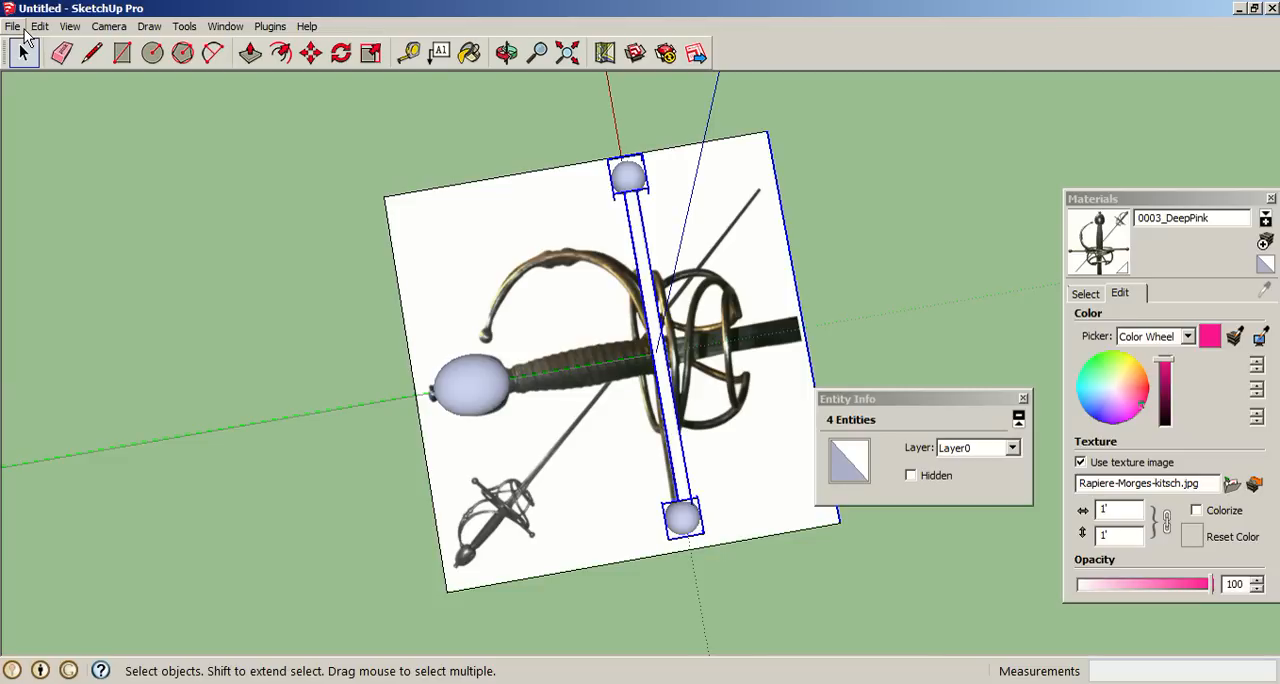
mouse_move(48, 38)
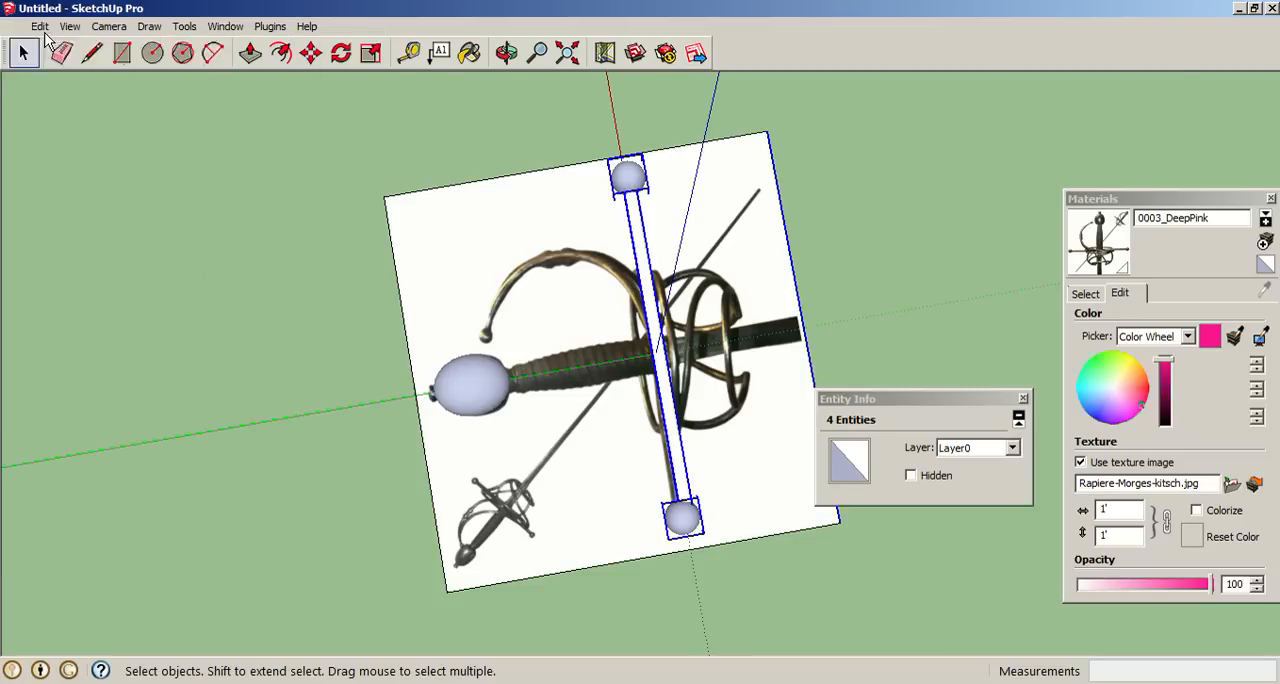
Step: Group the bar and both end spheres with Edit > Make Group and orbit to check it
left_click(40, 24)
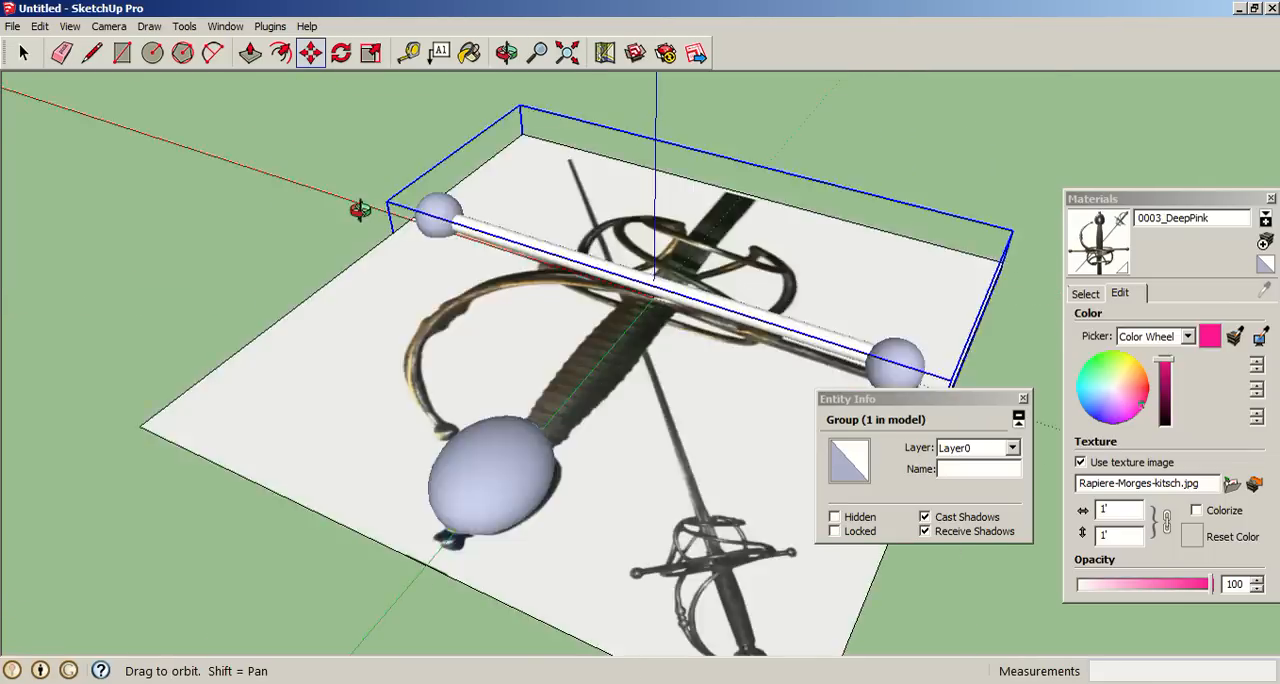
left_click(506, 52)
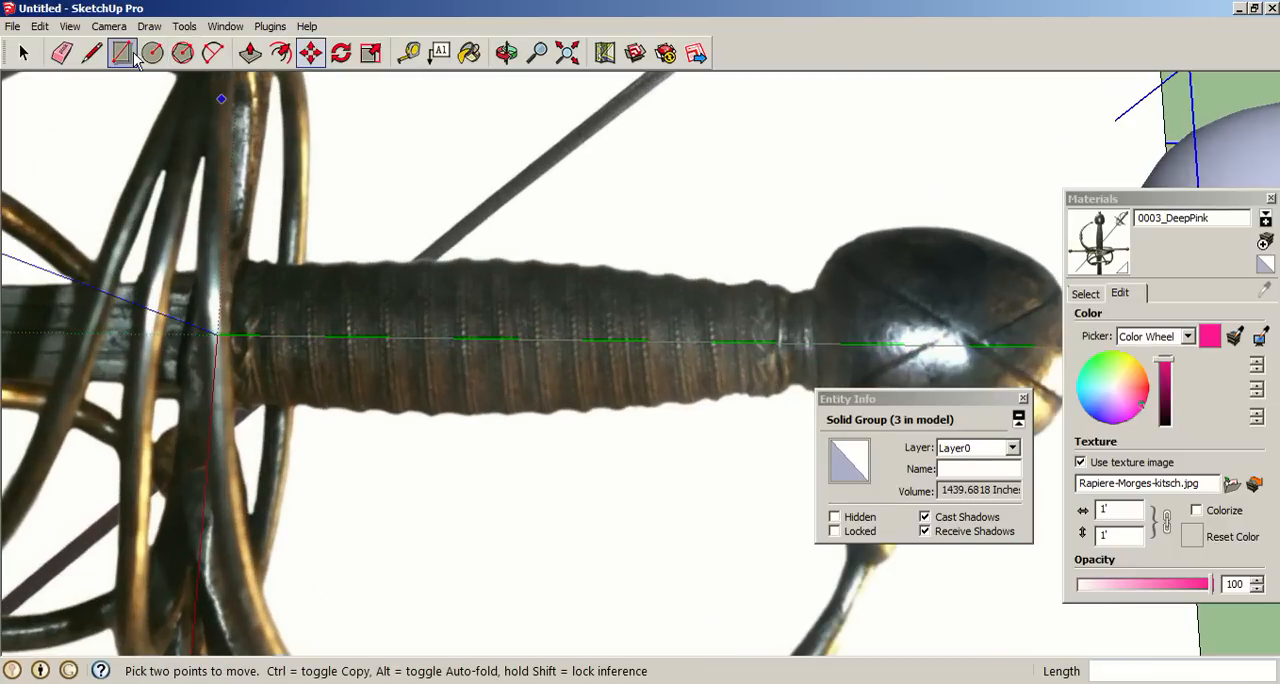
mouse_move(92, 52)
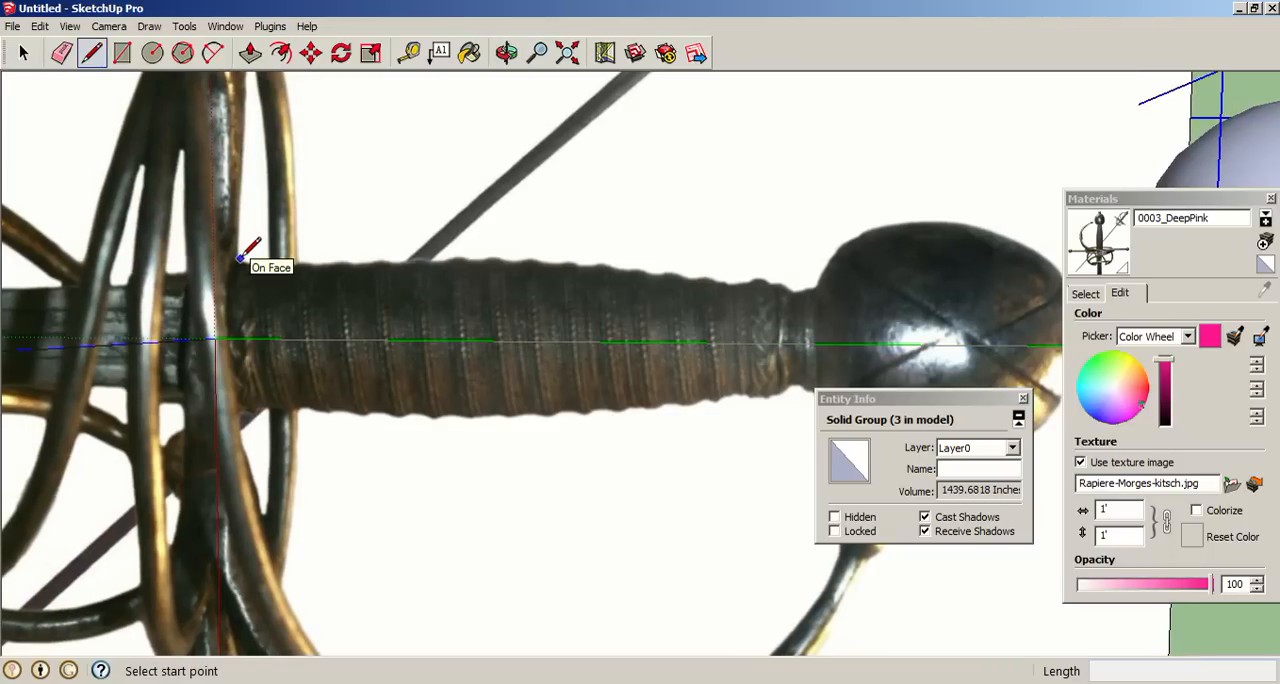
Step: Draw guide lines from the handle base toward the guard over the image, trying Polygon and Arc tools
left_click(242, 258)
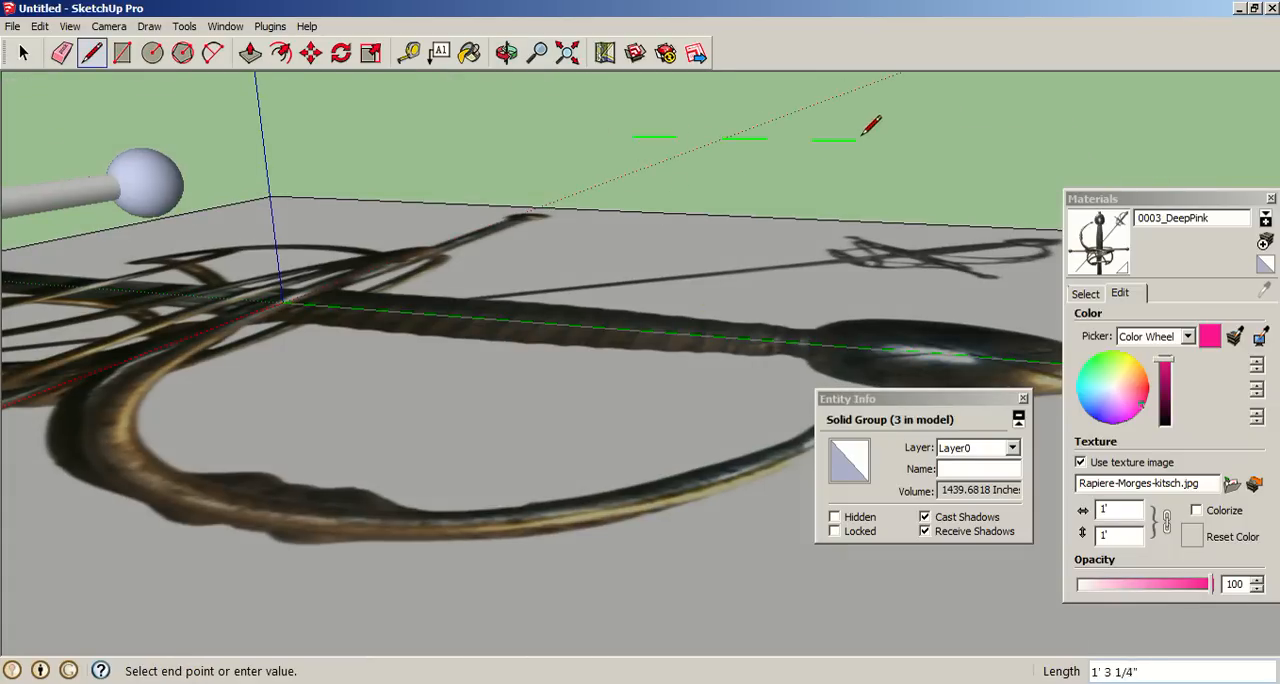
left_click(816, 204)
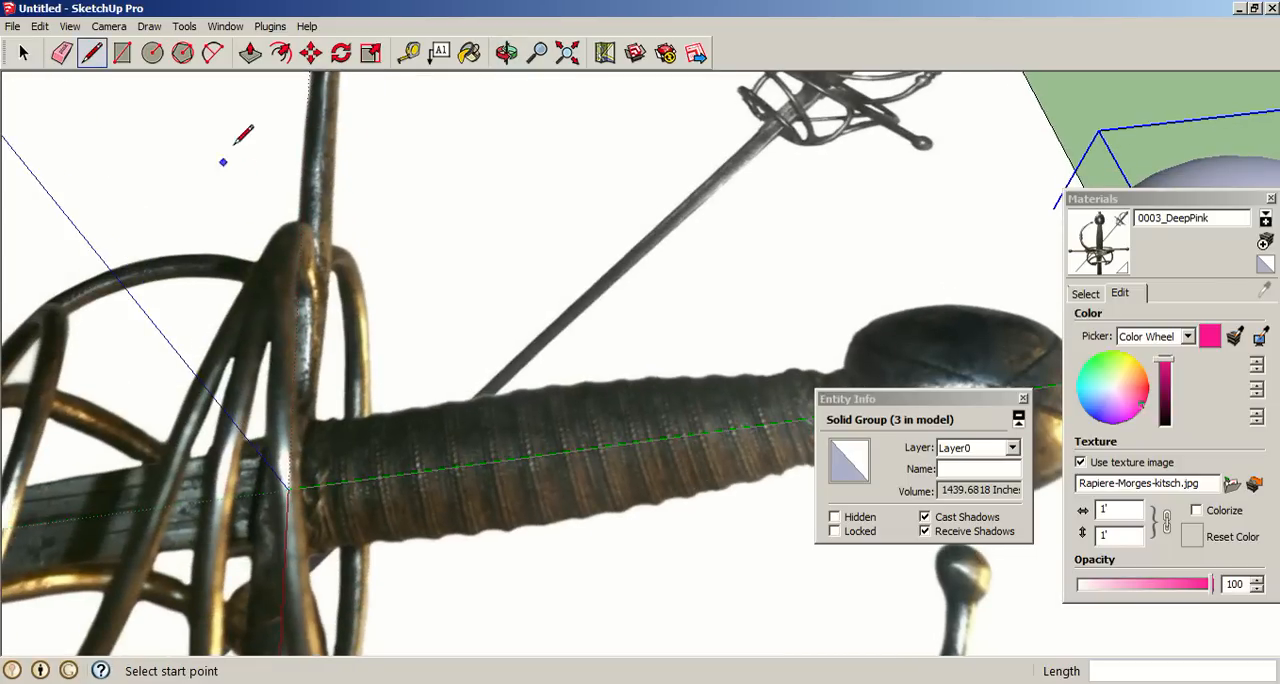
left_click(212, 52)
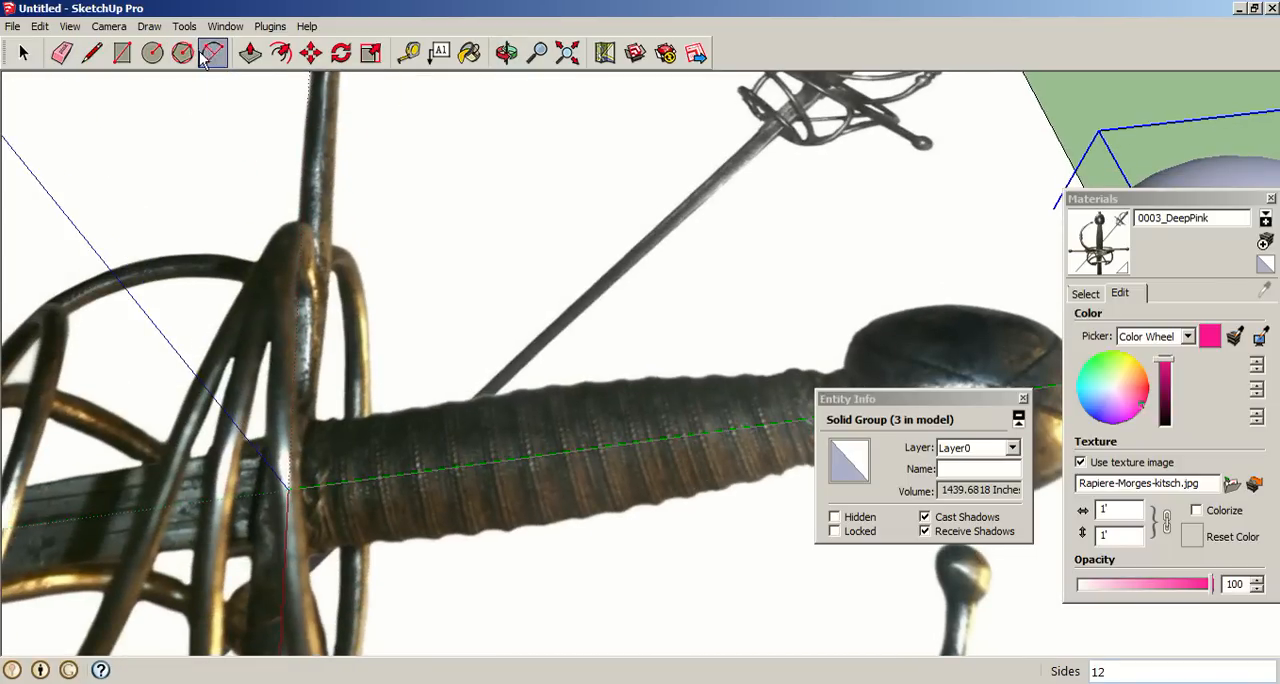
mouse_move(212, 52)
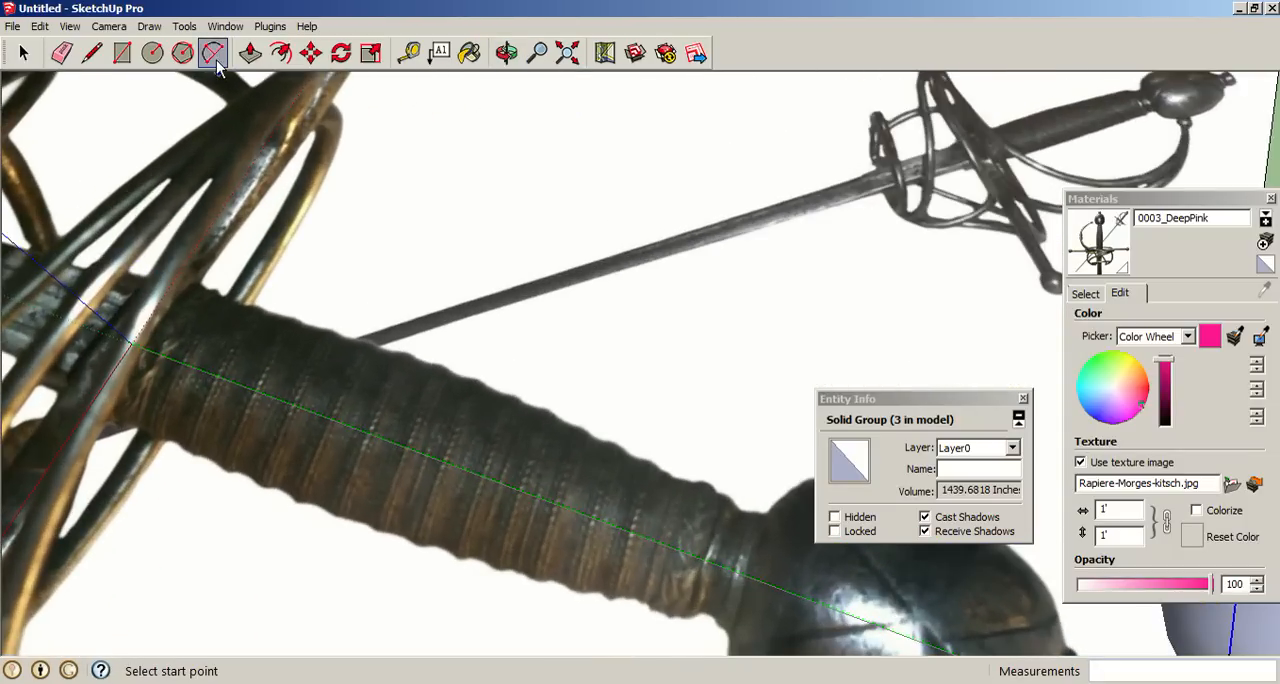
mouse_move(214, 54)
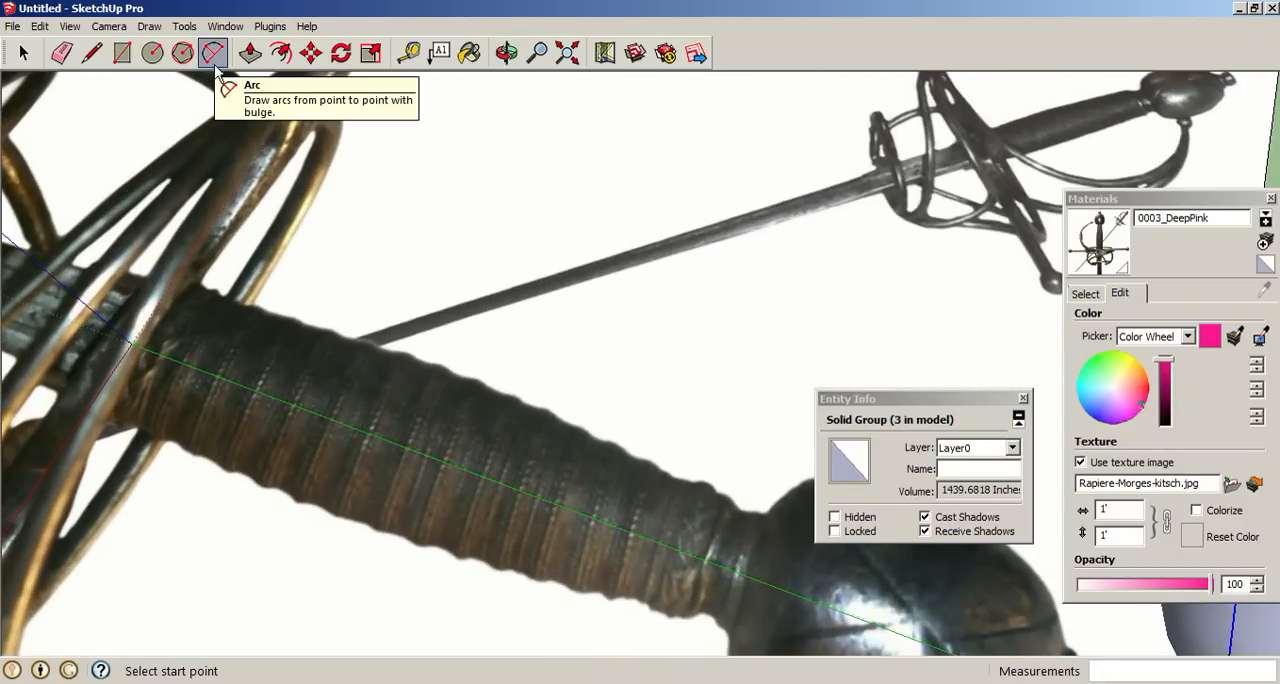
left_click(92, 52)
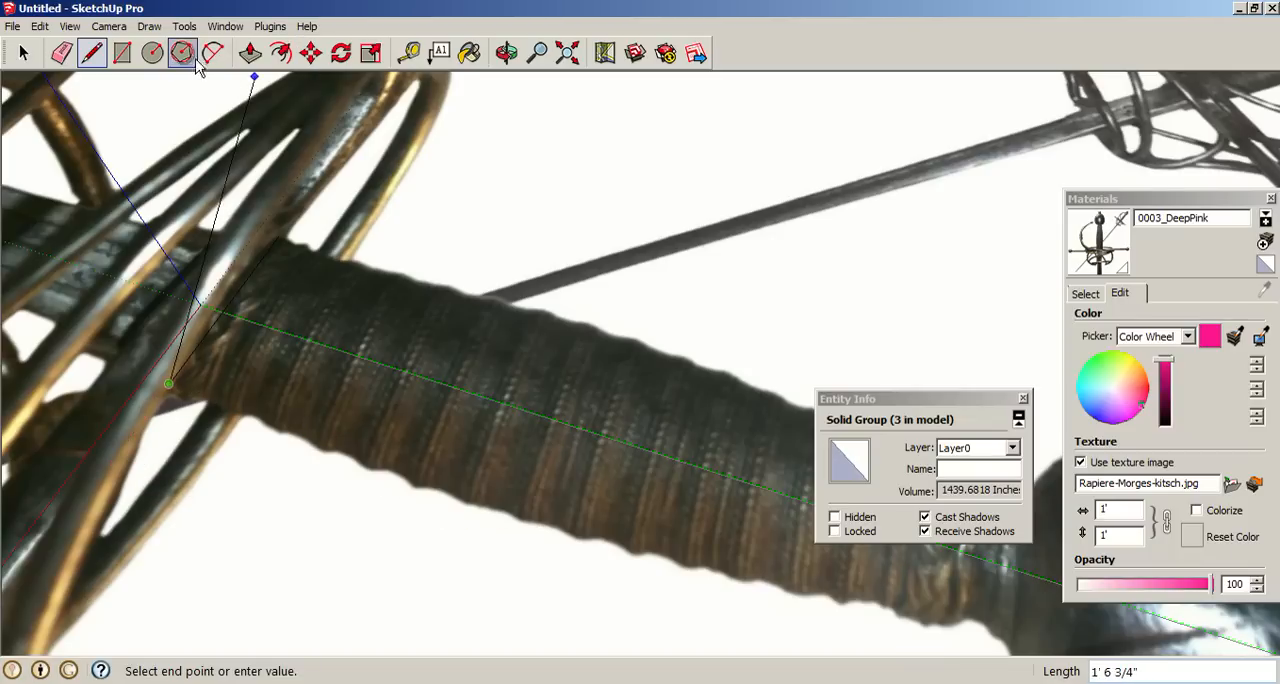
left_click(212, 52)
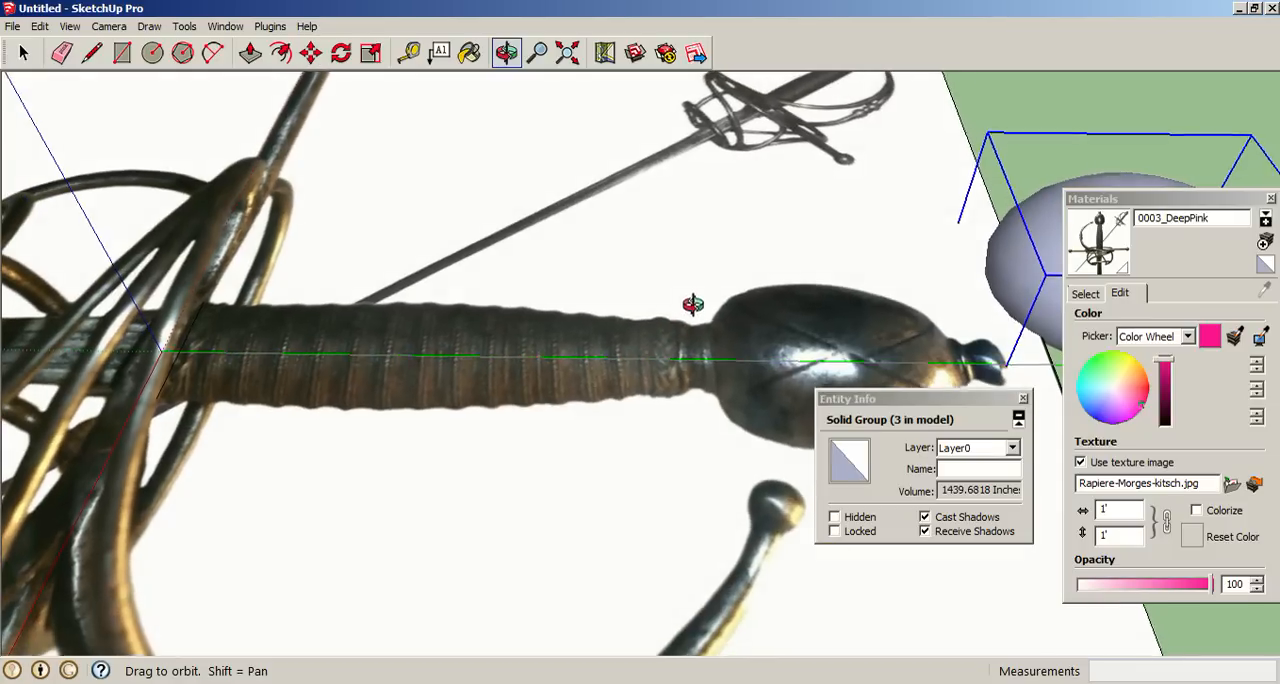
Step: Trace an arc along the grip's curve from guard to pommel and continue along its edge
left_click(212, 52)
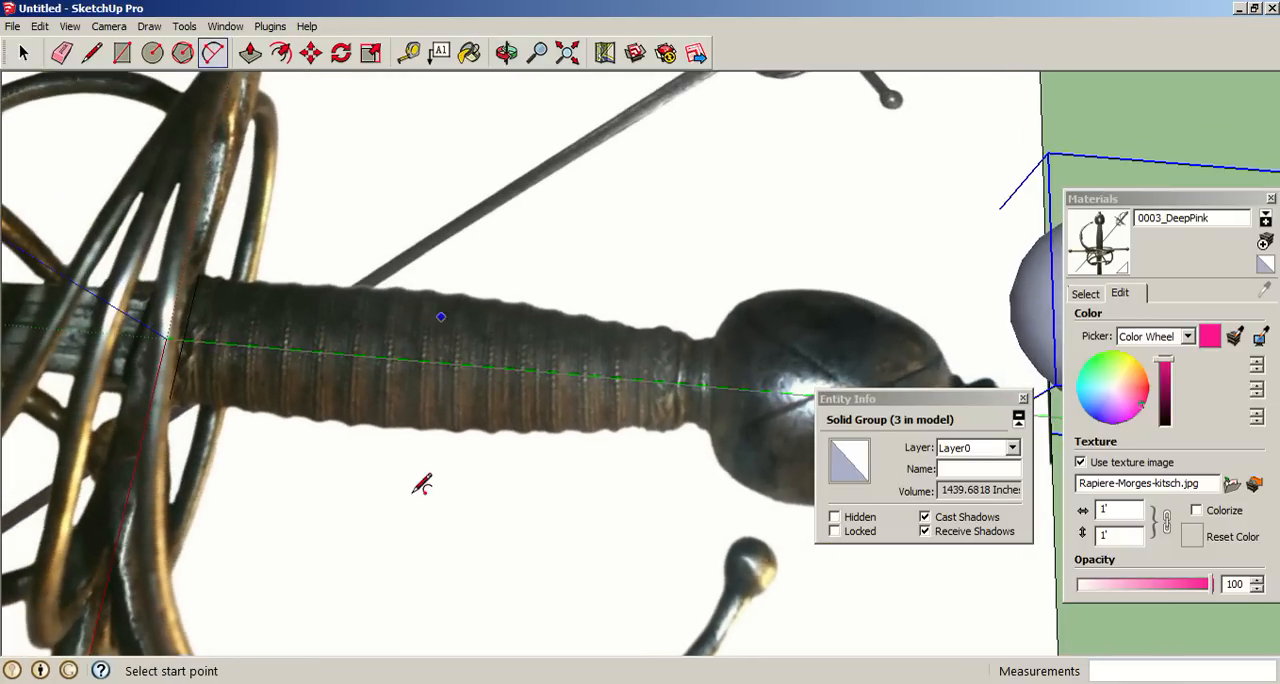
left_click_drag(170, 398, 584, 404)
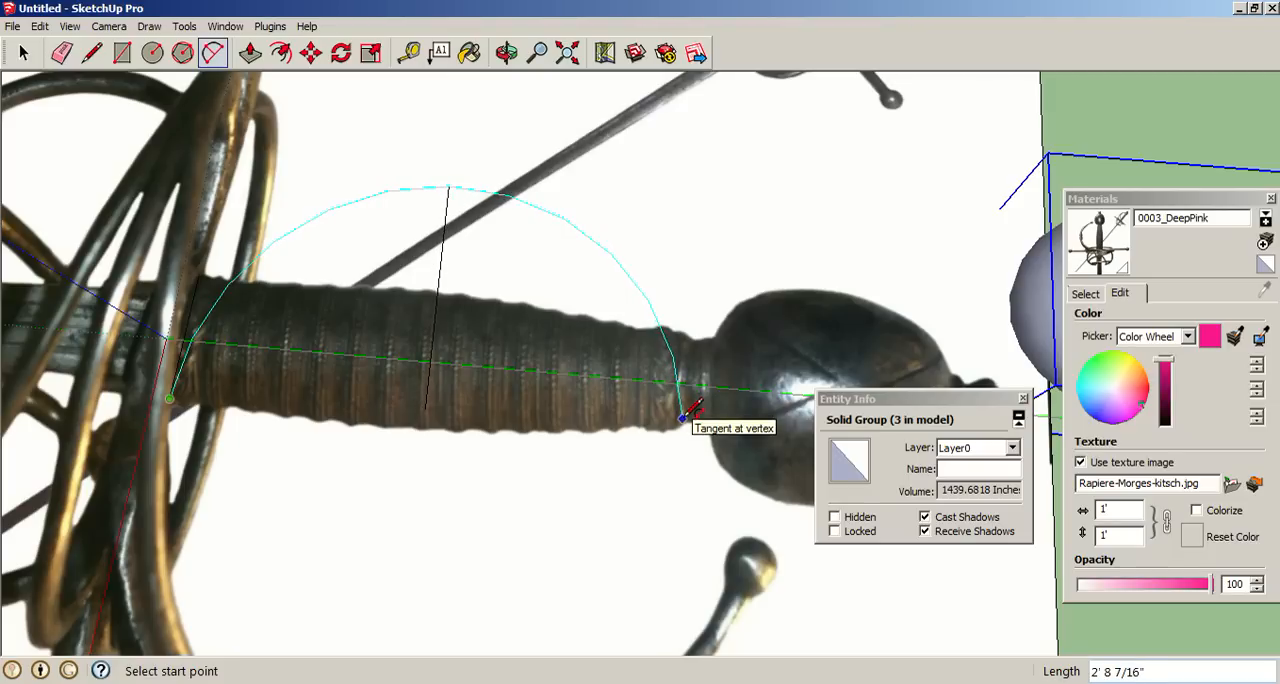
left_click(690, 416)
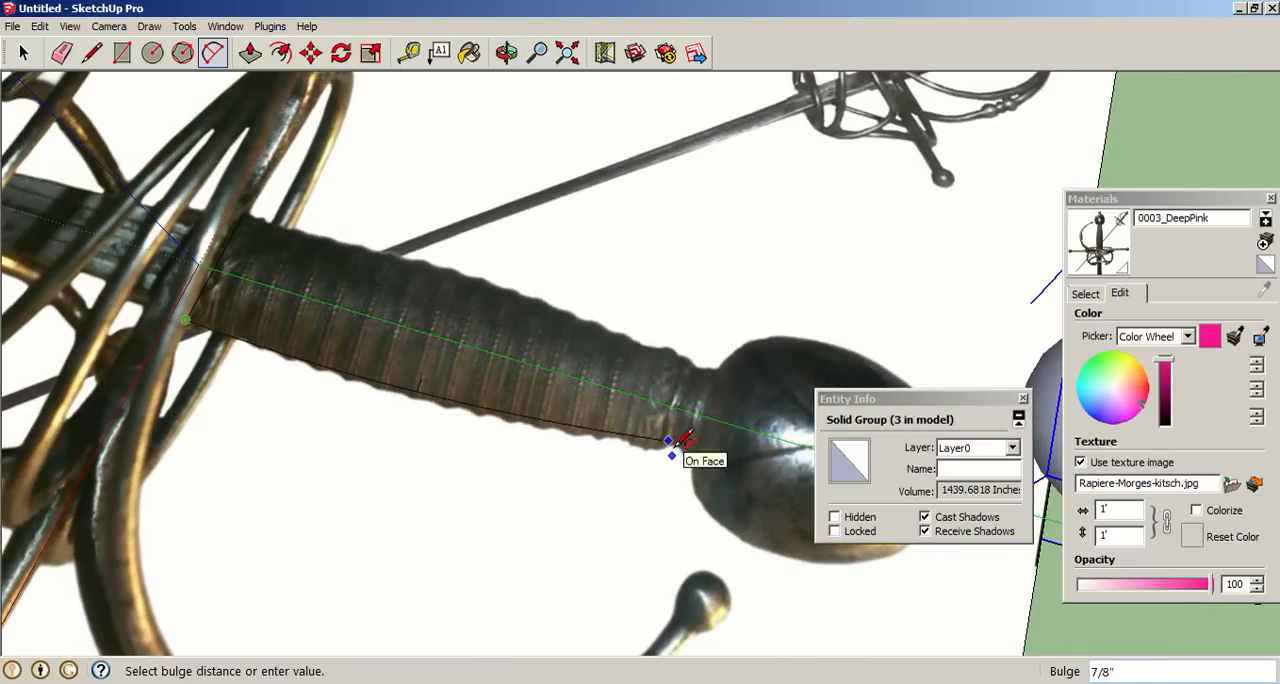
mouse_move(320, 456)
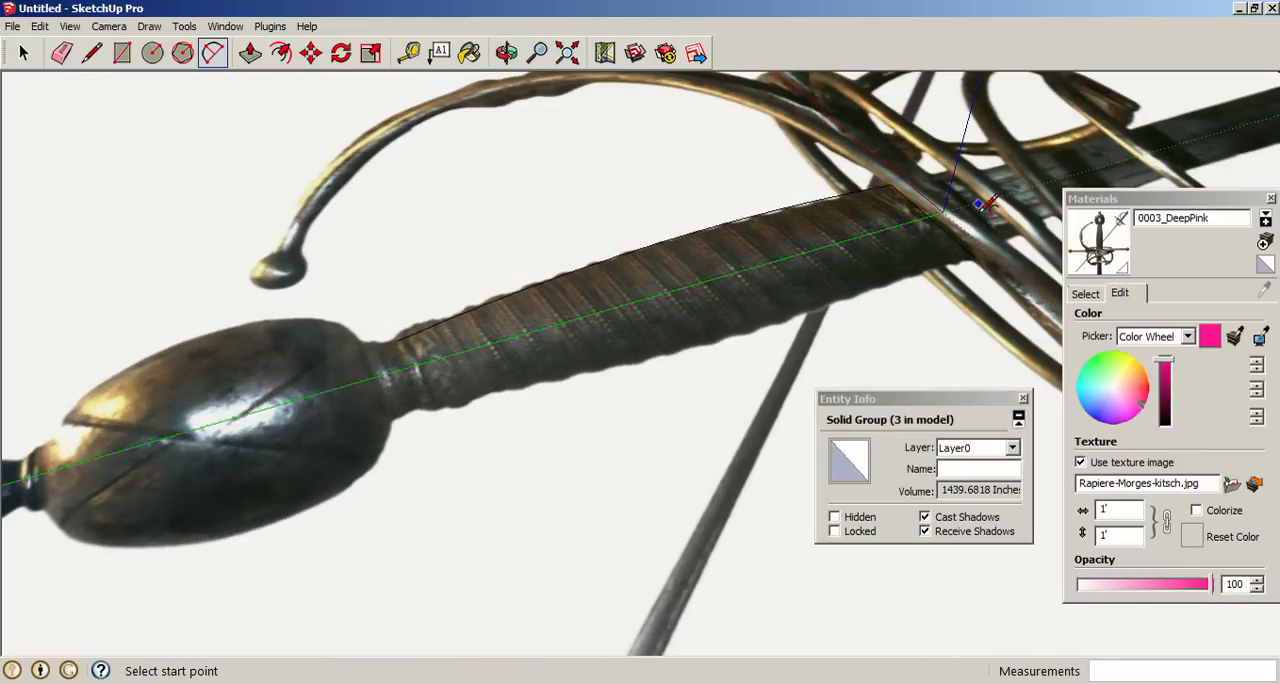
left_click(508, 52)
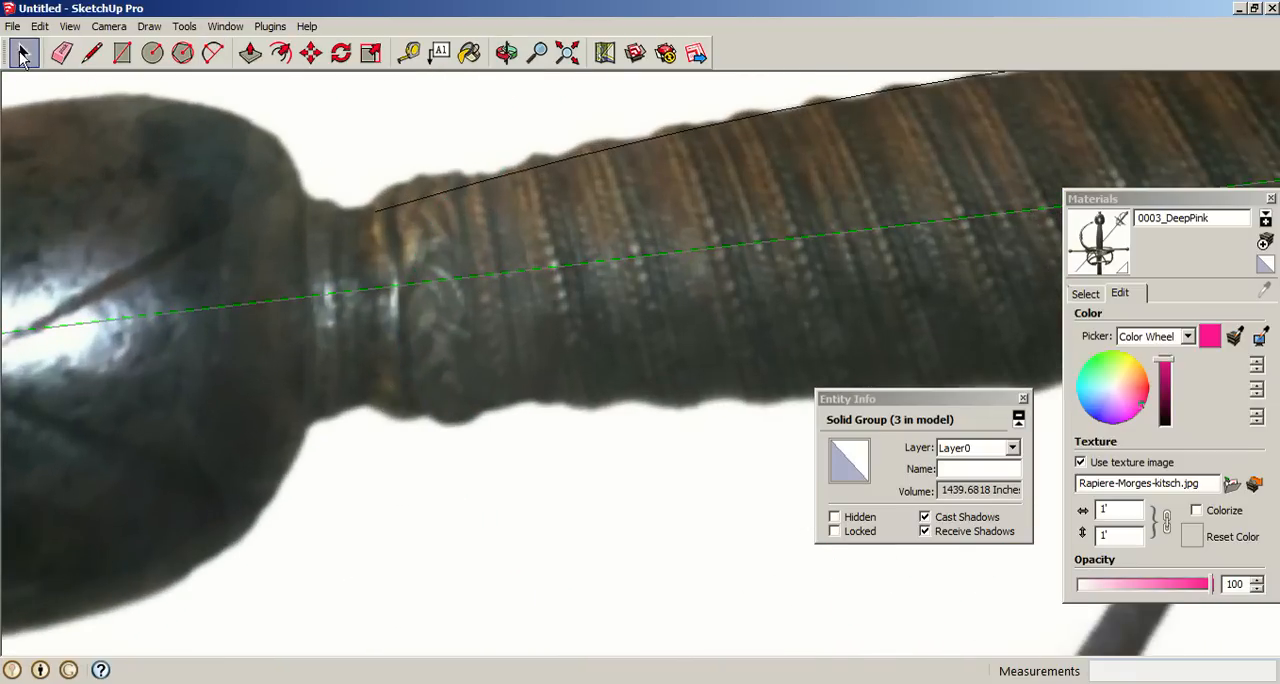
left_click(92, 52)
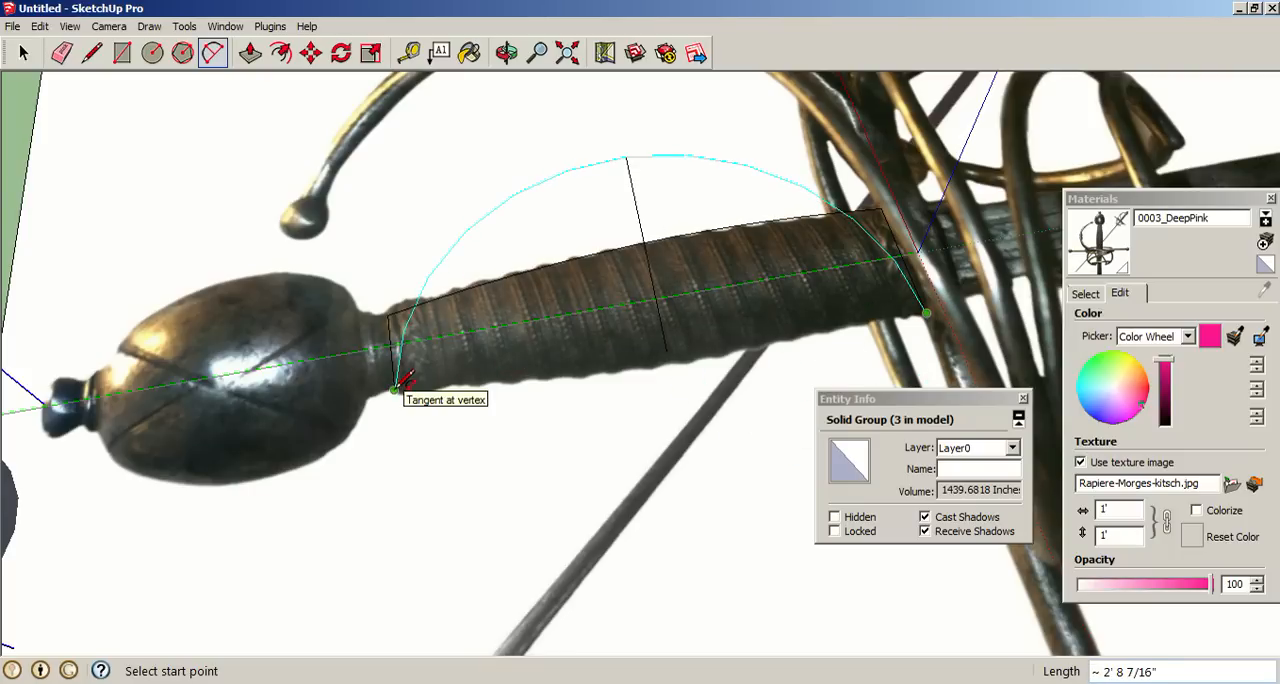
mouse_move(410, 388)
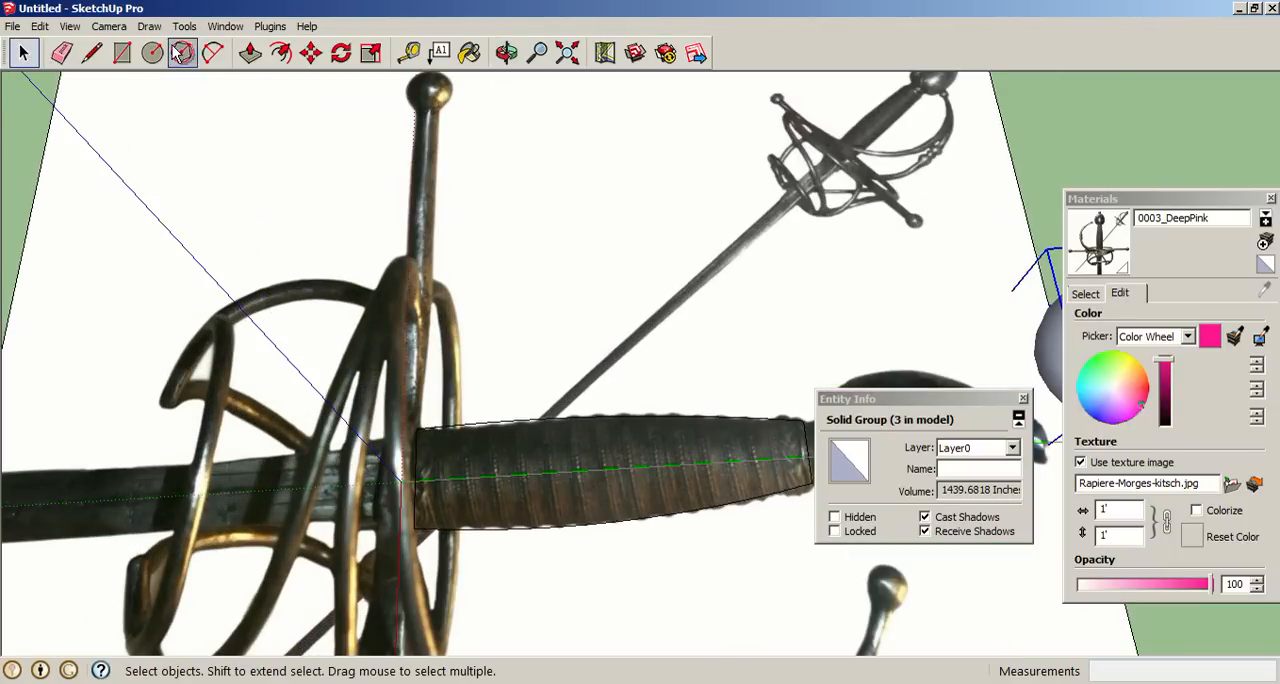
Step: Push/Pull the traced grip face up into a solid handle block and orbit out over the plane
left_click(250, 52)
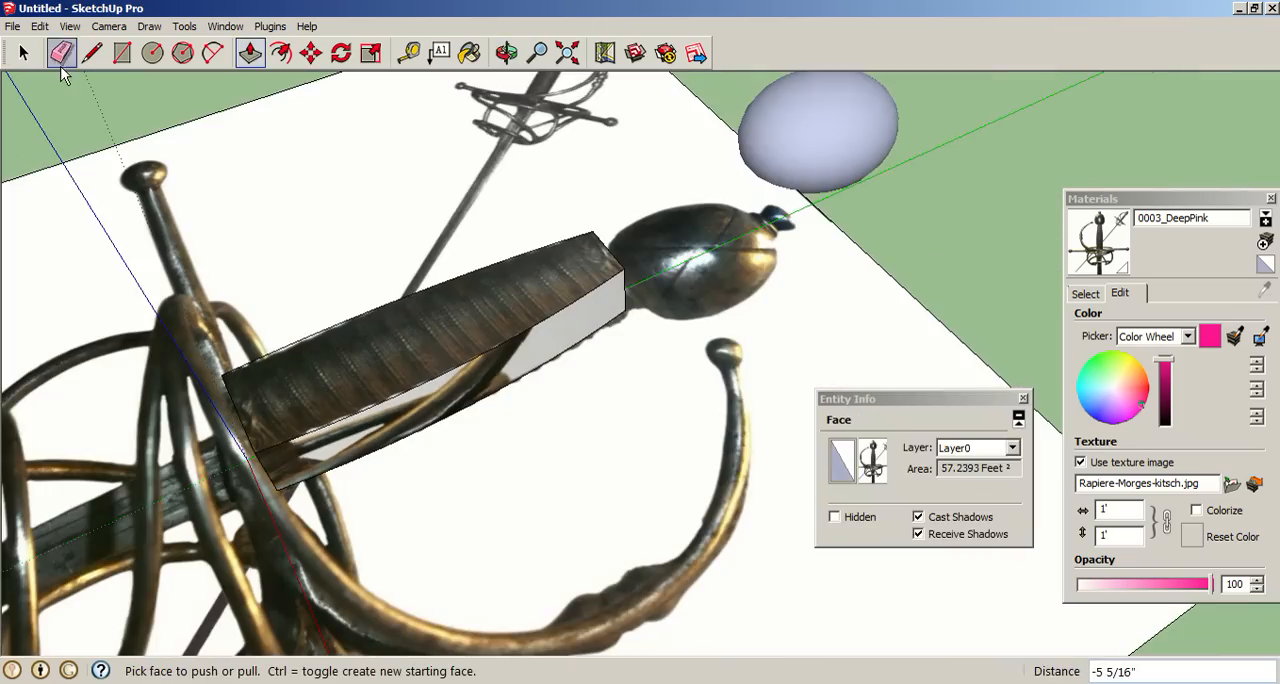
left_click(506, 52)
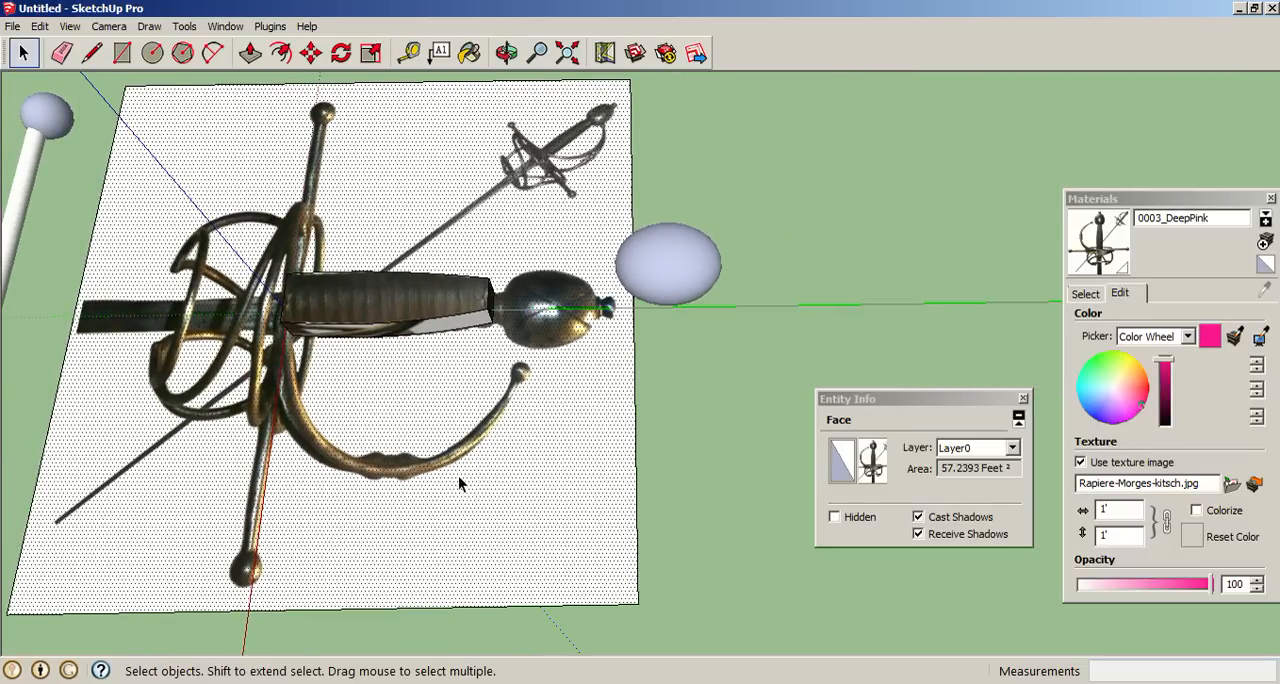
mouse_move(350, 292)
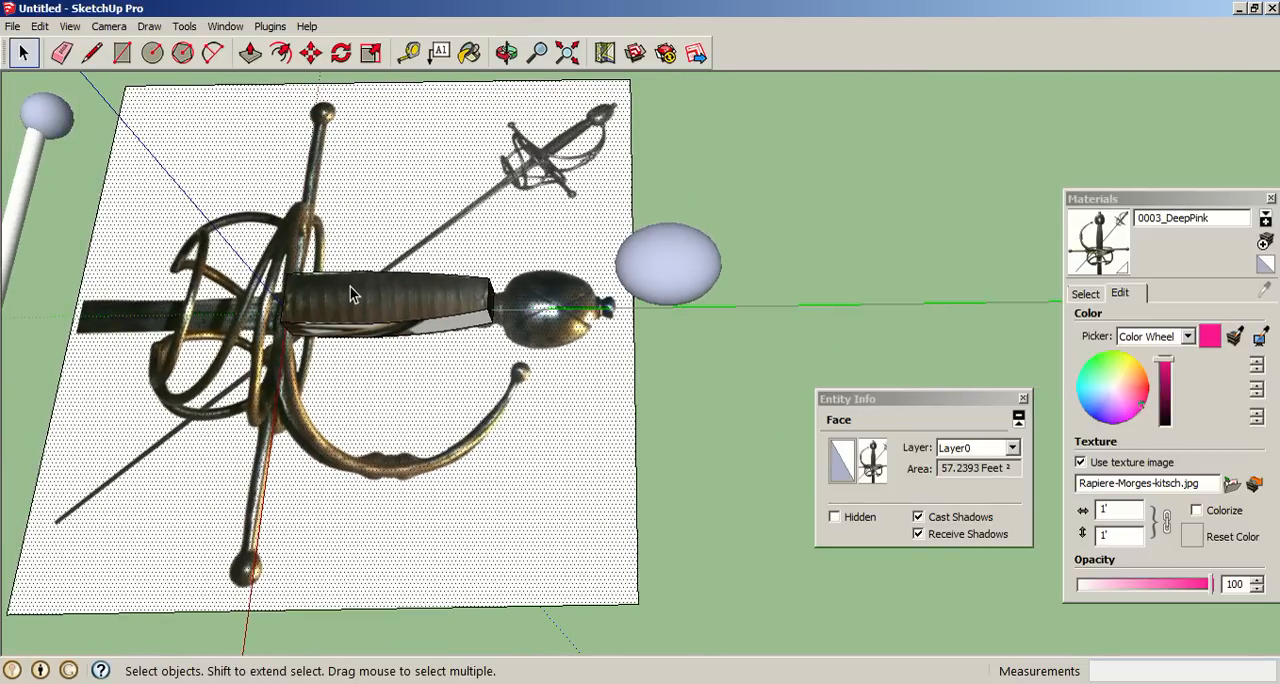
left_click_drag(350, 300, 290, 360)
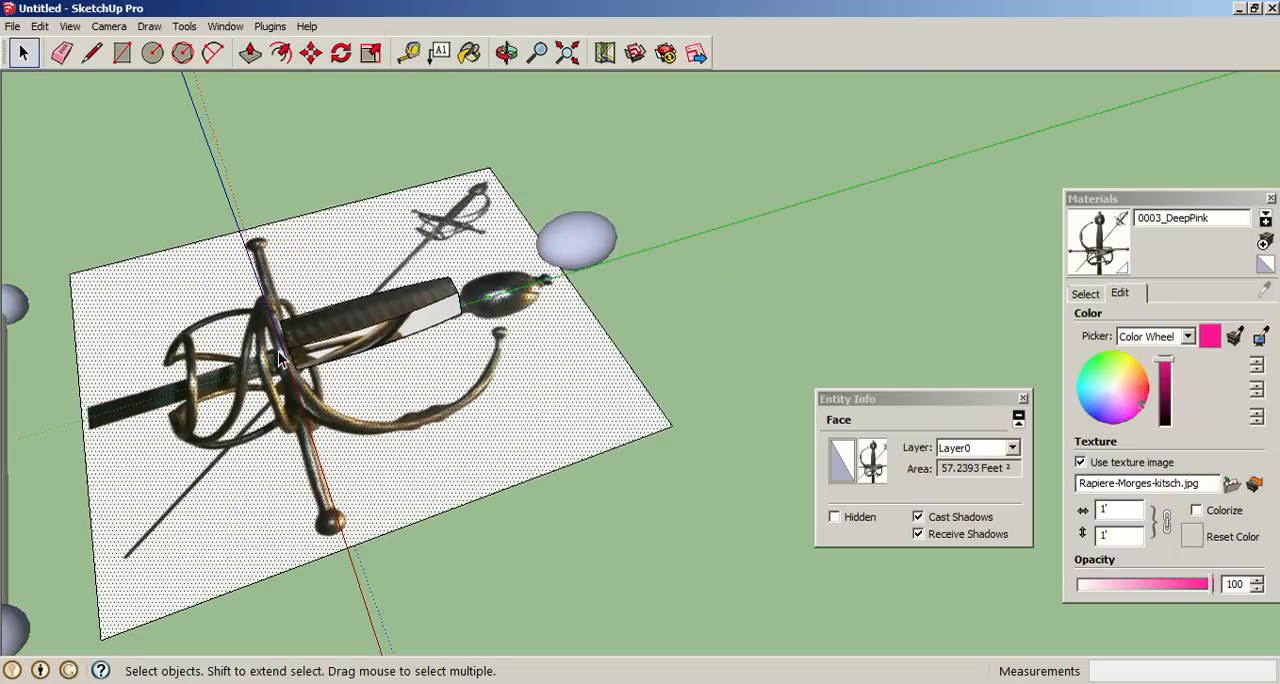
mouse_move(400, 476)
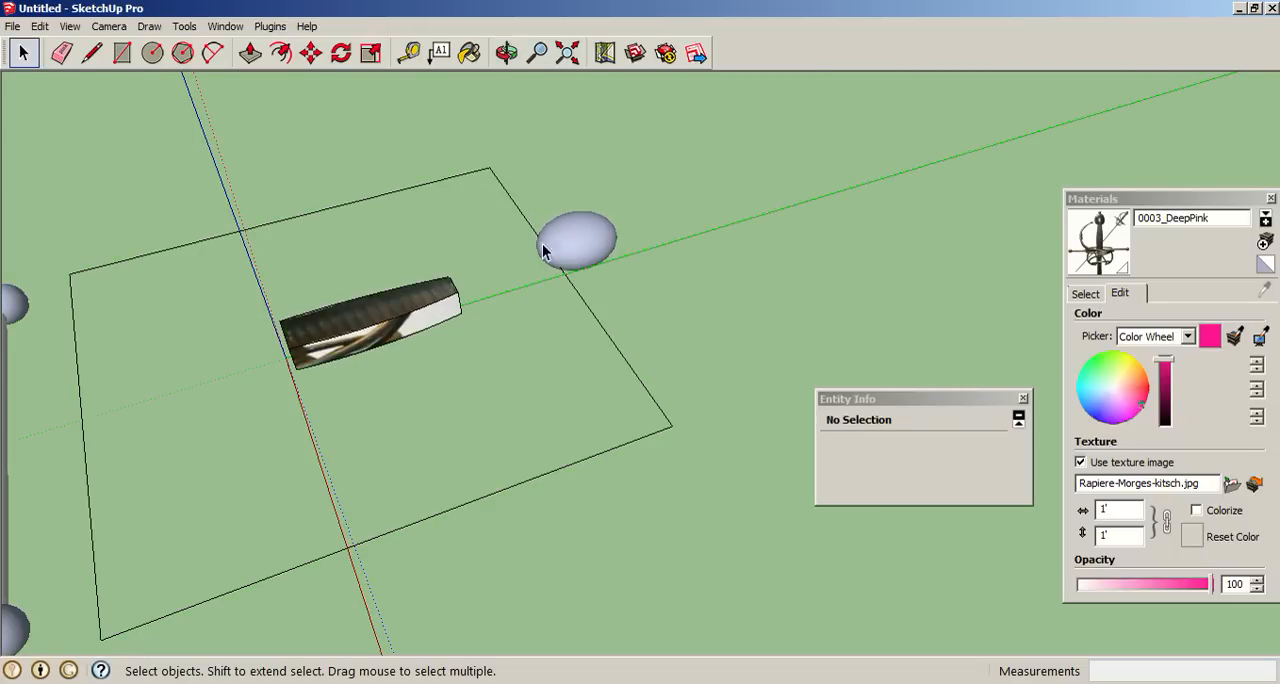
Step: Look down on the grip and hide the rapier image on the ground rectangle
left_click_drag(544, 250, 530, 318)
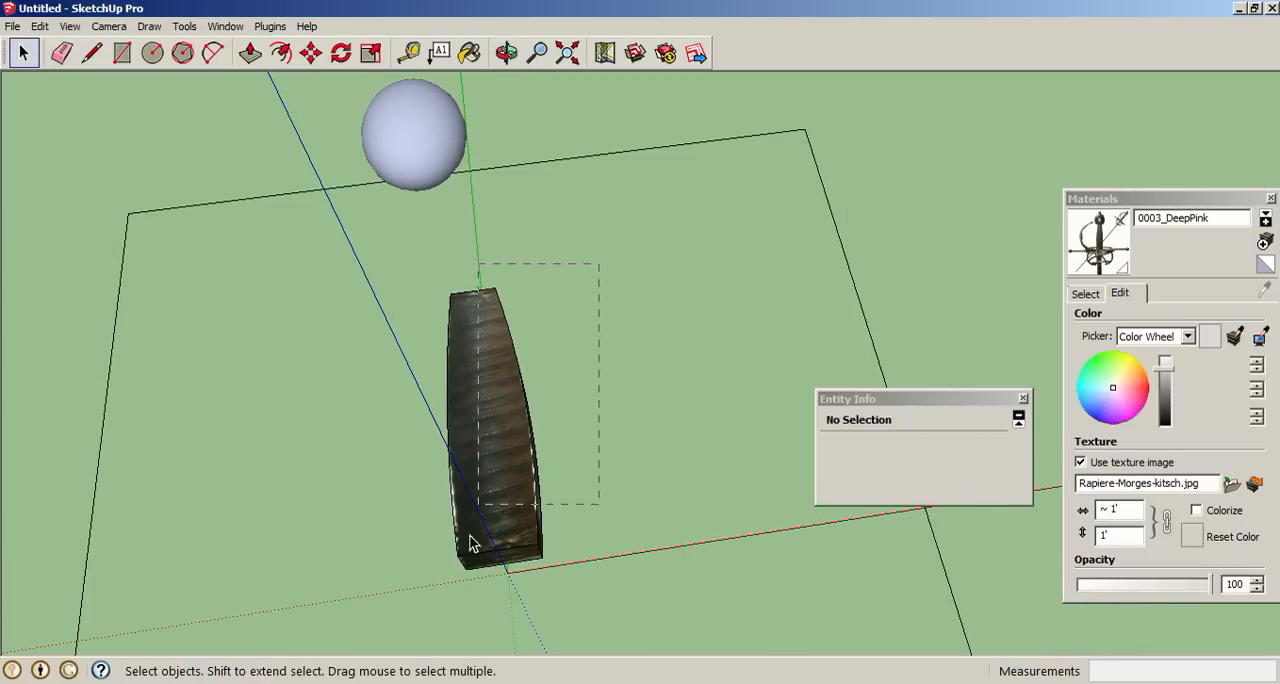
left_click(490, 410)
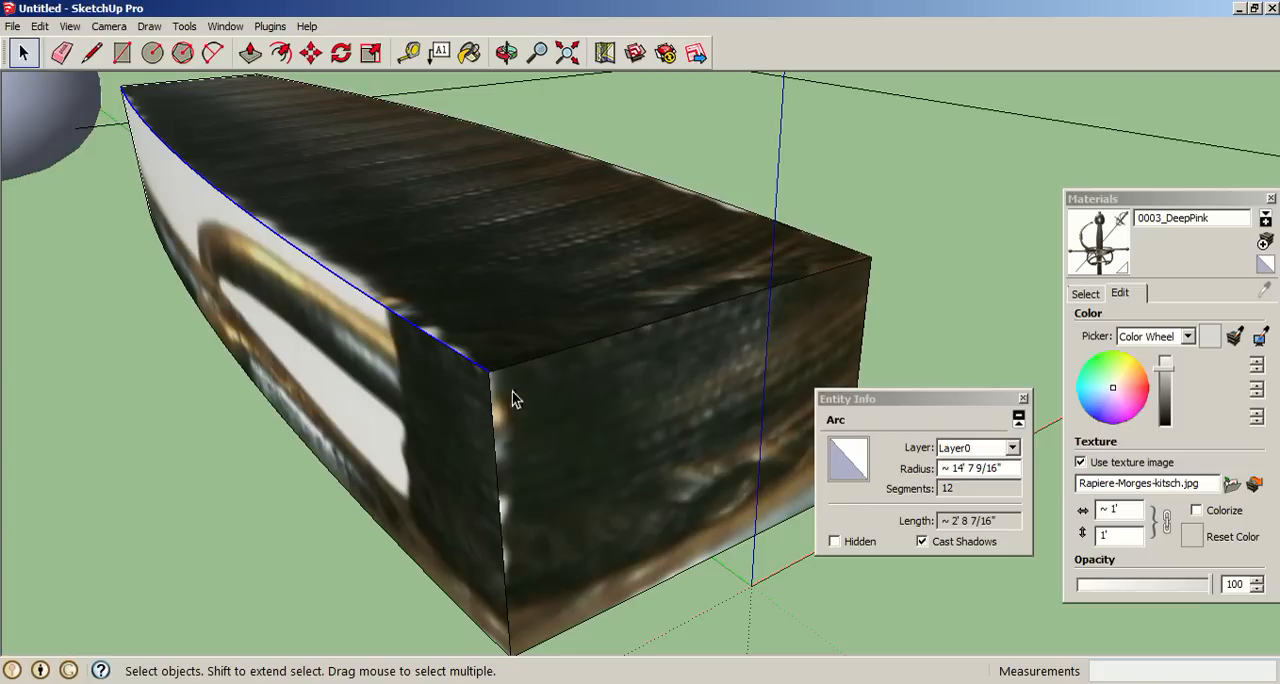
mouse_move(508, 504)
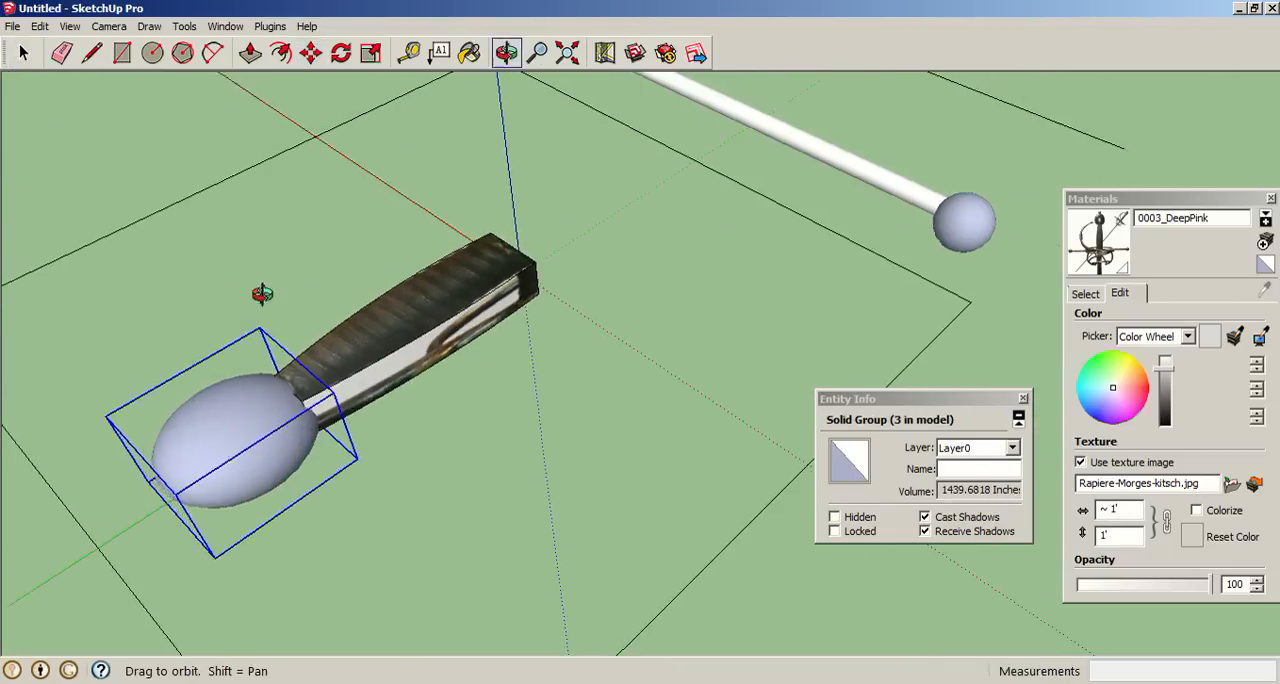
Step: Move the spherical pommel group up against the end of the extruded grip block and check from below
left_click(312, 52)
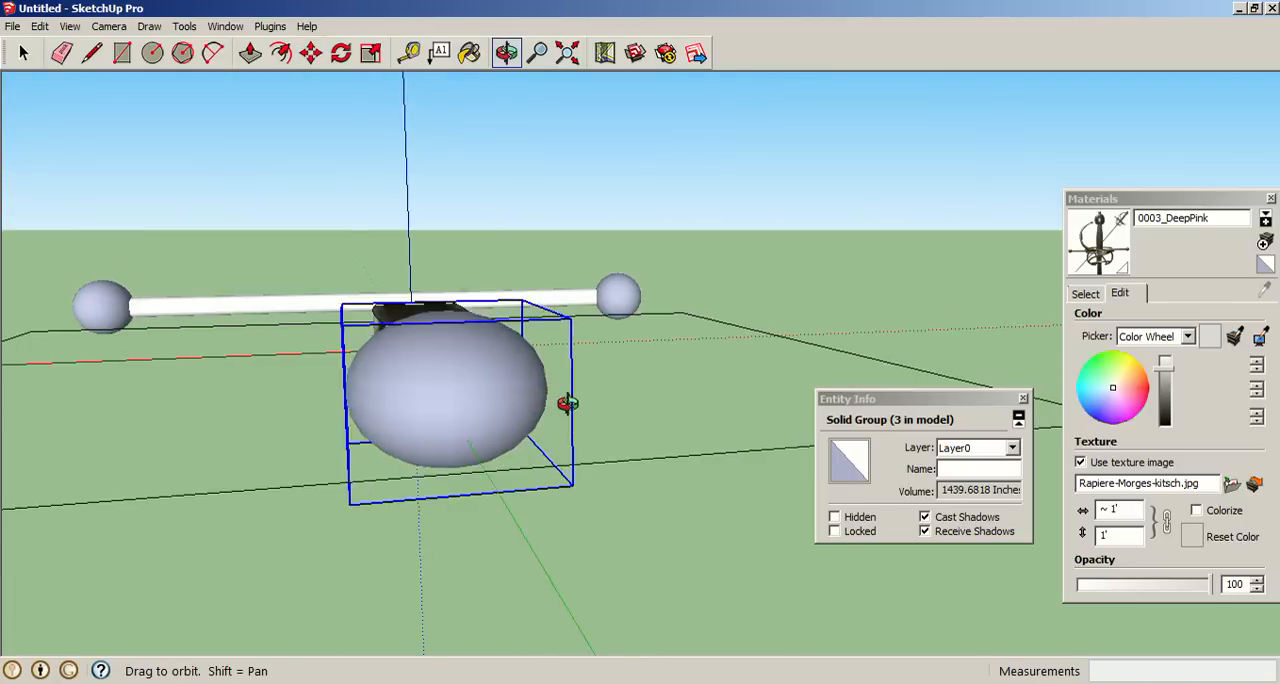
left_click(370, 52)
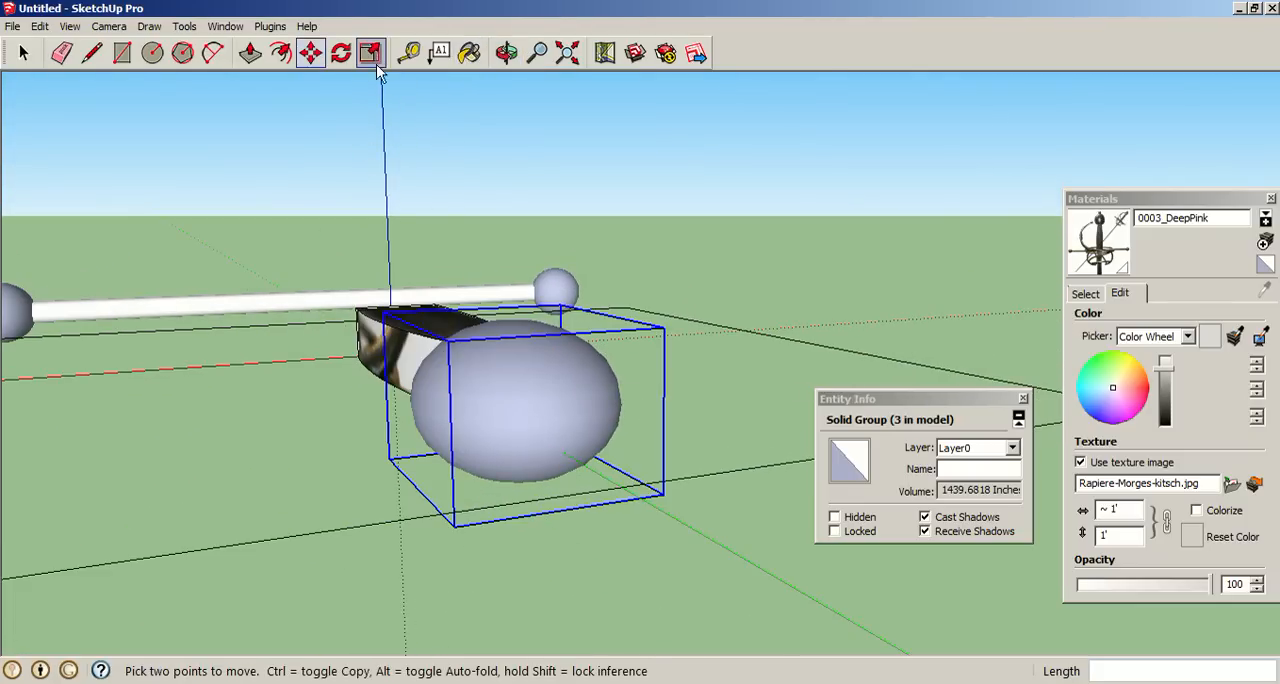
left_click(372, 52)
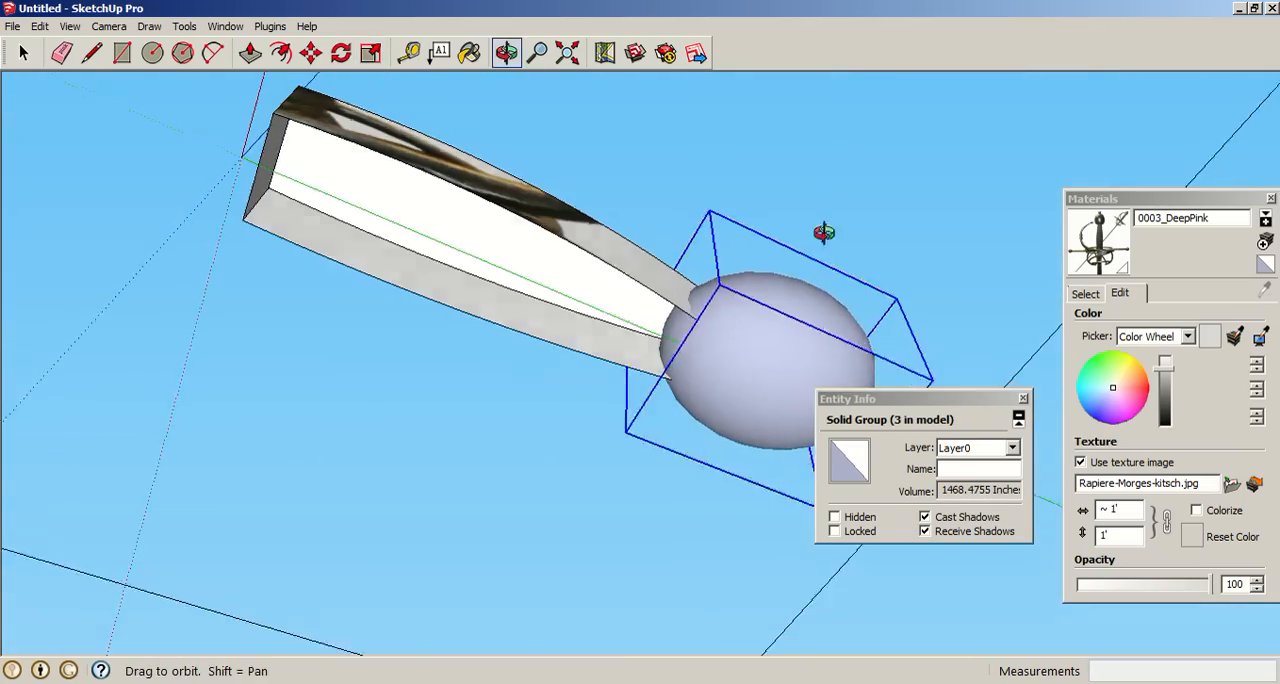
left_click_drag(824, 232, 388, 500)
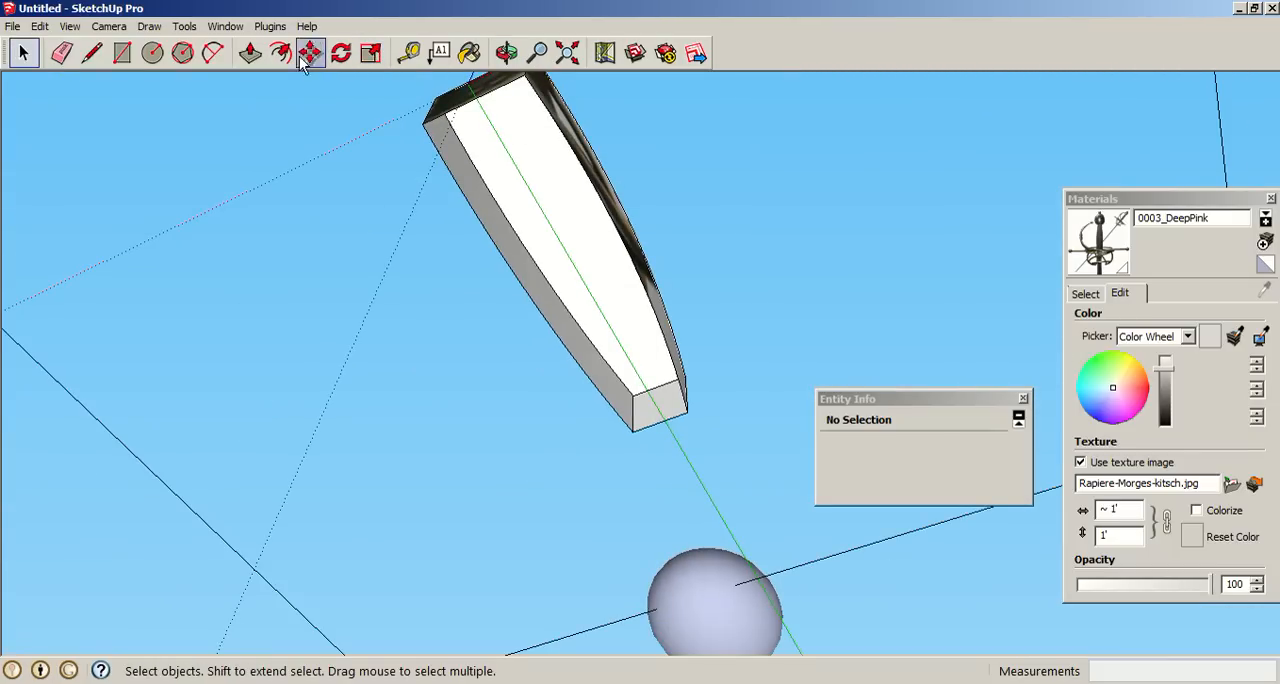
left_click(92, 52)
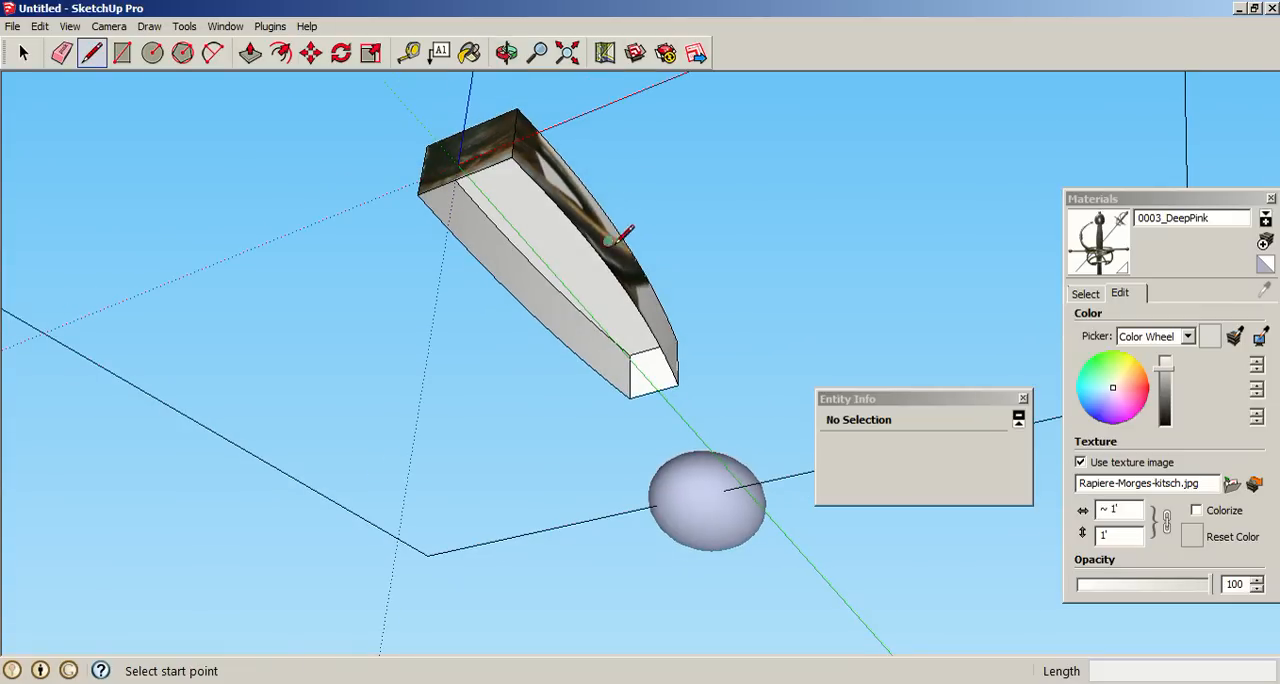
Step: Draw a closing edge across the grip block's open end
left_click(508, 52)
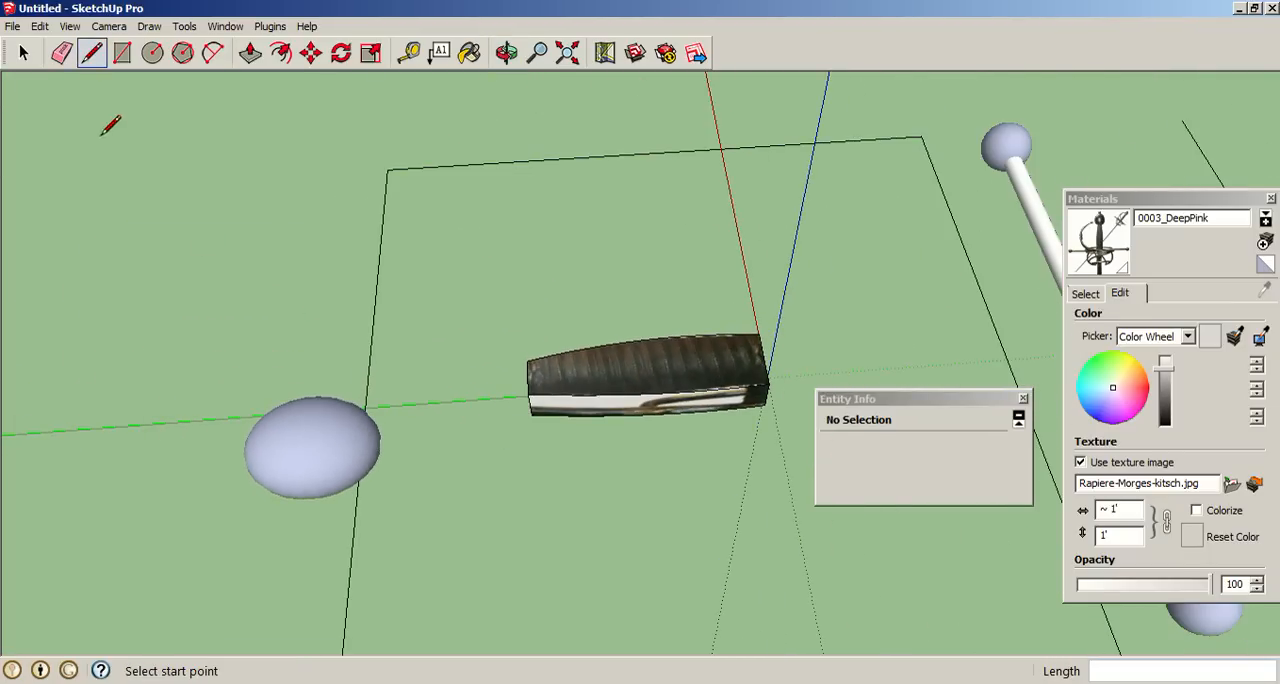
left_click(312, 444)
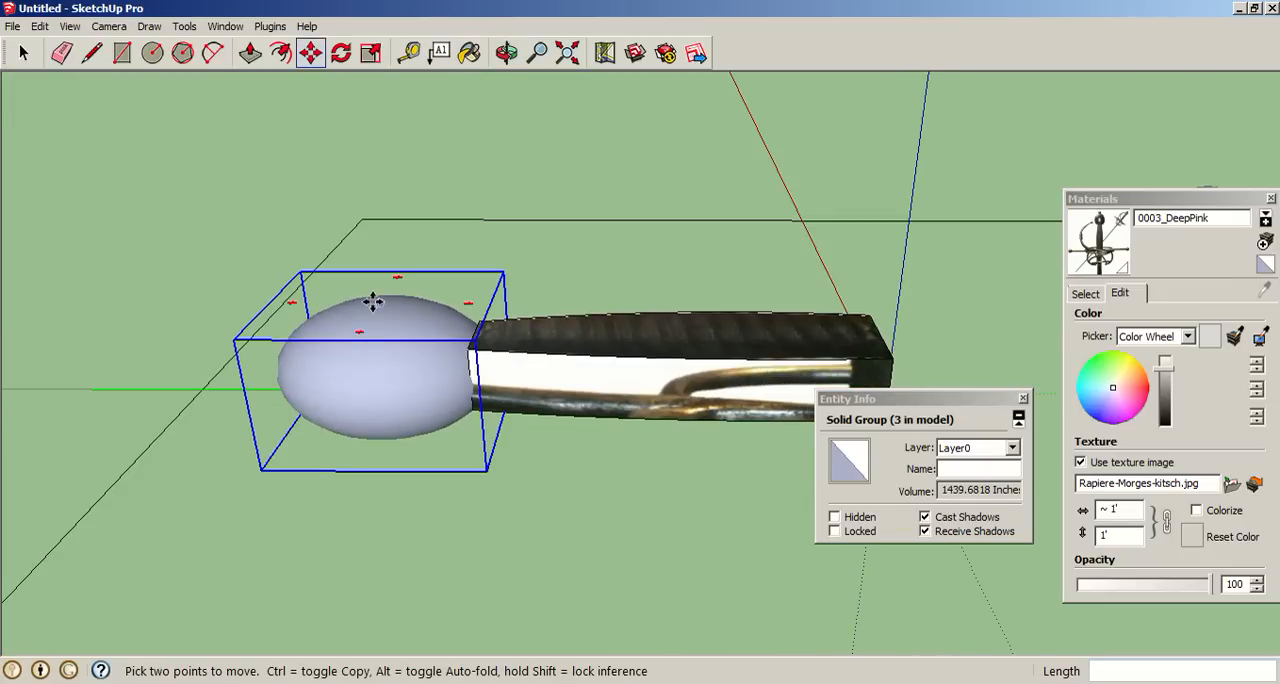
Step: Seat the pommel flush against the grip and shift the grouped hilt assembly aside
left_click_drag(372, 302, 430, 400)
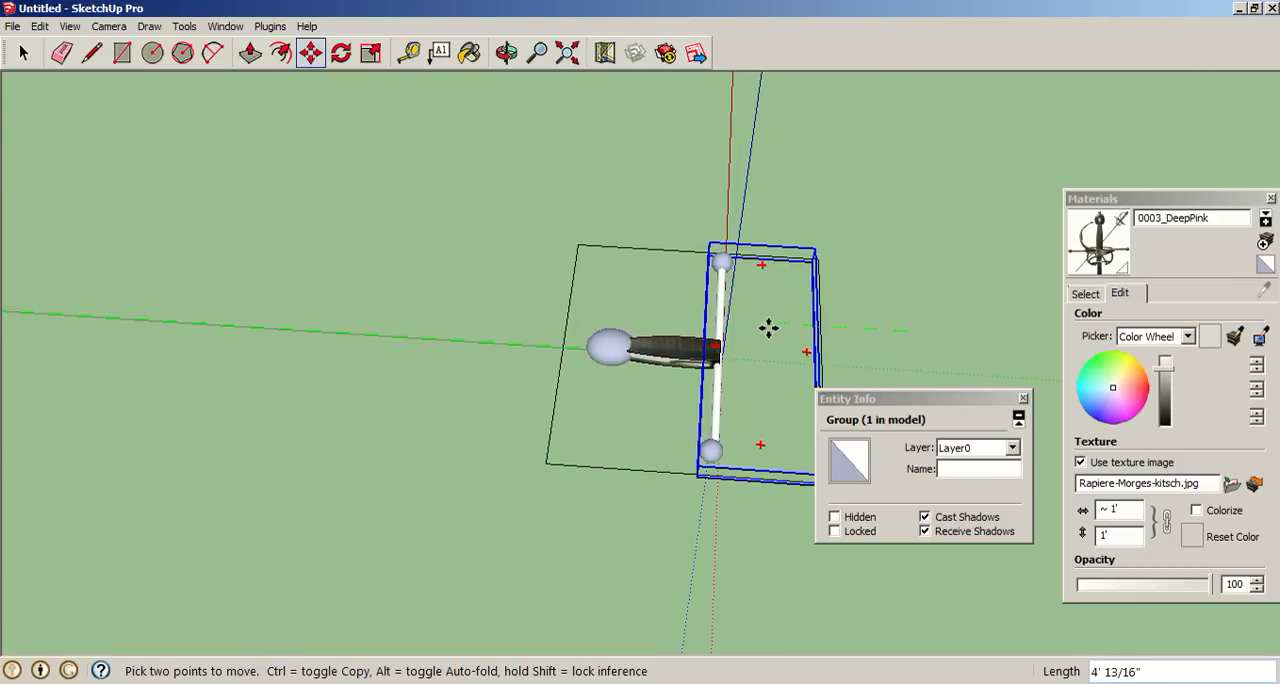
left_click(122, 52)
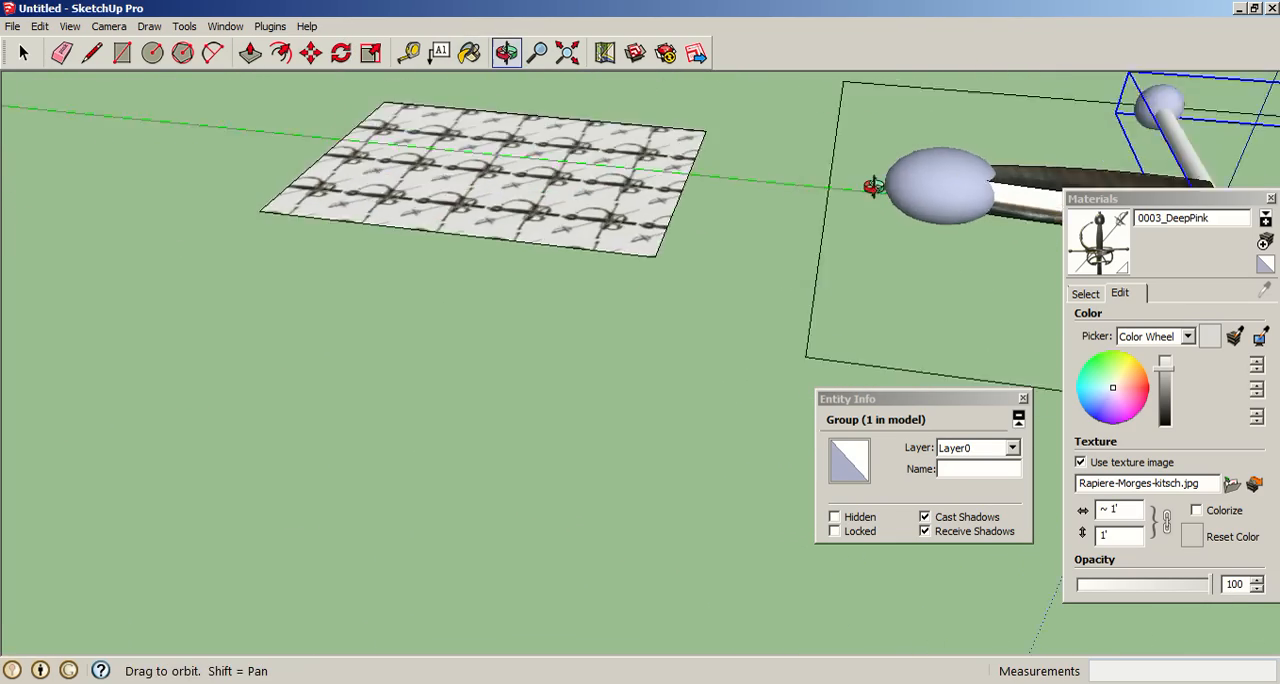
left_click_drag(870, 186, 470, 328)
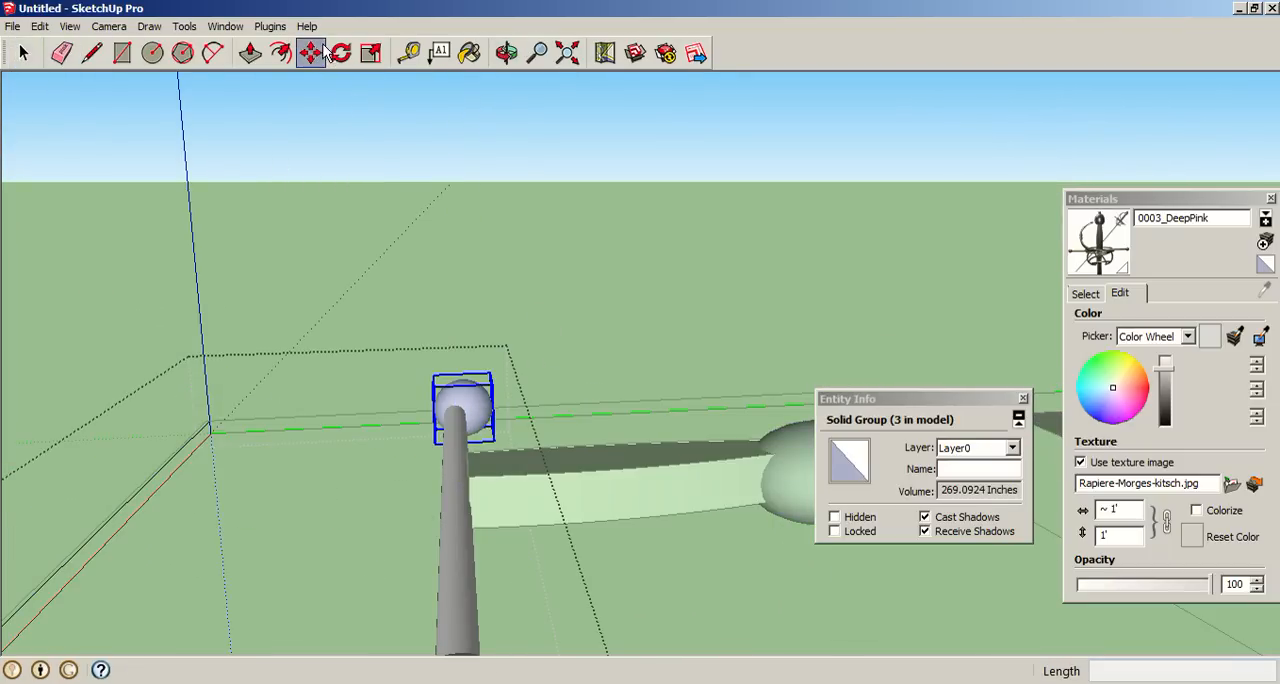
Step: Move the small sphere group onto the end of the cross guard bar
left_click(310, 52)
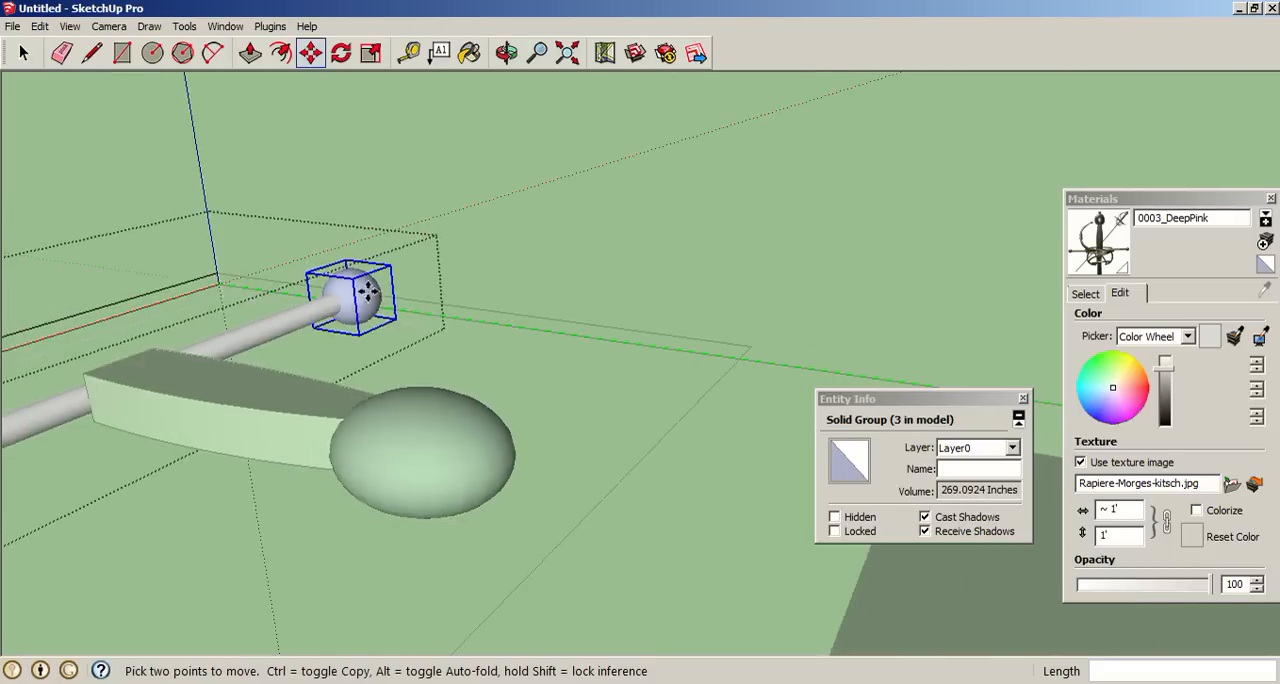
left_click_drag(350, 296, 404, 206)
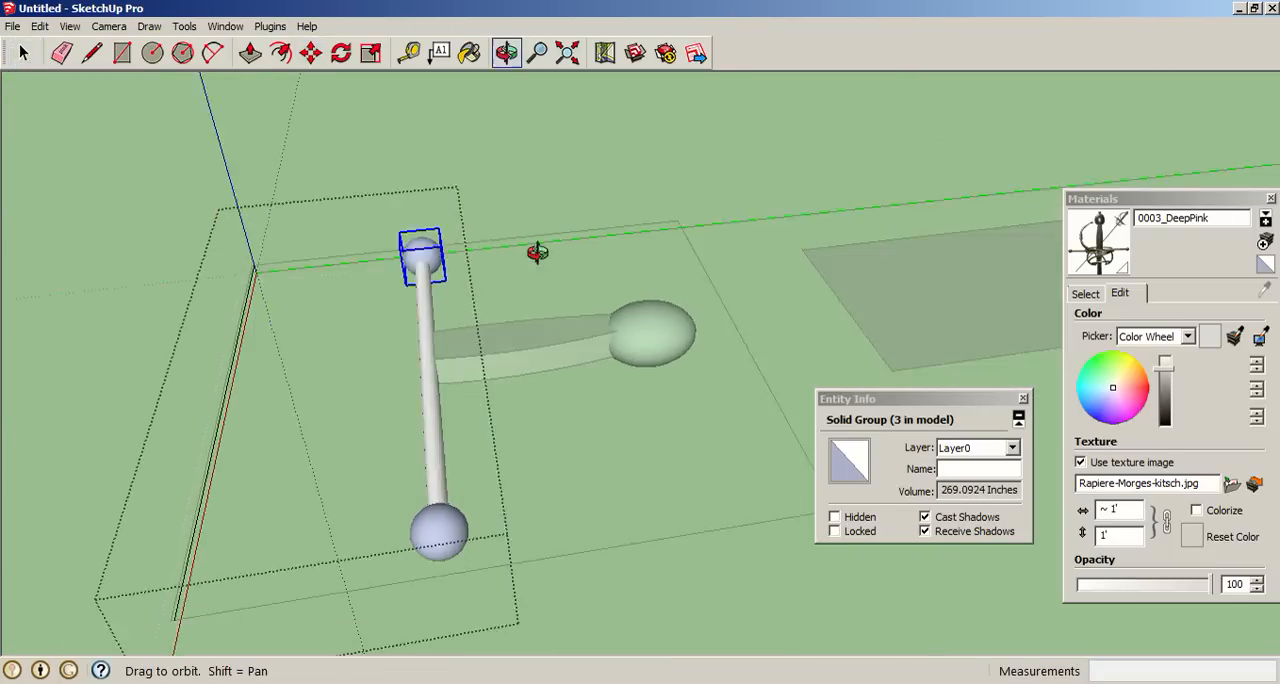
Step: Orbit over the whole cross guard and down to the tiled rapier-textured ground plane
left_click_drag(536, 252, 1000, 180)
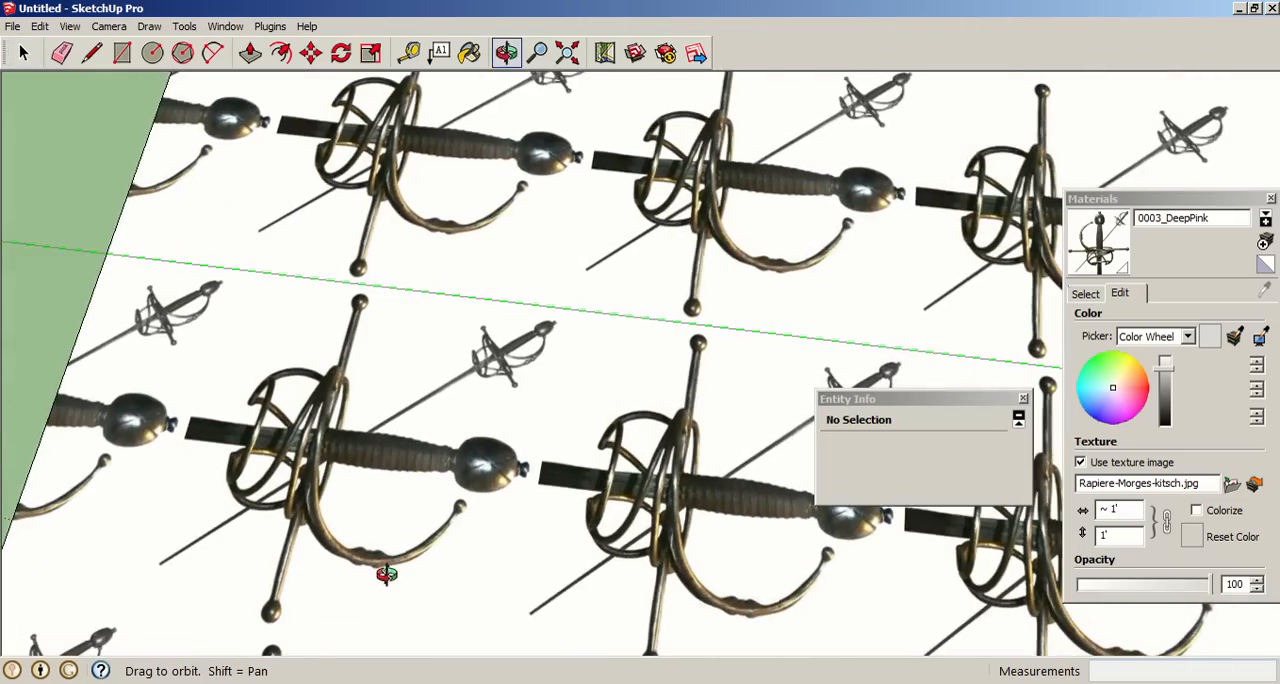
left_click_drag(388, 574, 420, 344)
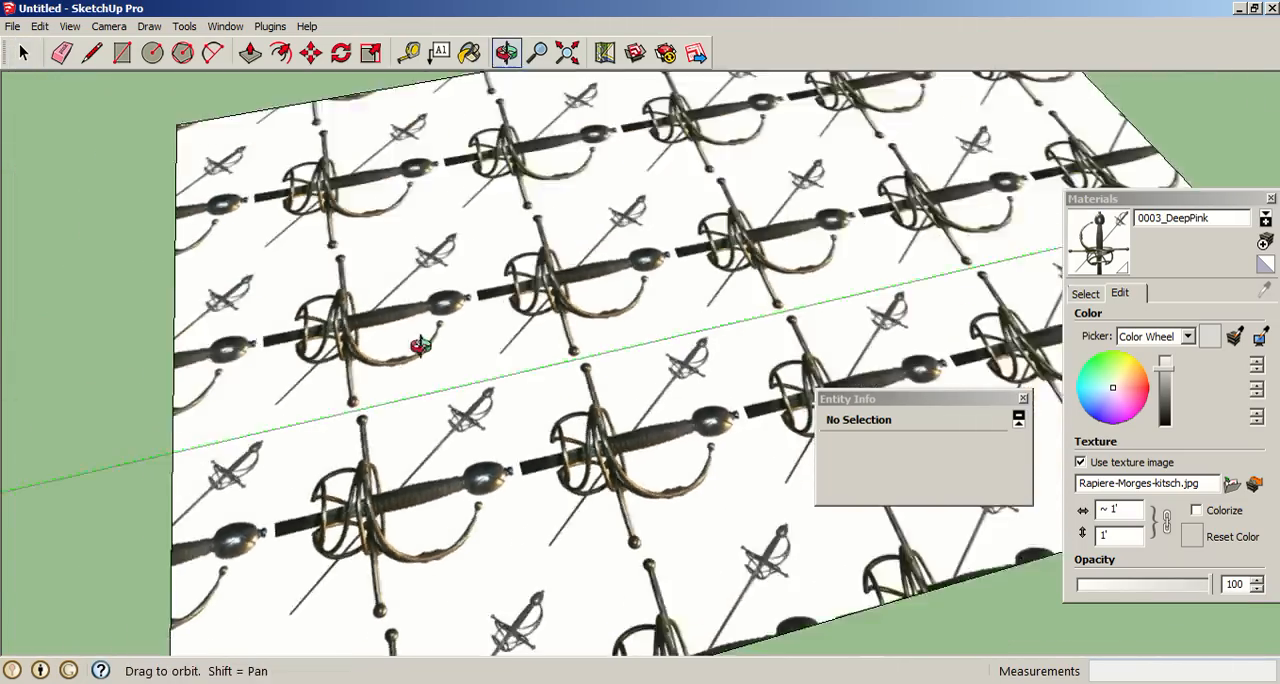